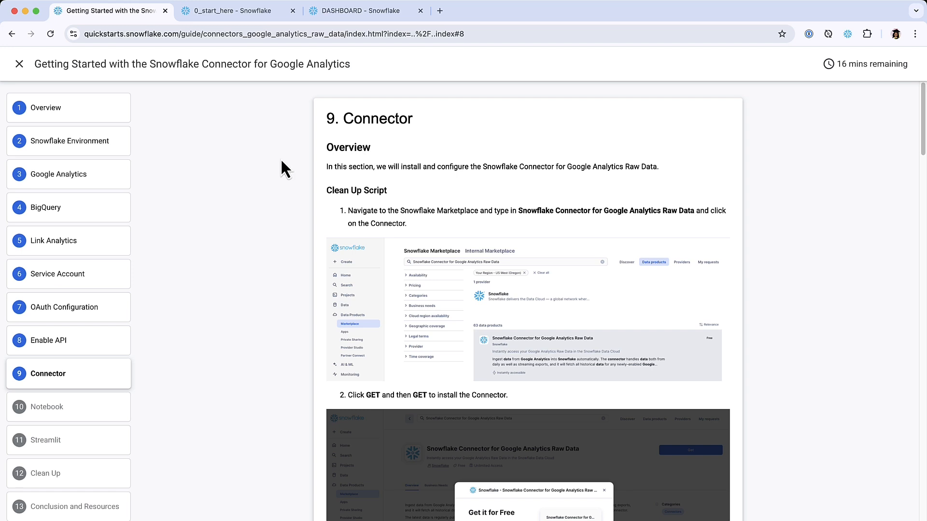
# Browse the guide's Overview, Snowflake Environment and Connector sections.
pyautogui.click(45, 108)
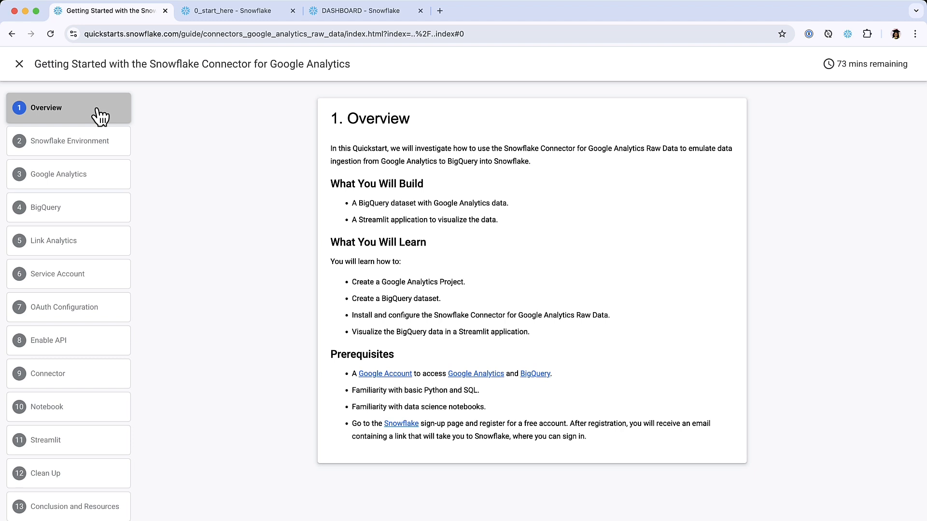
pyautogui.moveTo(62, 146)
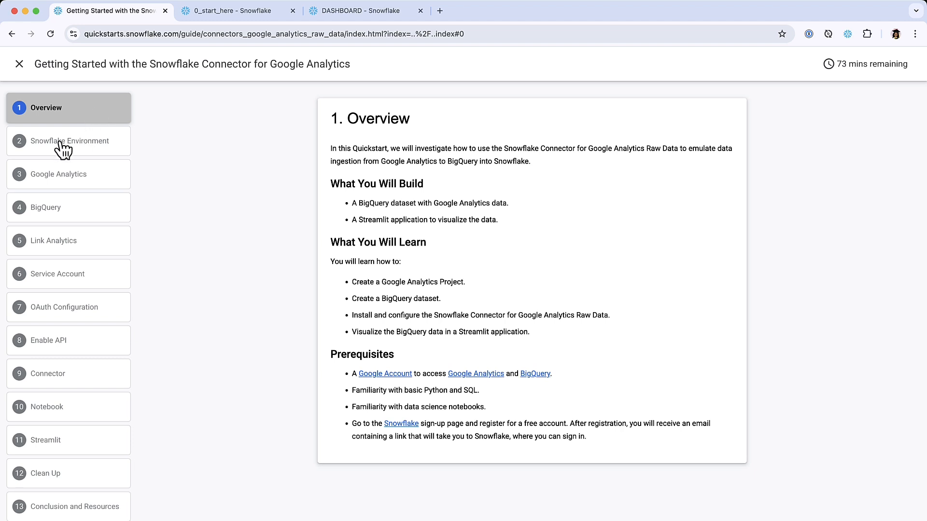
pyautogui.click(68, 140)
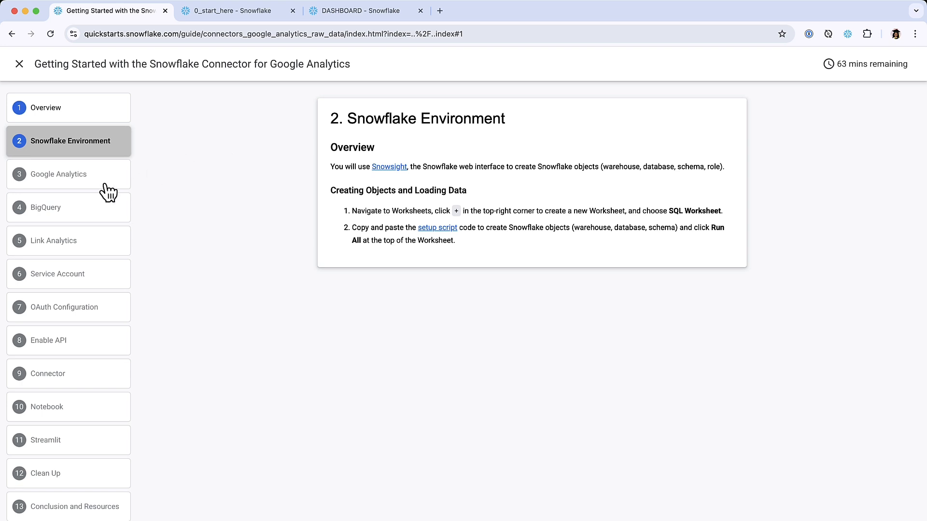
pyautogui.click(45, 207)
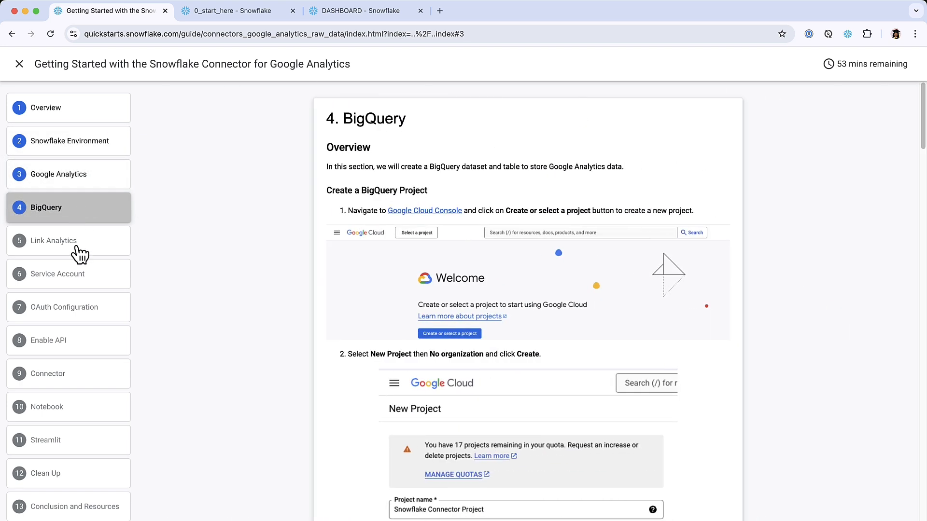
pyautogui.moveTo(86, 312)
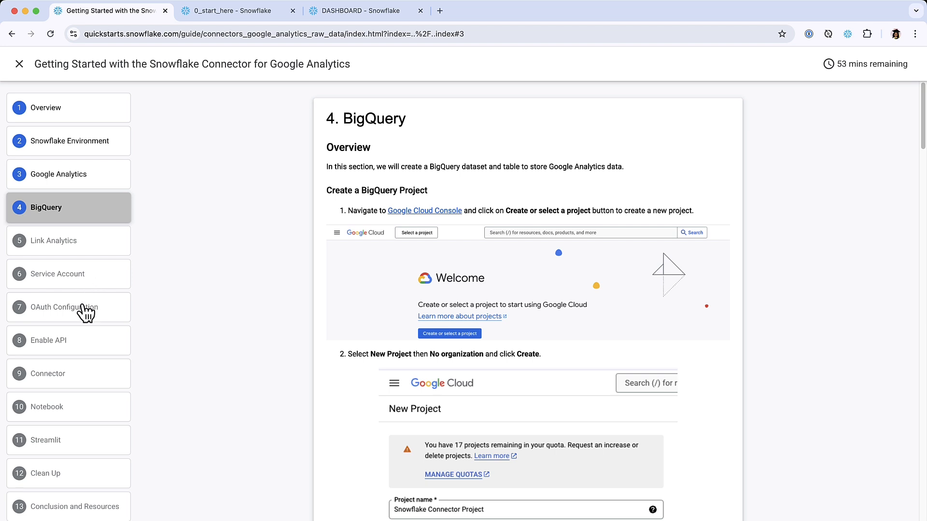
pyautogui.click(48, 340)
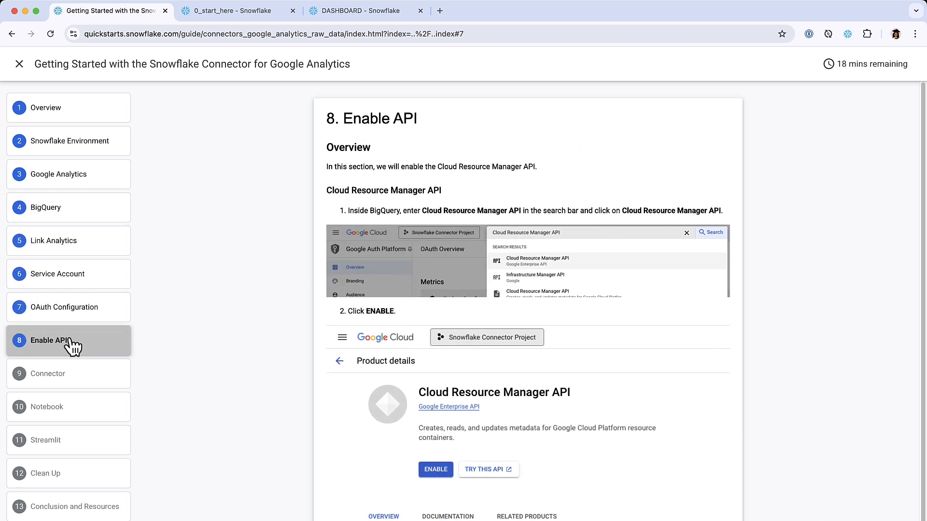
pyautogui.click(48, 374)
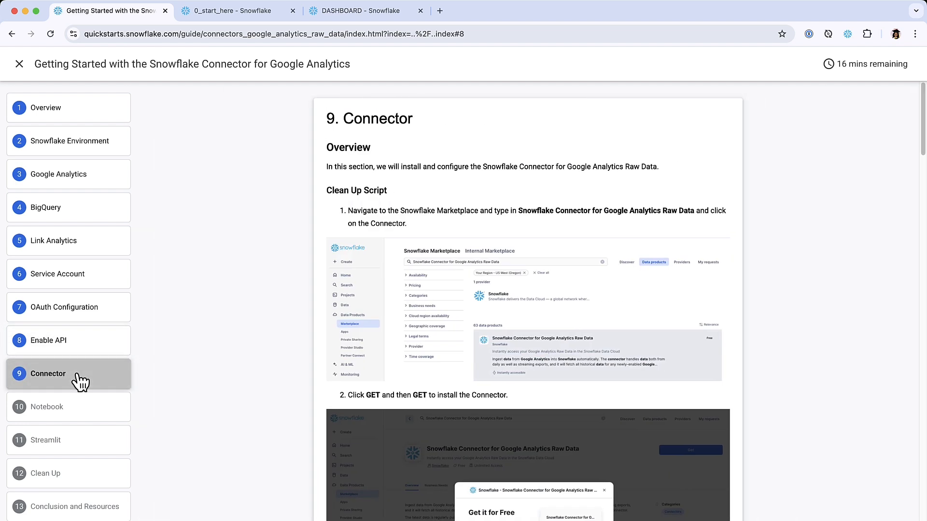
pyautogui.moveTo(162, 263)
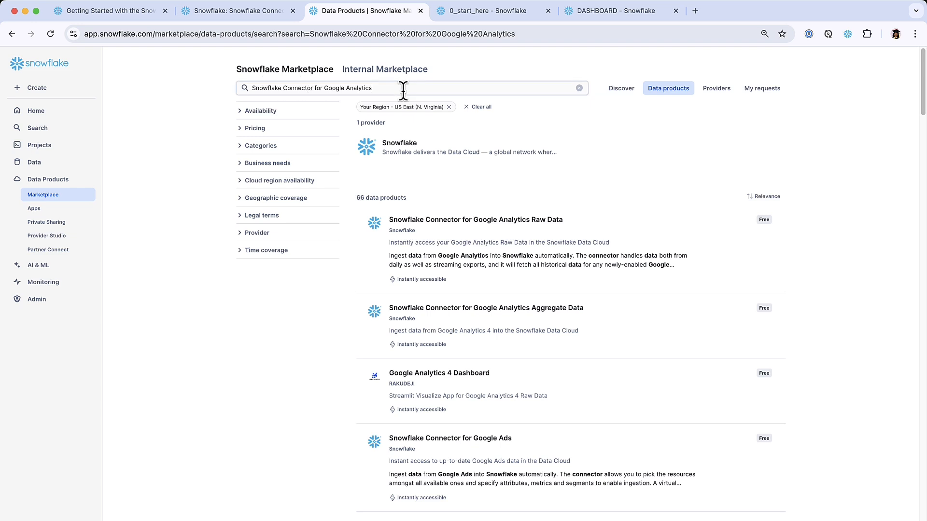
pyautogui.moveTo(534, 248)
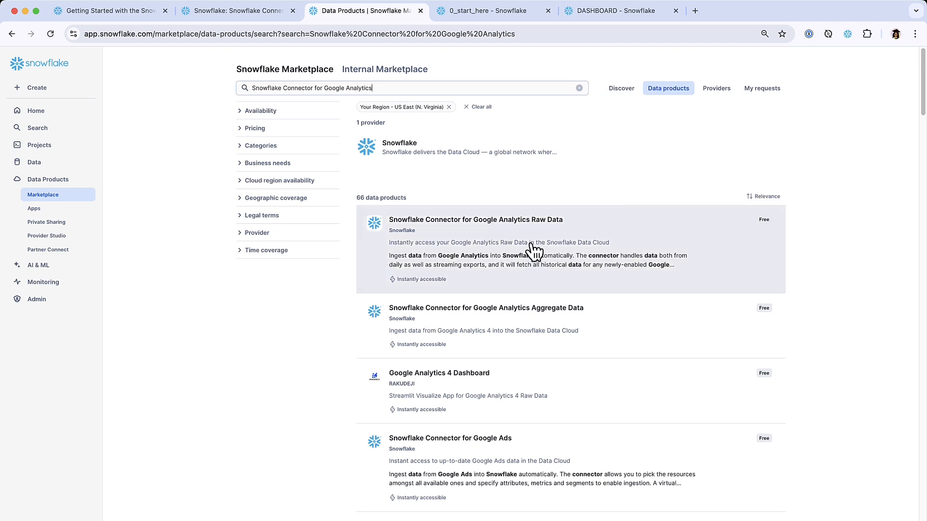
# Get the Google Analytics Raw Data connector from Marketplace and launch its configuration.
pyautogui.click(474, 219)
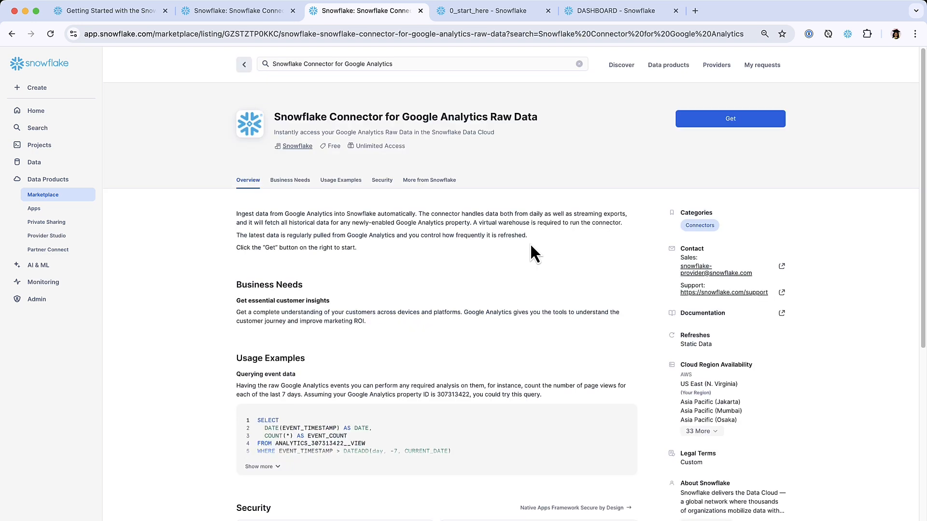
pyautogui.click(730, 118)
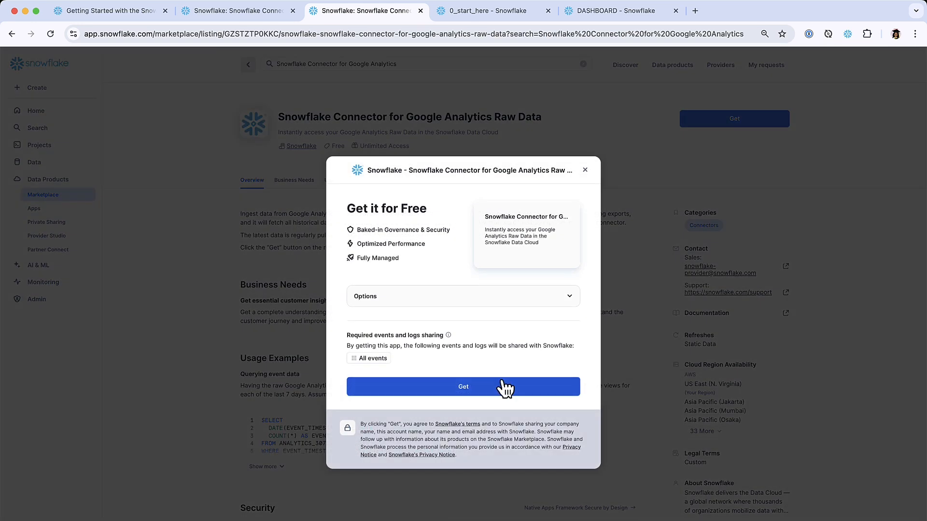
pyautogui.click(463, 386)
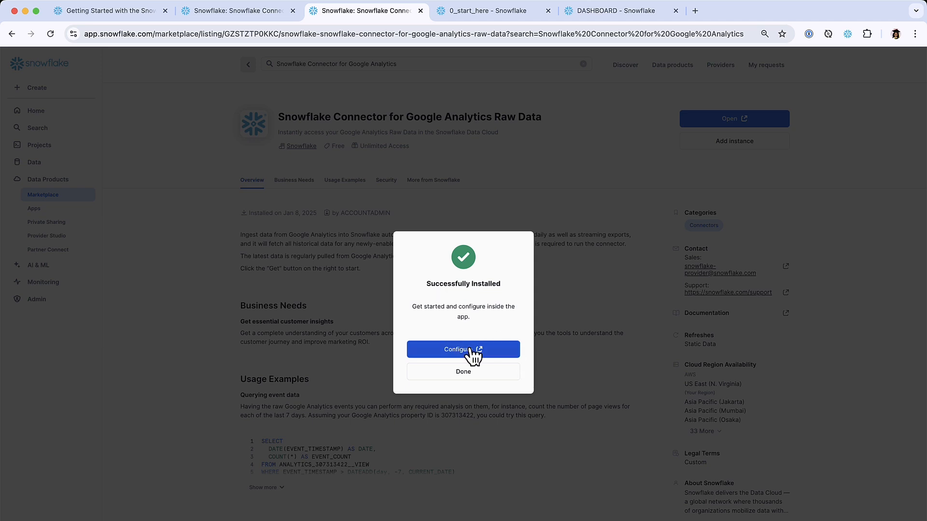
pyautogui.click(462, 349)
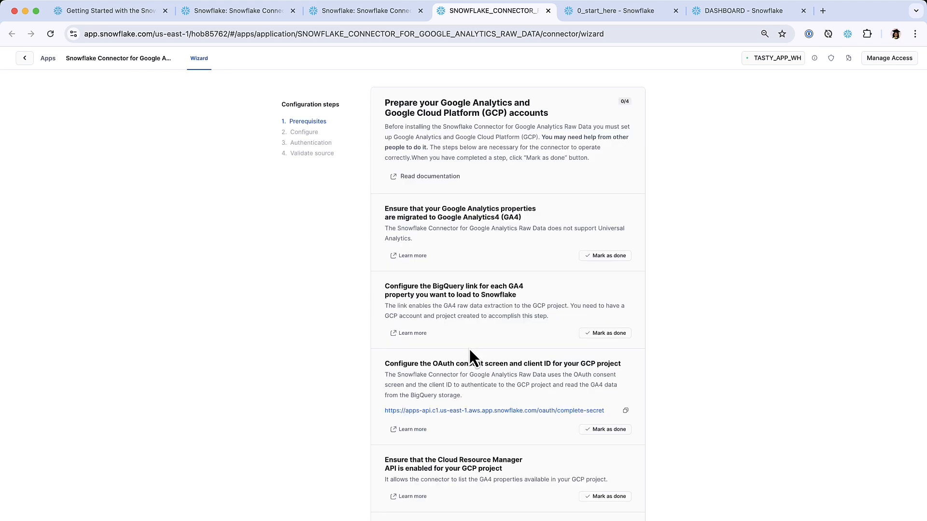
# Mark all four prerequisites done and start the connector configuration.
pyautogui.scroll(3)
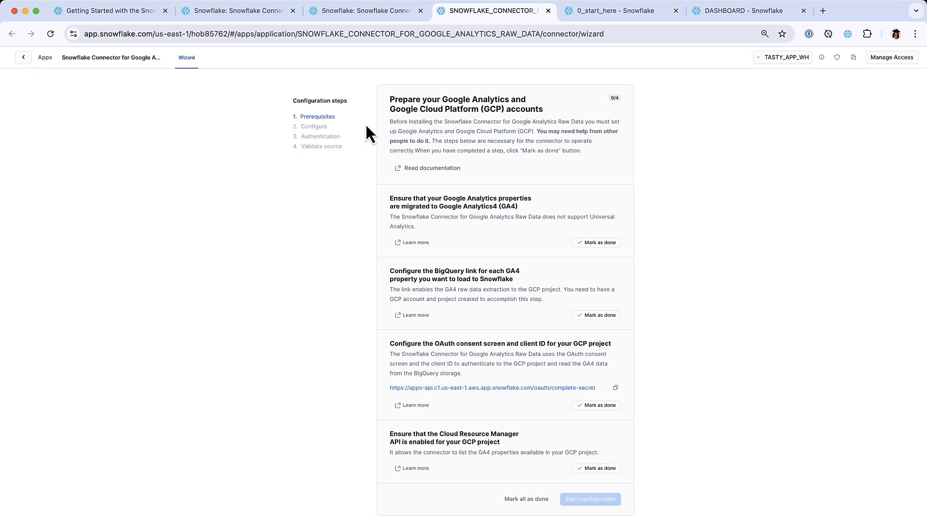
pyautogui.moveTo(585, 113)
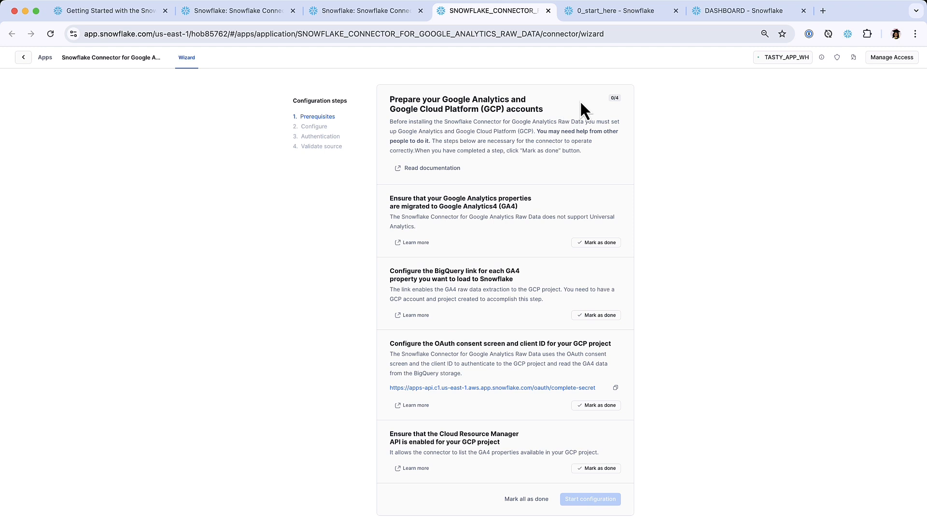
pyautogui.moveTo(525, 500)
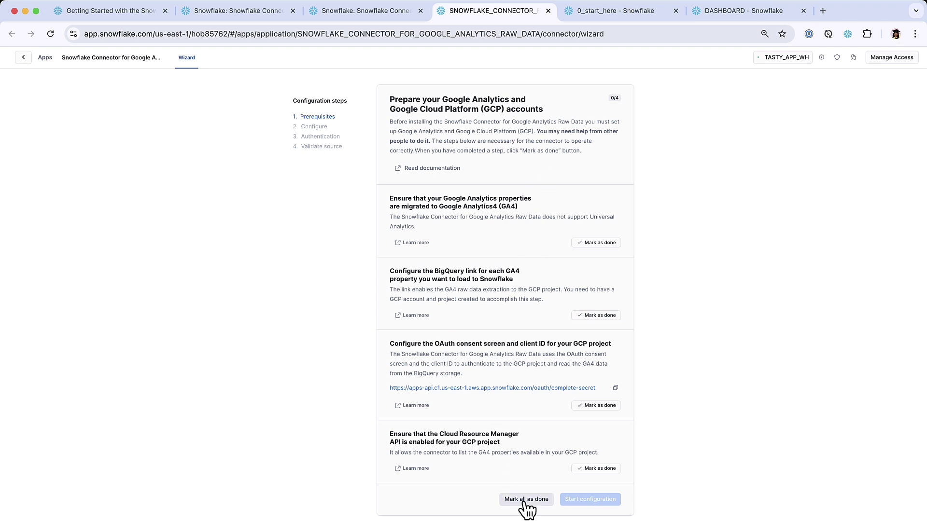
pyautogui.click(525, 499)
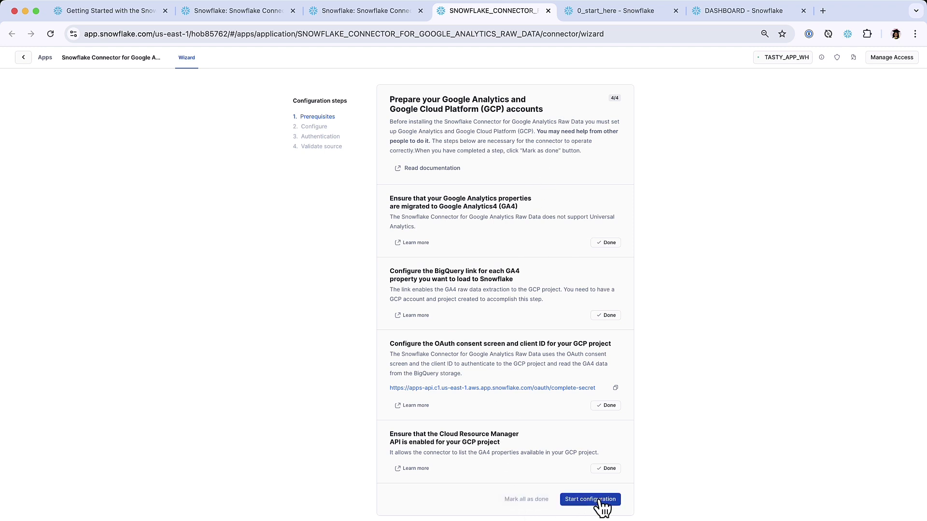
pyautogui.click(589, 500)
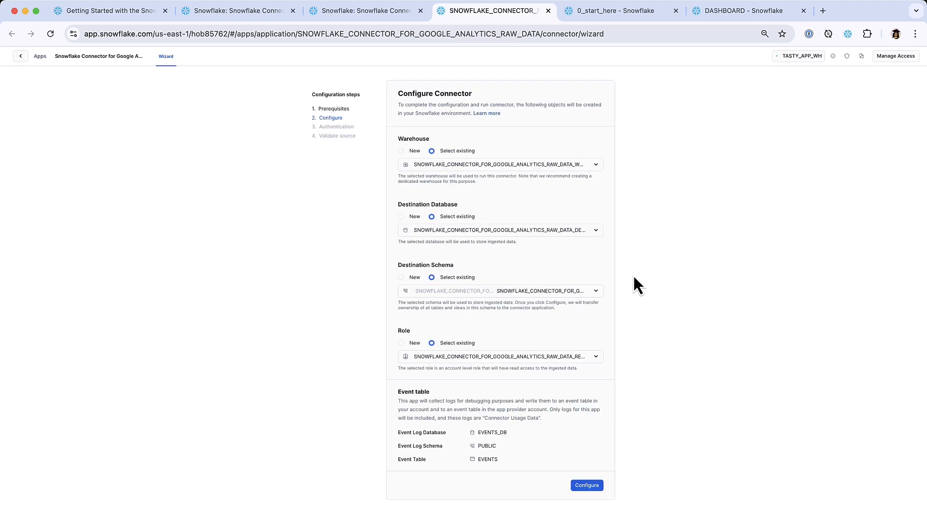
pyautogui.moveTo(345, 129)
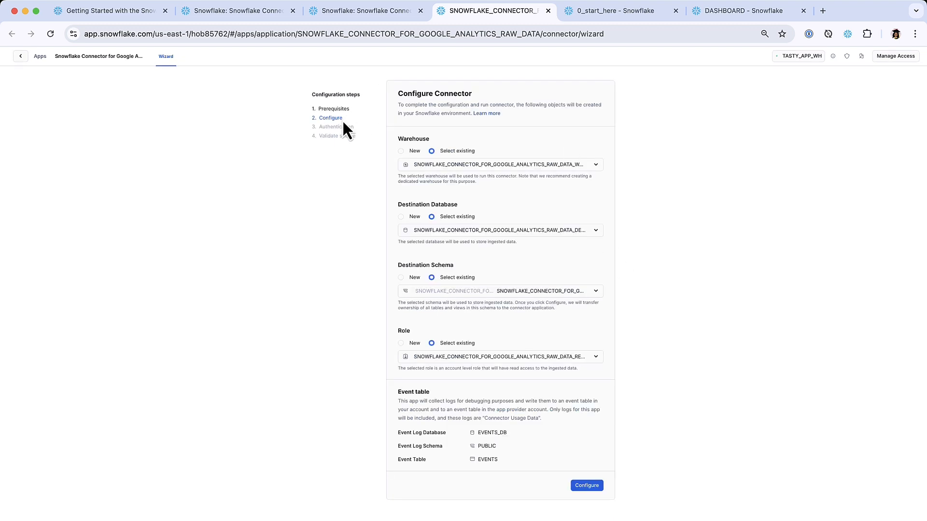
# Accept the existing warehouse, database, schema and role to configure the connector.
pyautogui.scroll(-3)
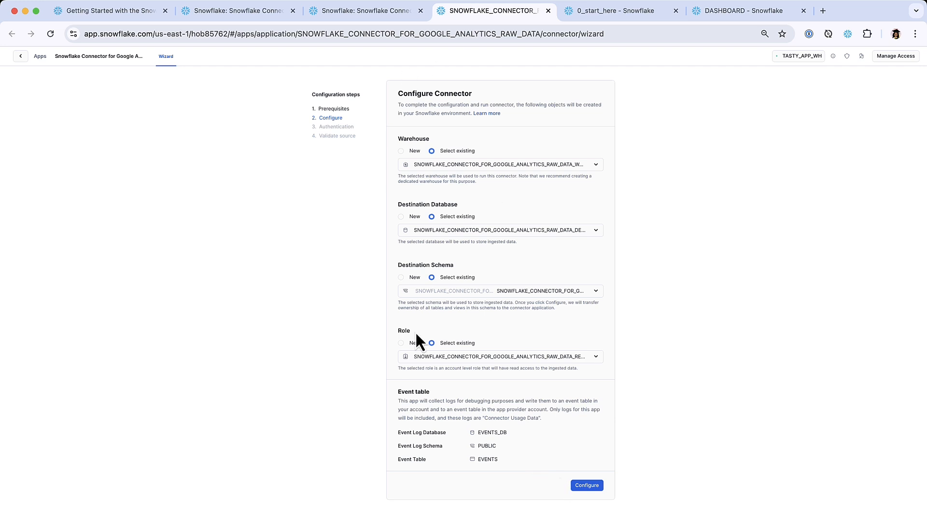
pyautogui.moveTo(437, 366)
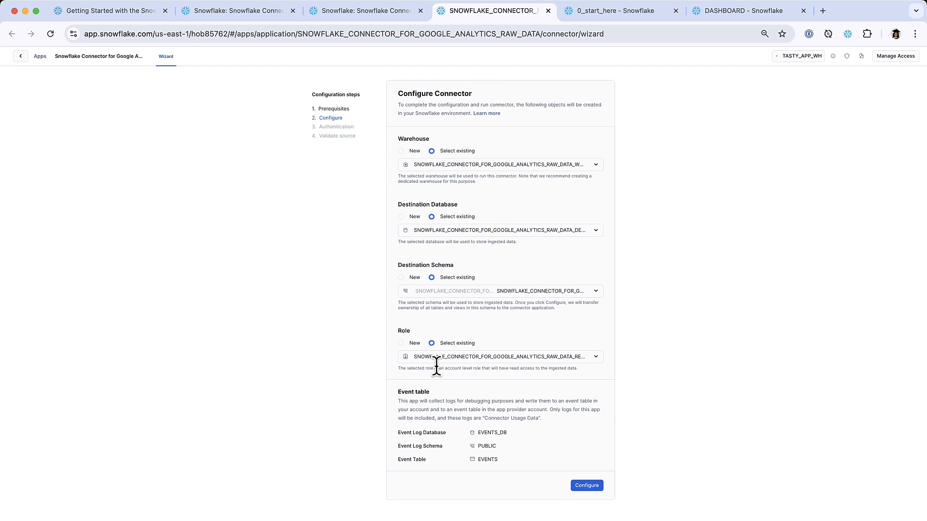
pyautogui.moveTo(585, 485)
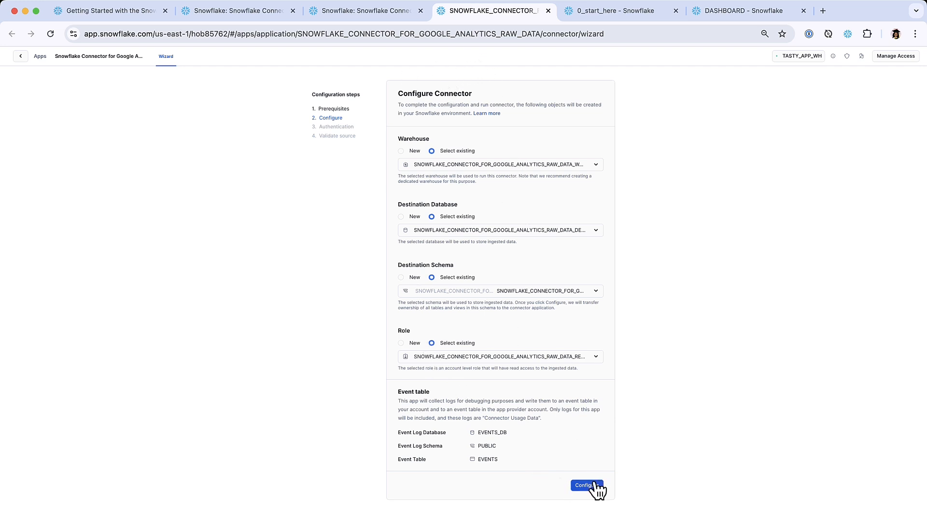
pyautogui.click(585, 485)
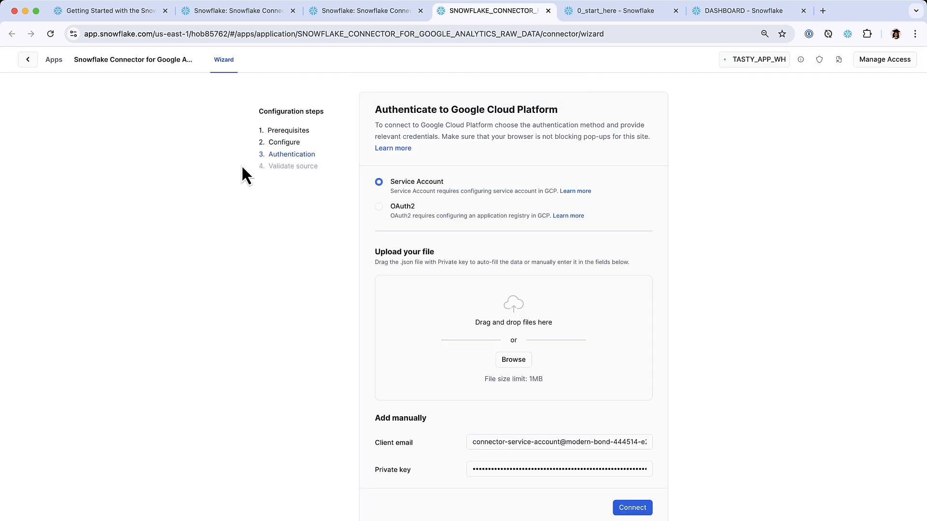
pyautogui.moveTo(634, 330)
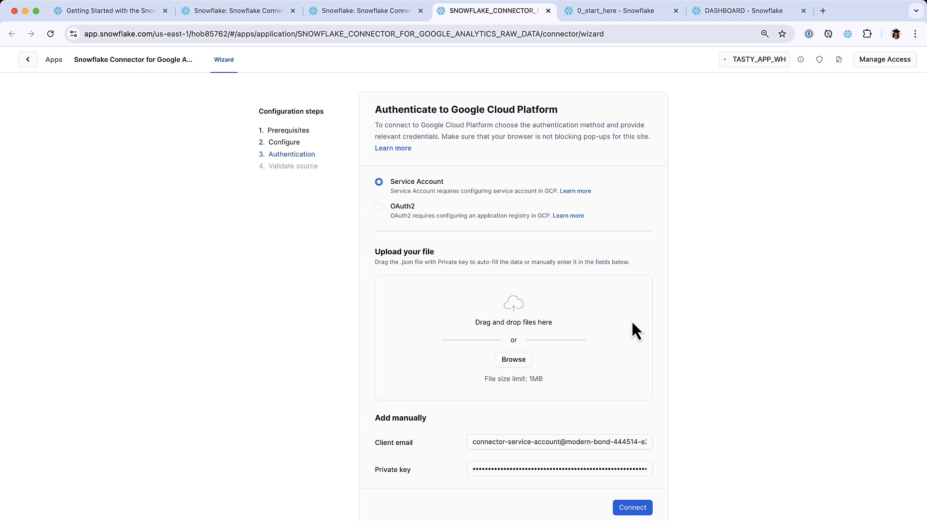
pyautogui.moveTo(623, 288)
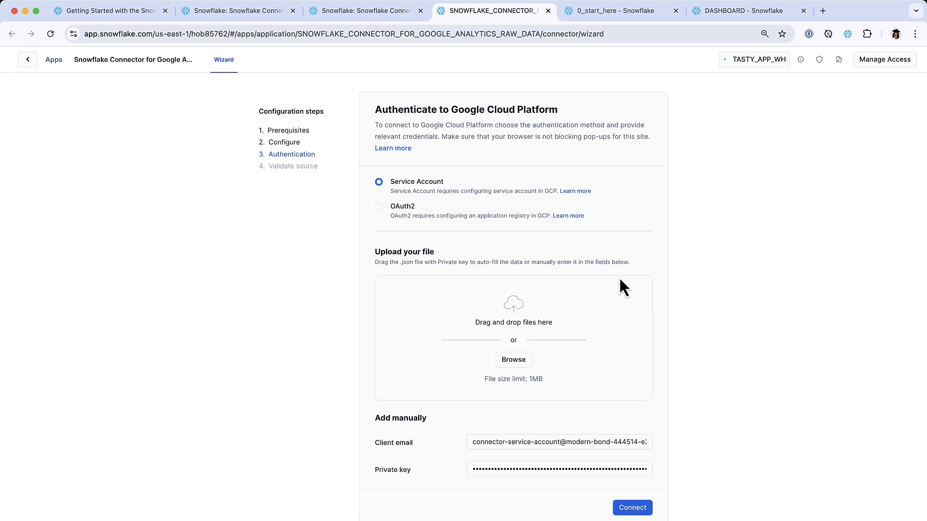
pyautogui.moveTo(404, 479)
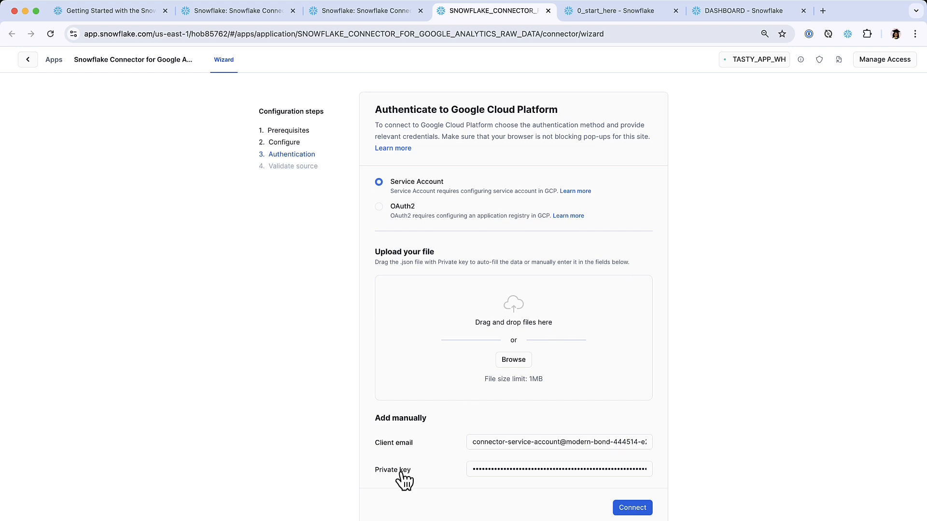
pyautogui.moveTo(311, 374)
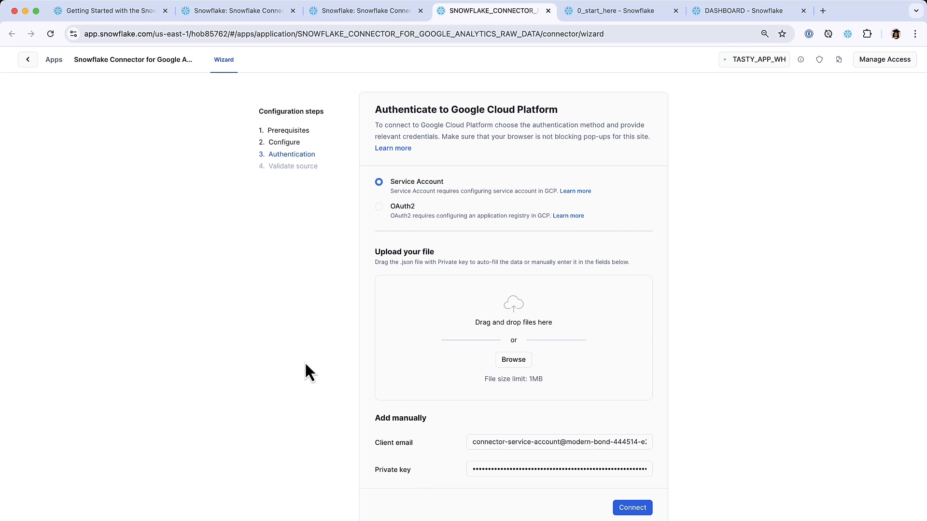
pyautogui.moveTo(611, 422)
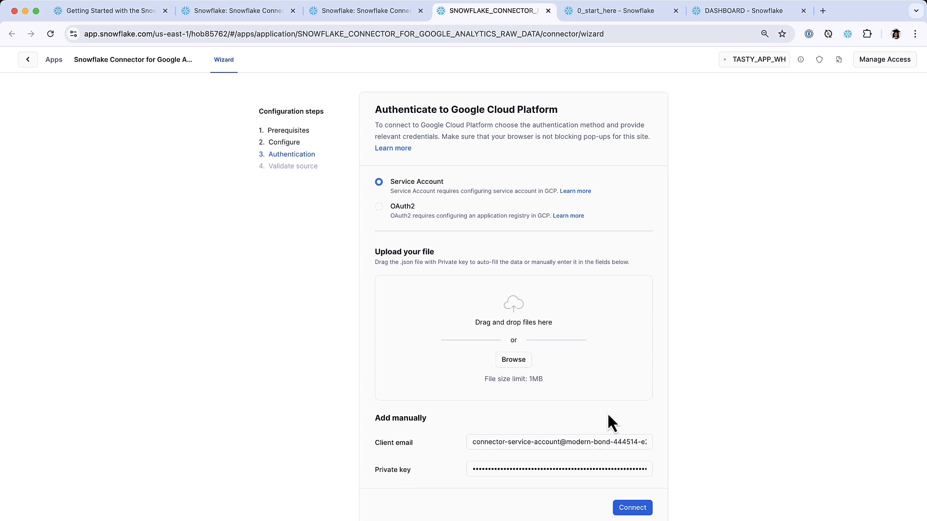
pyautogui.moveTo(532, 367)
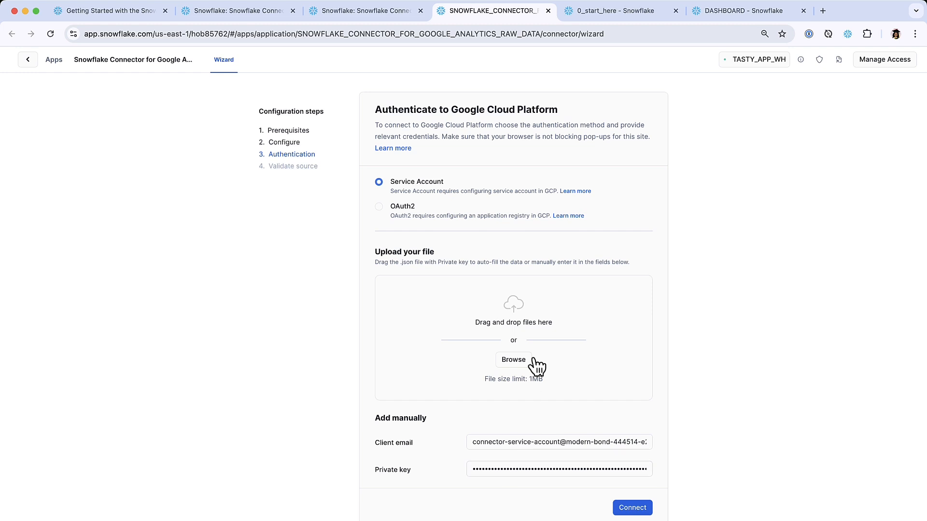
pyautogui.moveTo(538, 310)
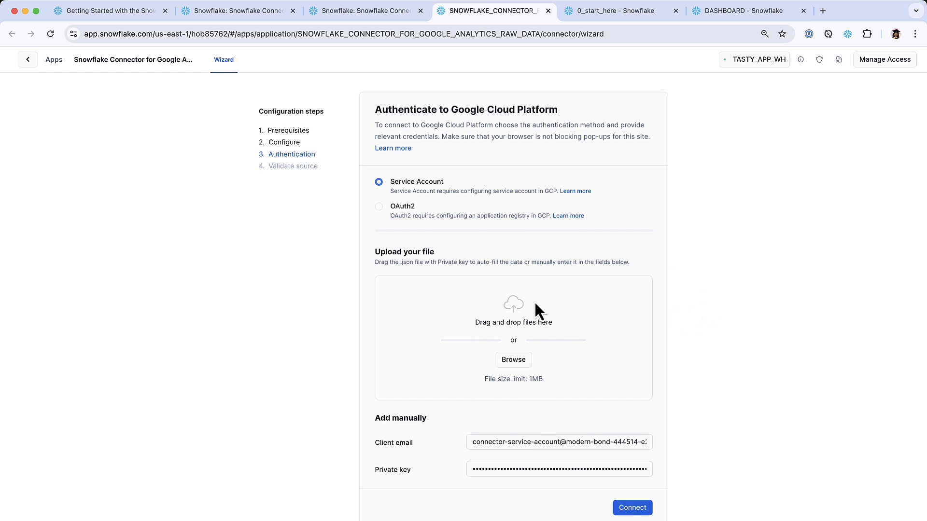
pyautogui.moveTo(632, 507)
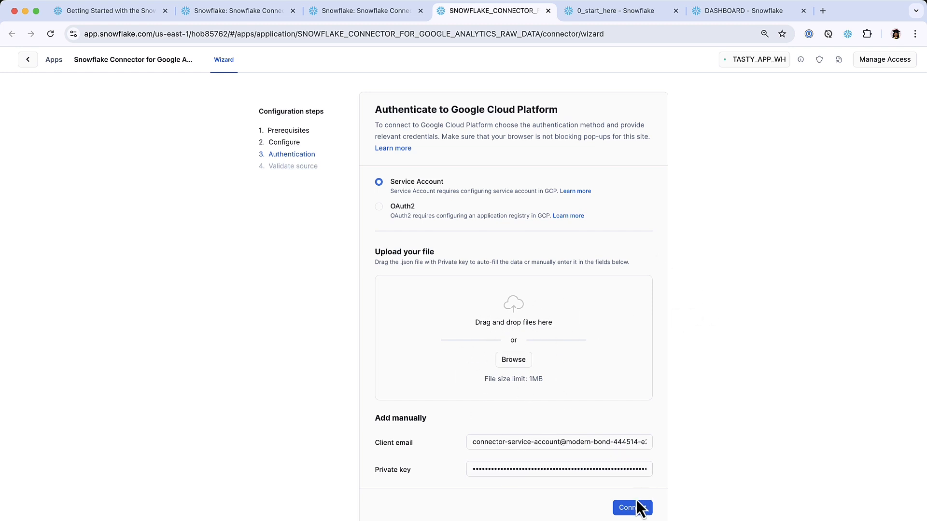
# Connect to Google Cloud using the filled-in service account email and private key.
pyautogui.click(630, 508)
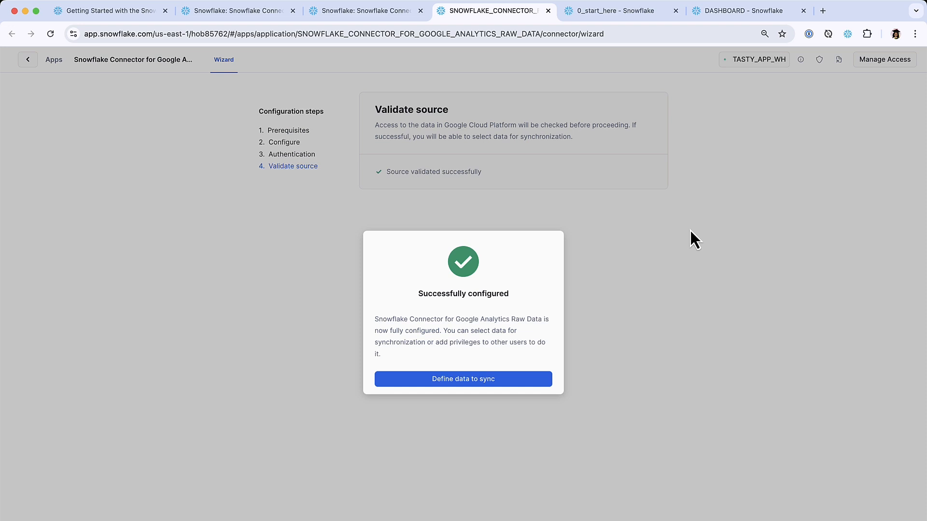
pyautogui.moveTo(519, 258)
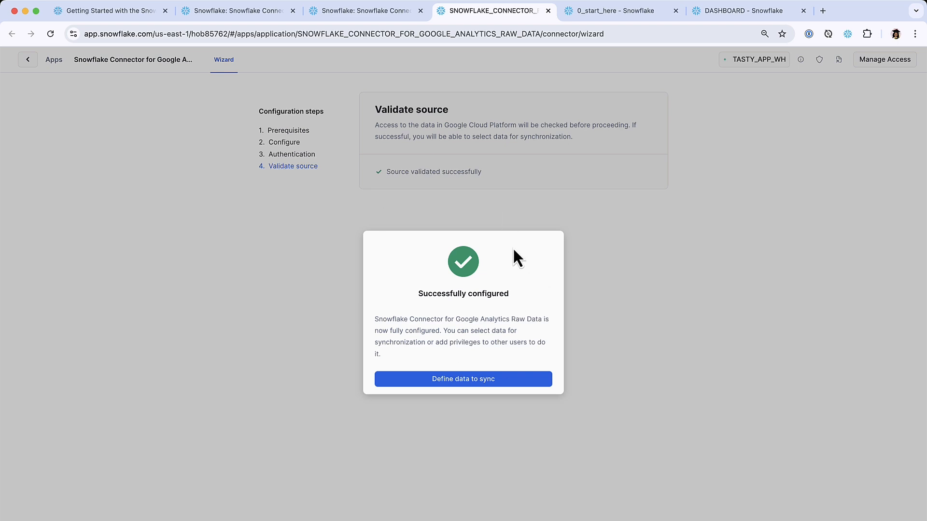
pyautogui.moveTo(462, 379)
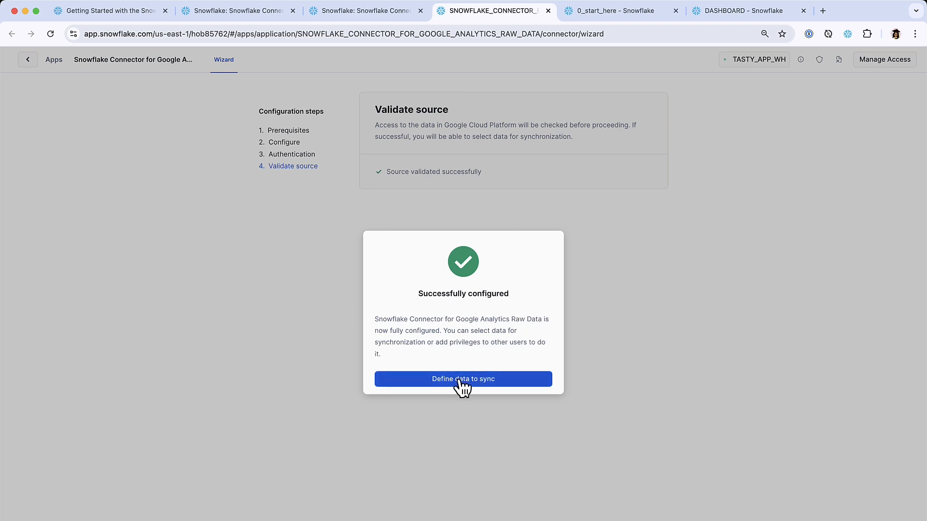
# From the Successfully configured dialog, go to Define data to sync.
pyautogui.click(463, 379)
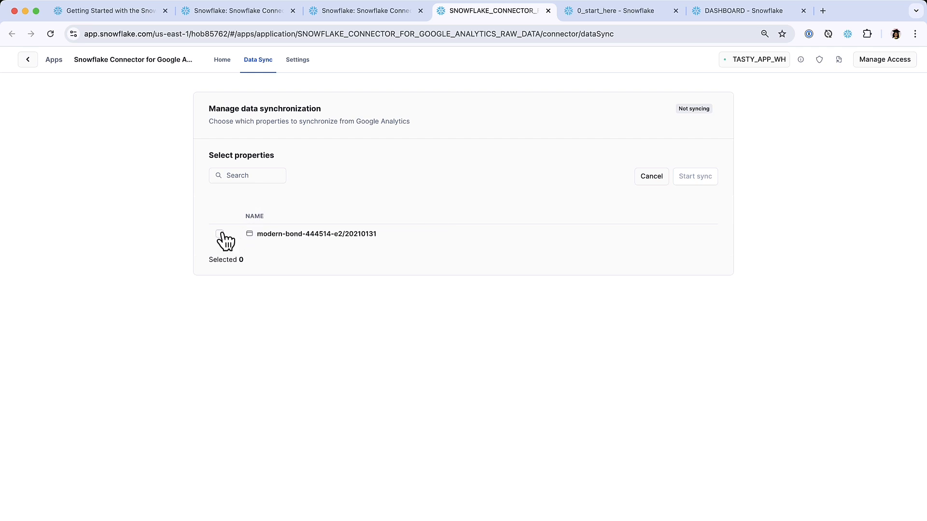
pyautogui.moveTo(284, 124)
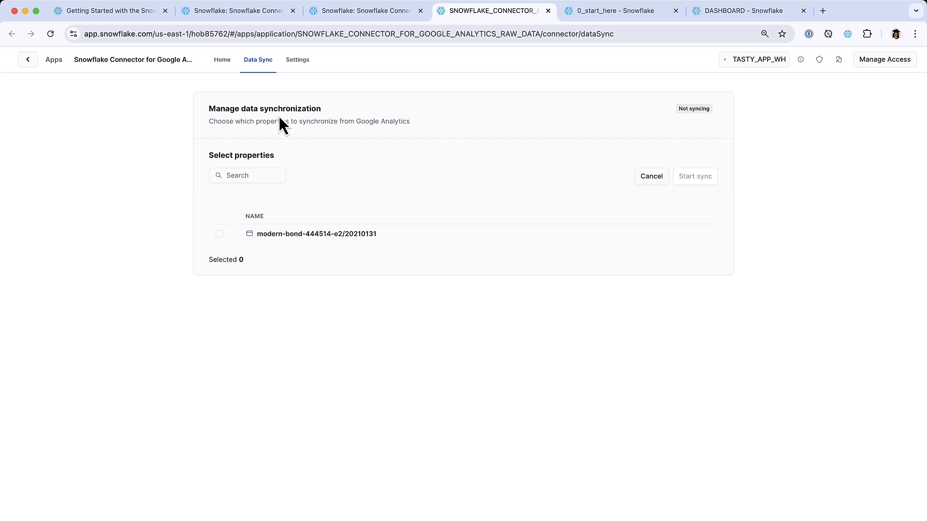
pyautogui.moveTo(261, 68)
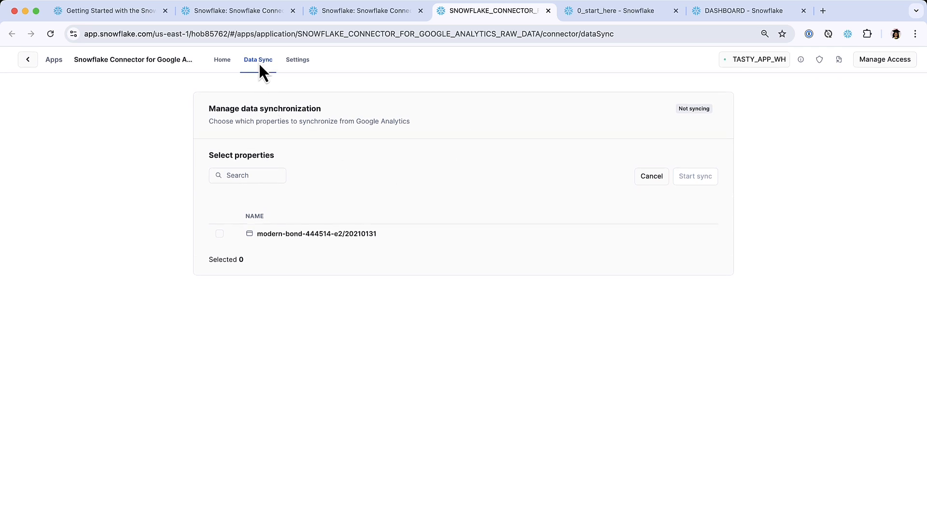
pyautogui.moveTo(703, 145)
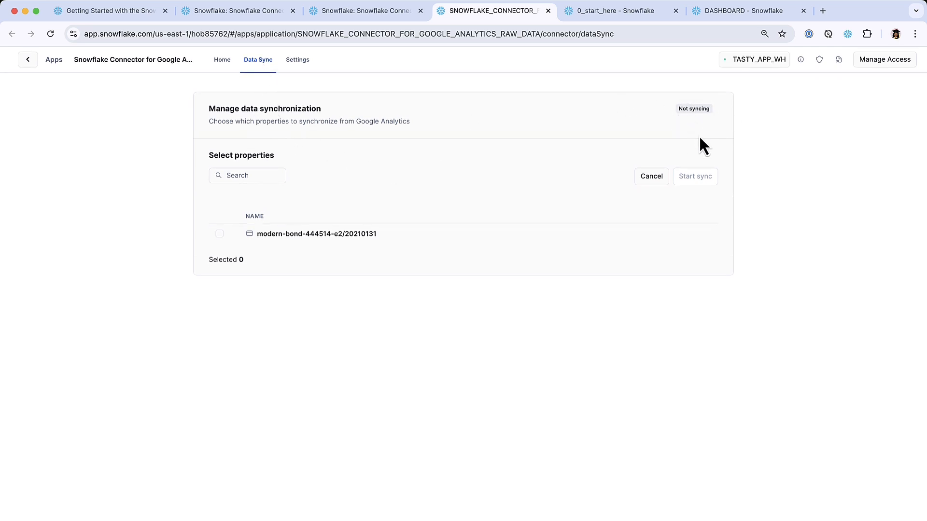
pyautogui.moveTo(245, 265)
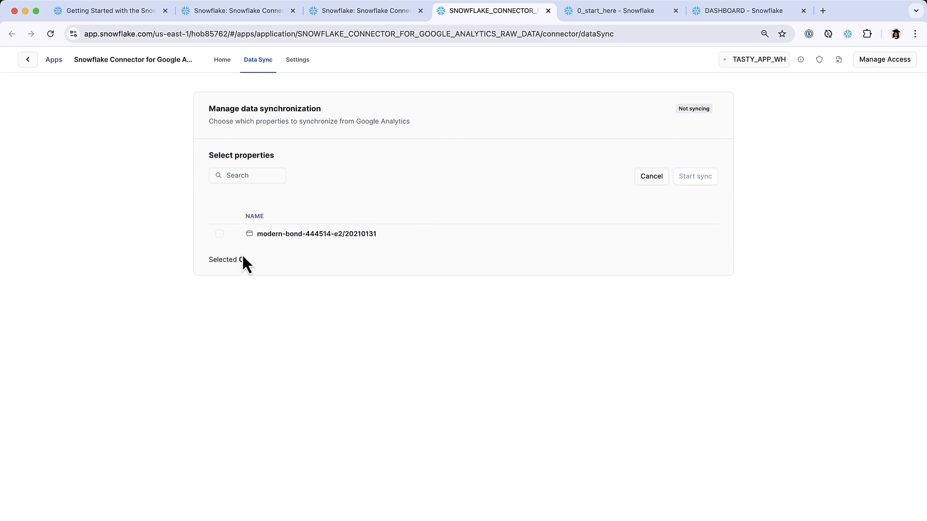
# Select and sync property modern-bond-444514-e2/20210131 at an 8-hour frequency.
pyautogui.click(219, 233)
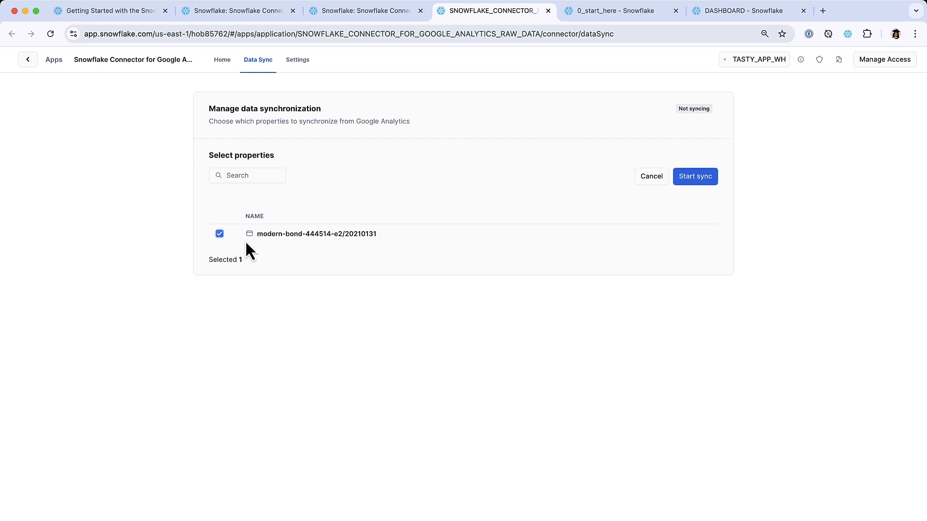
pyautogui.moveTo(263, 248)
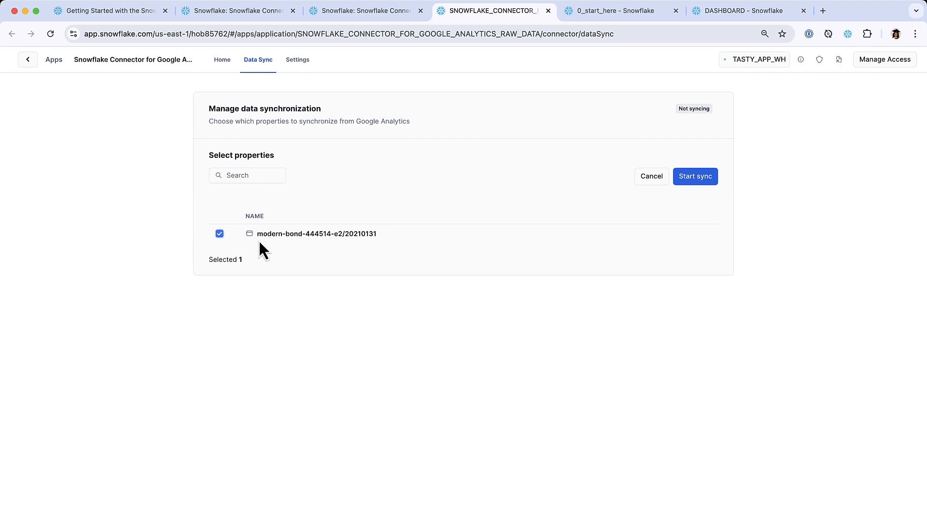
pyautogui.moveTo(753, 137)
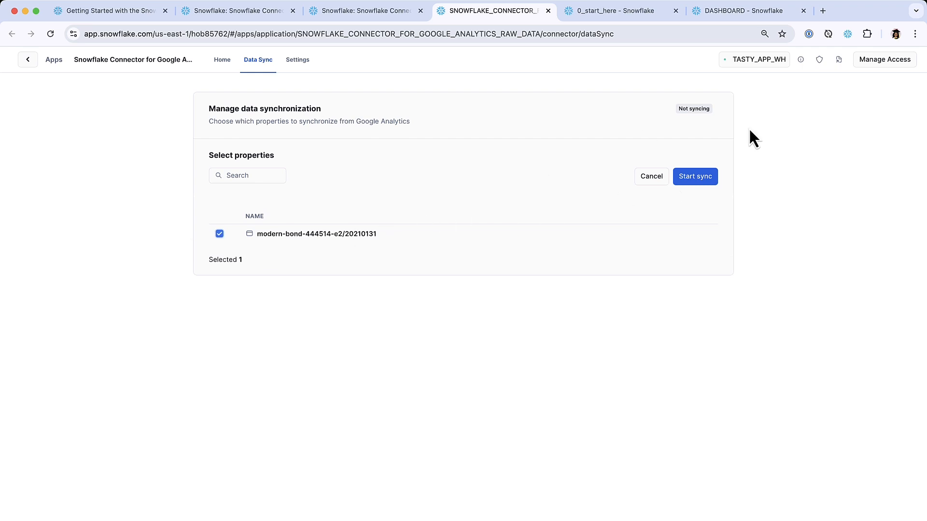
pyautogui.moveTo(695, 176)
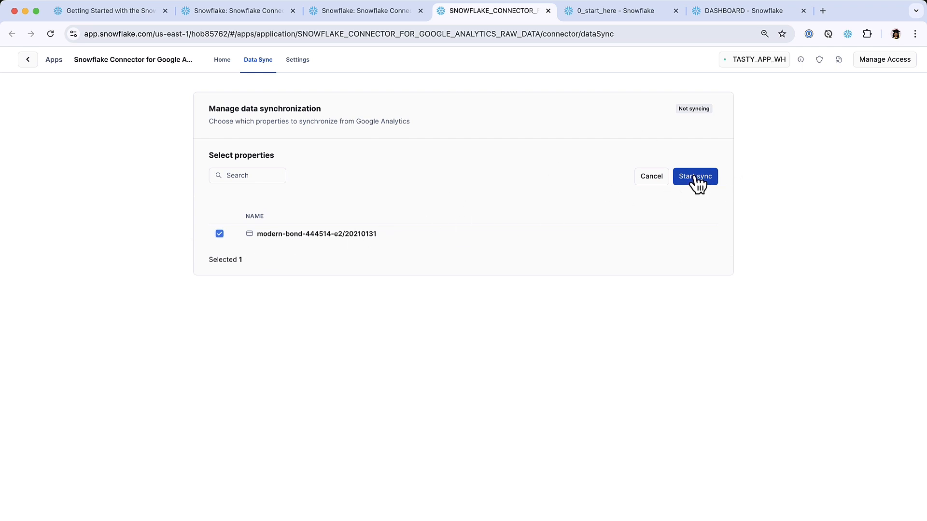
pyautogui.click(695, 176)
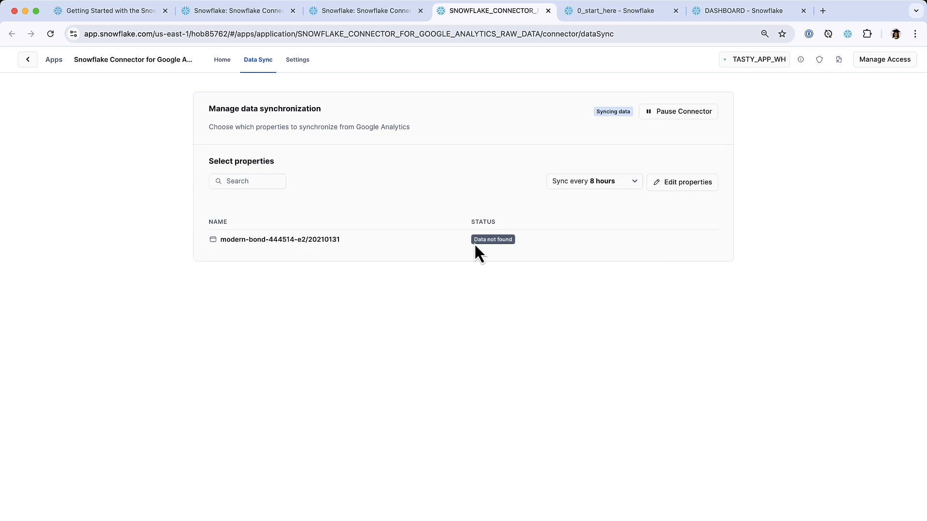
pyautogui.moveTo(250, 111)
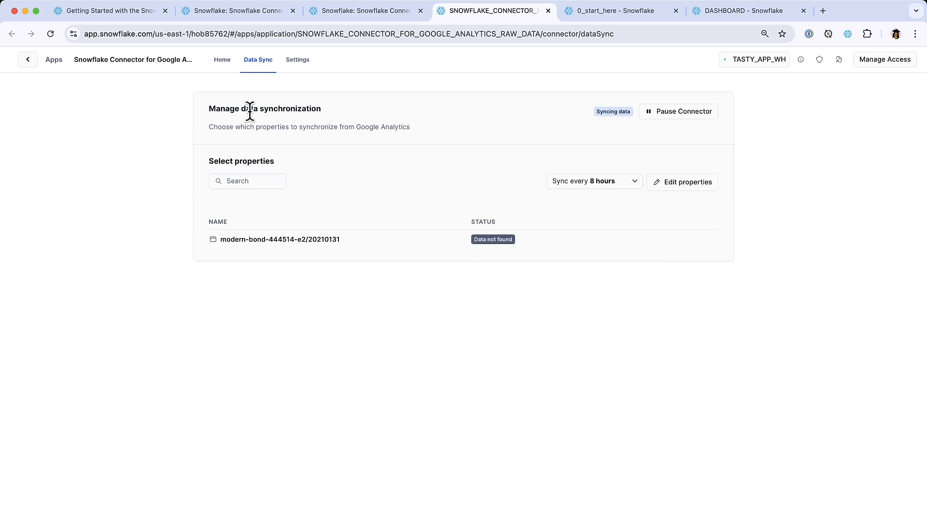
pyautogui.moveTo(616, 105)
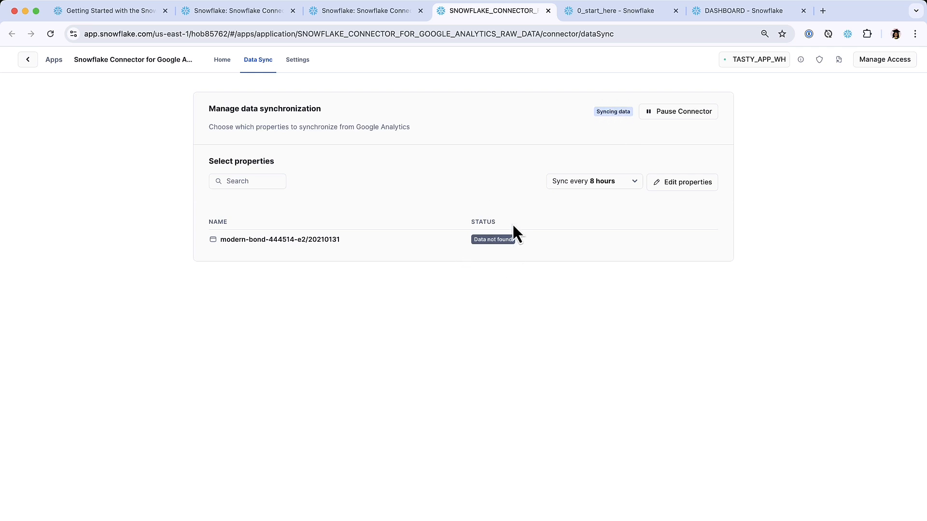
pyautogui.moveTo(497, 261)
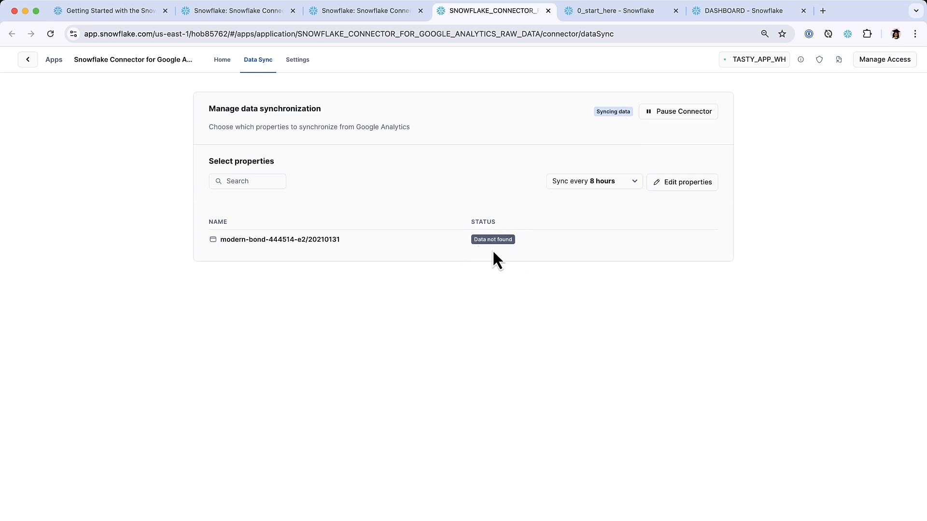
pyautogui.moveTo(603, 128)
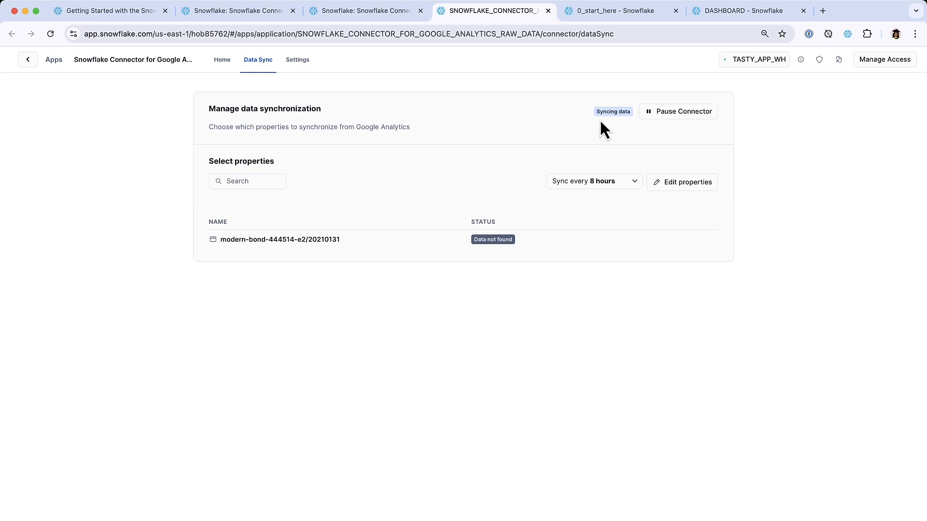
pyautogui.moveTo(678, 115)
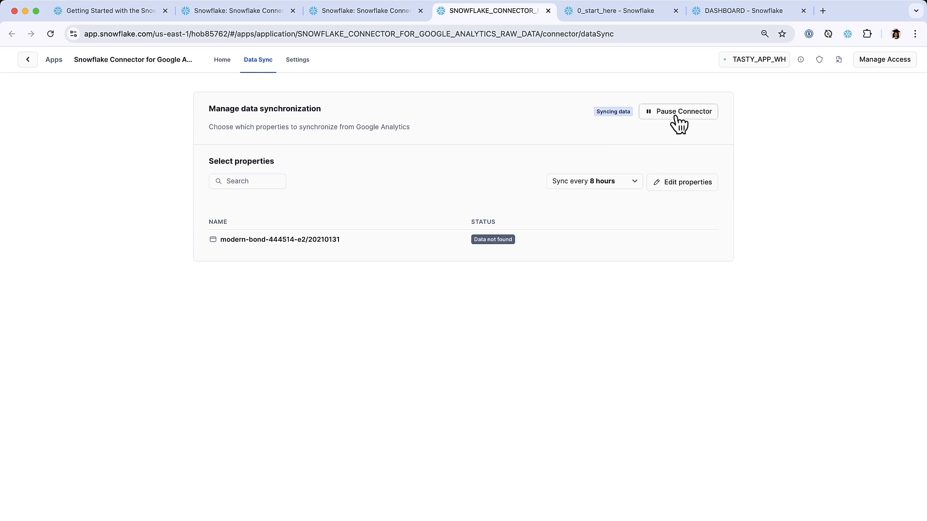
pyautogui.moveTo(687, 87)
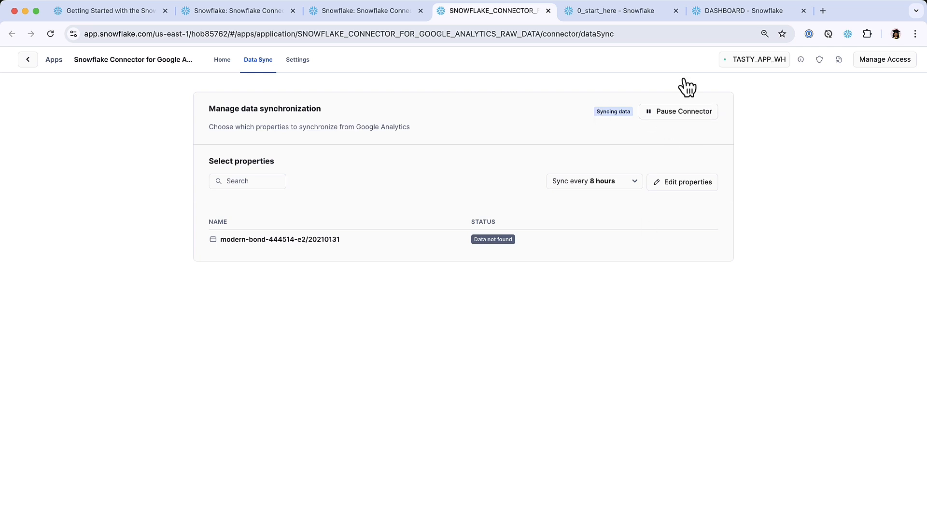
pyautogui.moveTo(688, 126)
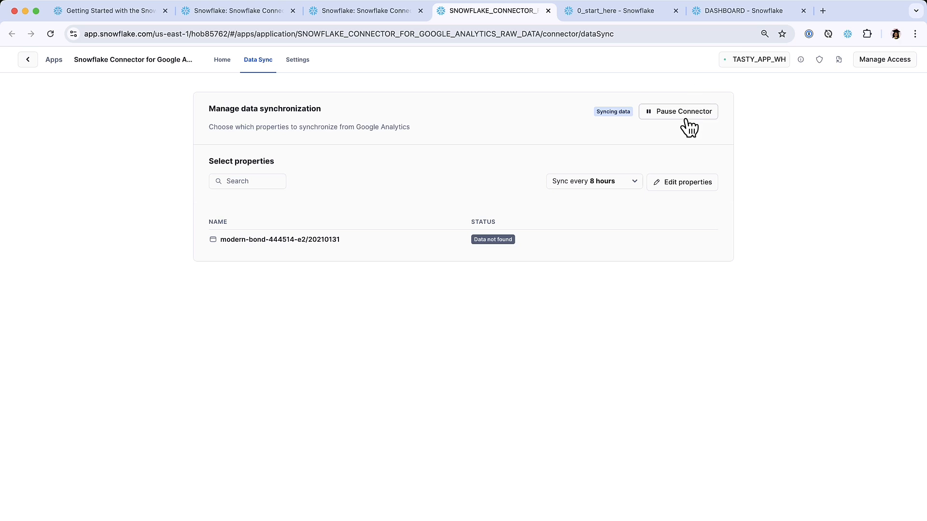
pyautogui.moveTo(621, 192)
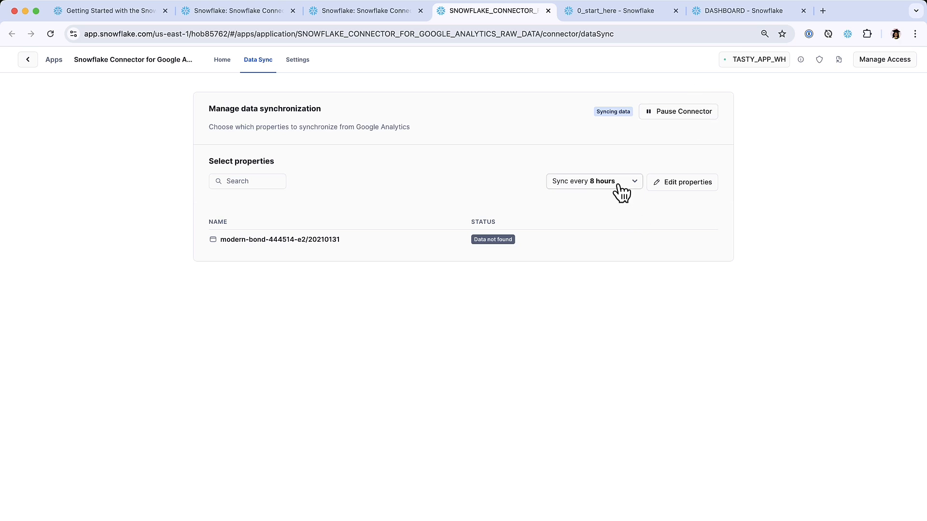
pyautogui.click(593, 181)
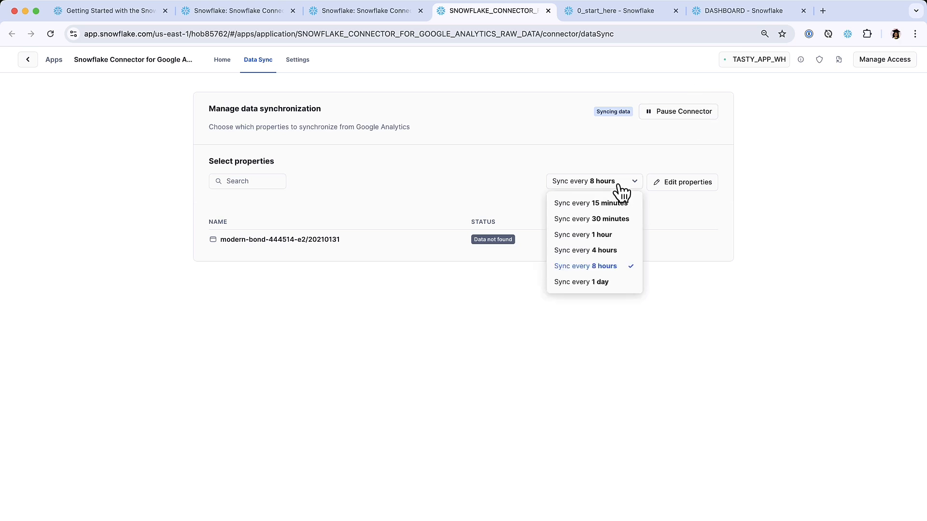
pyautogui.moveTo(626, 189)
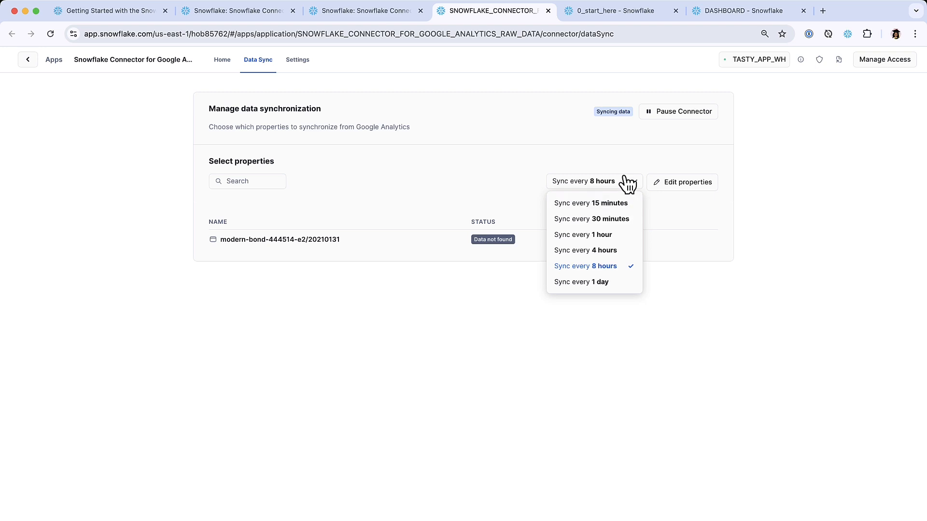
pyautogui.moveTo(591, 203)
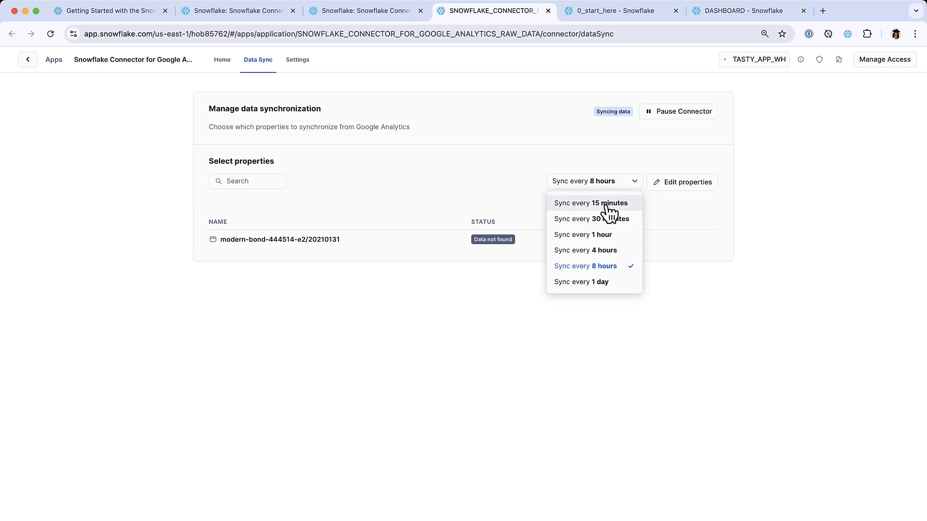
pyautogui.moveTo(584, 235)
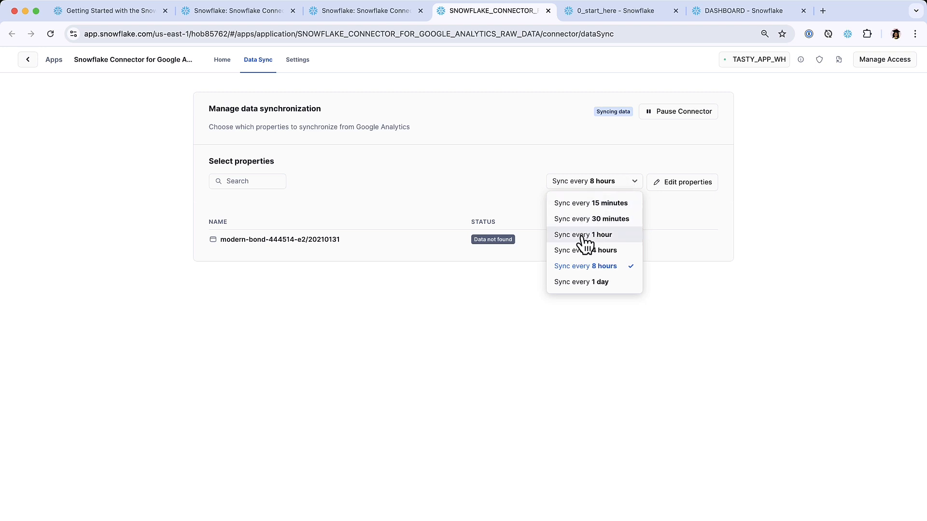
pyautogui.moveTo(602, 182)
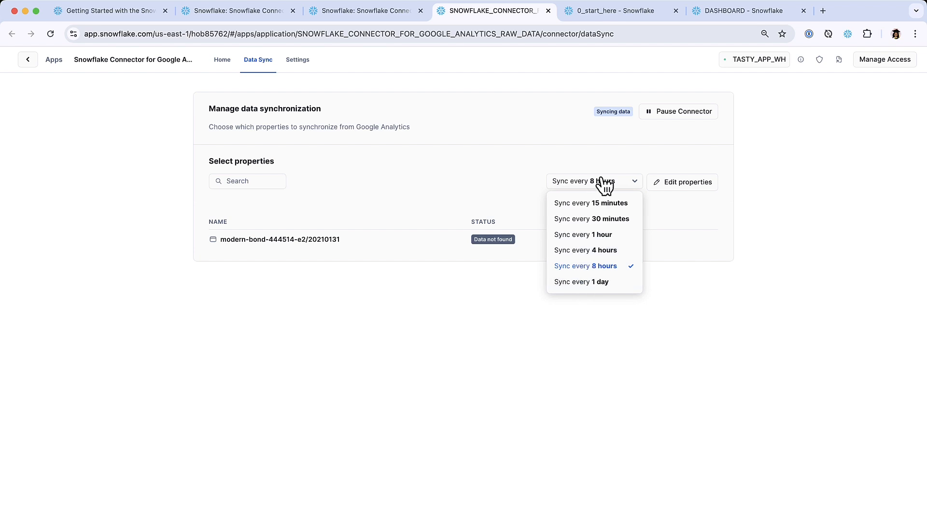
pyautogui.click(584, 266)
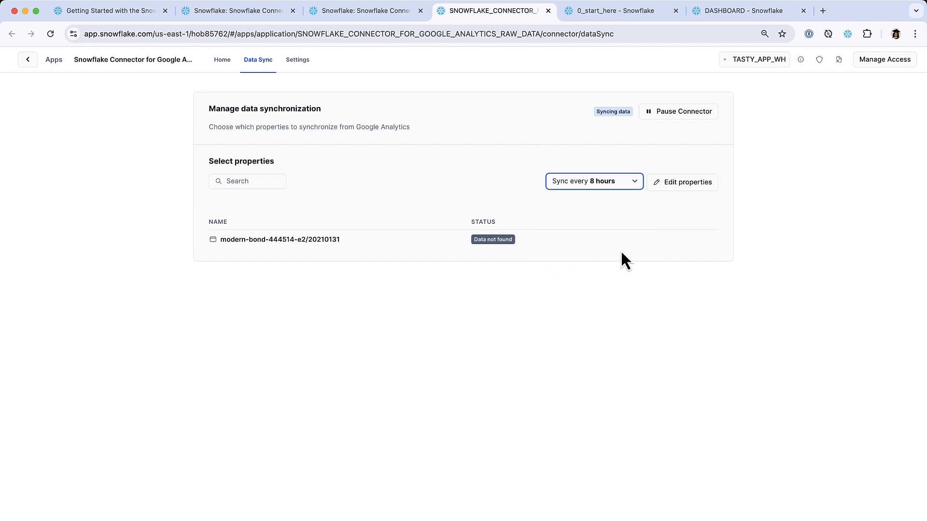
pyautogui.moveTo(493, 263)
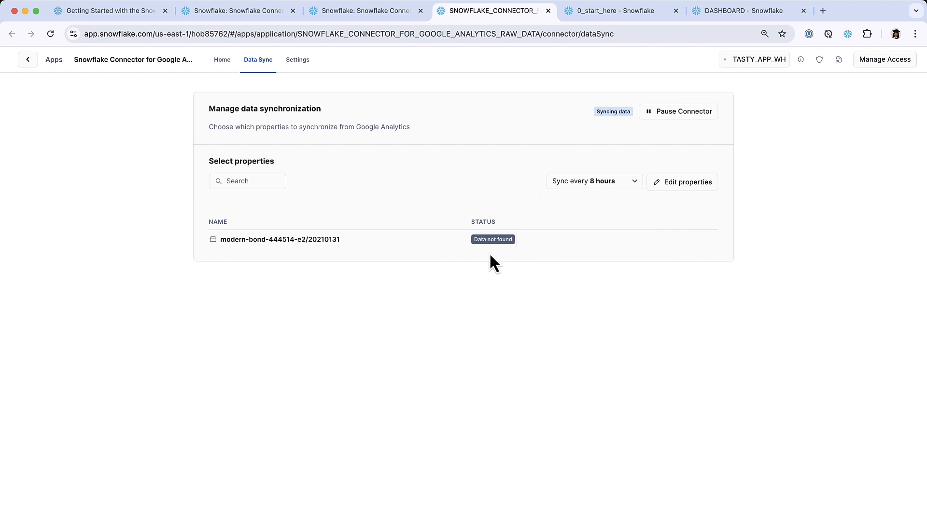
pyautogui.moveTo(512, 249)
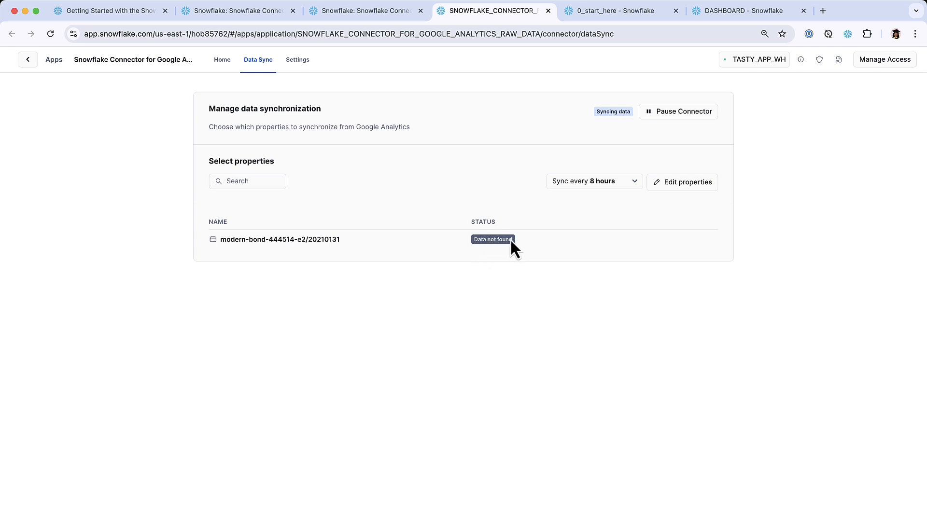
pyautogui.moveTo(495, 267)
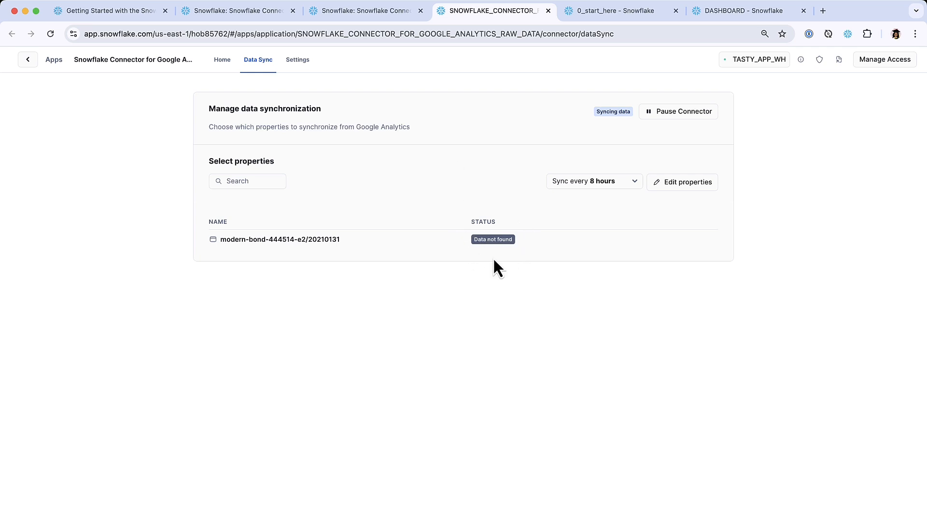
pyautogui.moveTo(467, 211)
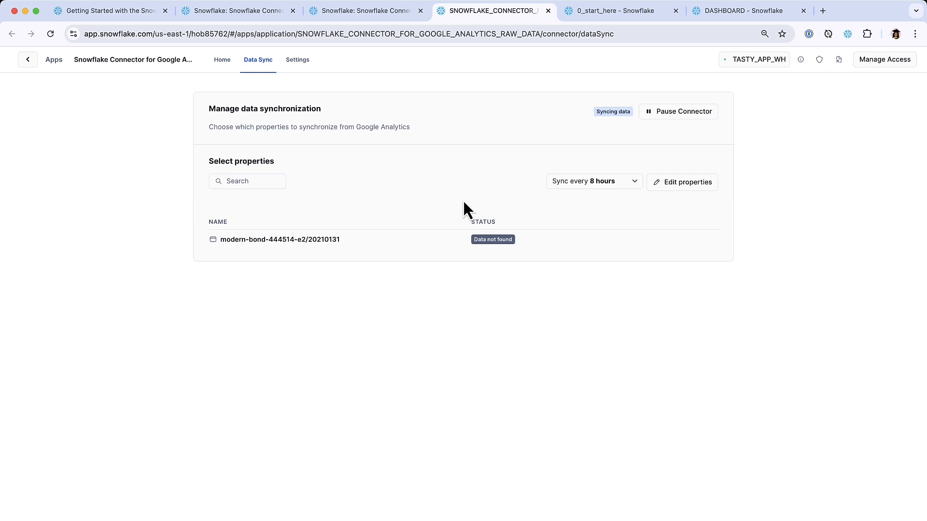
pyautogui.moveTo(389, 237)
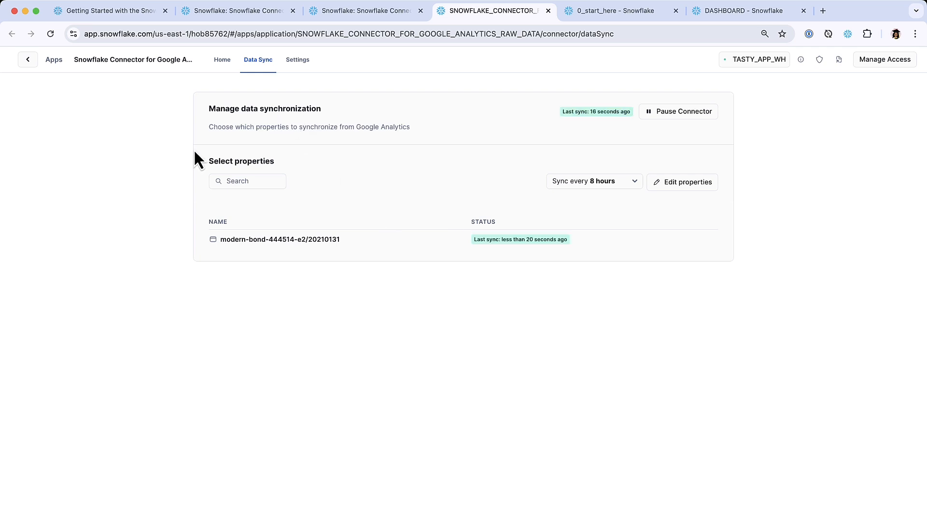
pyautogui.moveTo(192, 181)
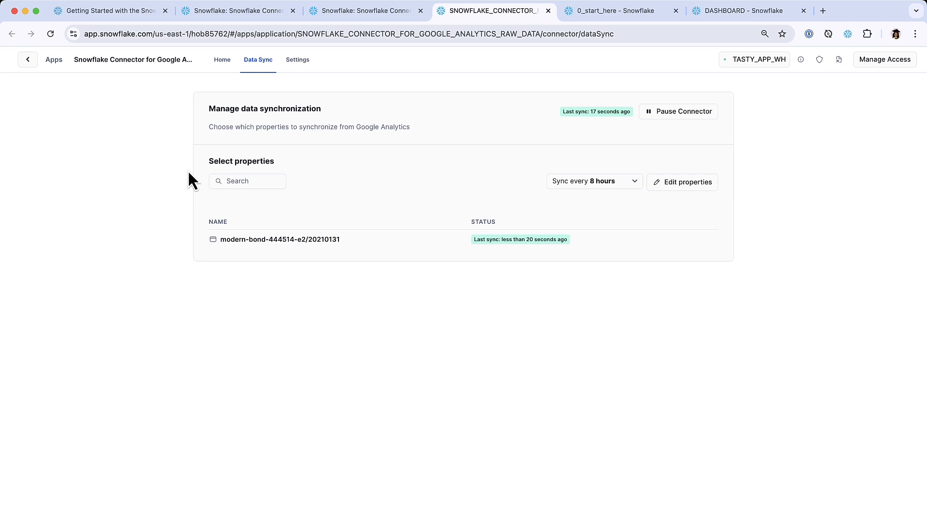
pyautogui.moveTo(515, 229)
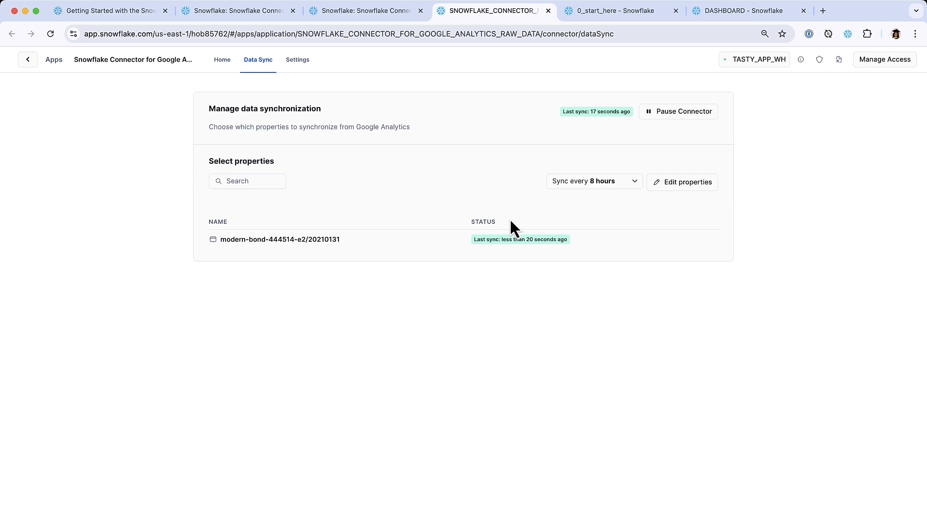
pyautogui.moveTo(486, 251)
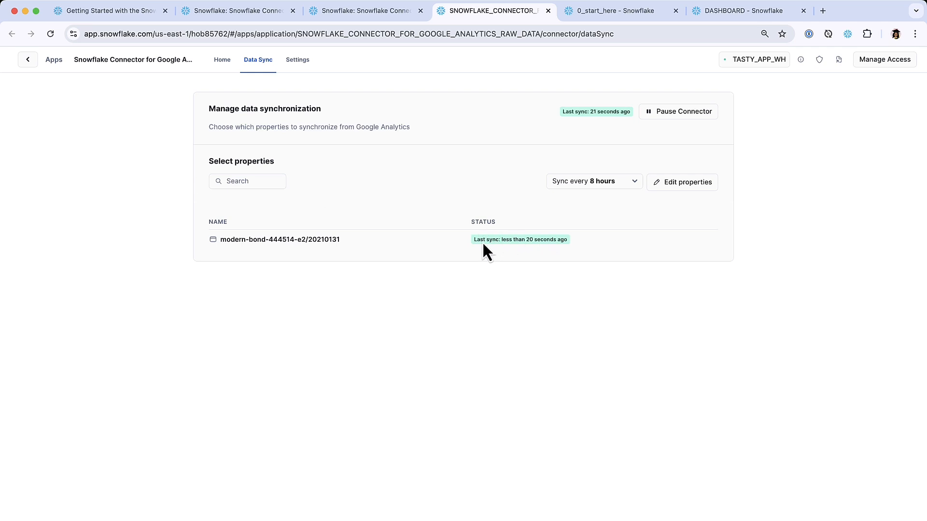
pyautogui.moveTo(556, 248)
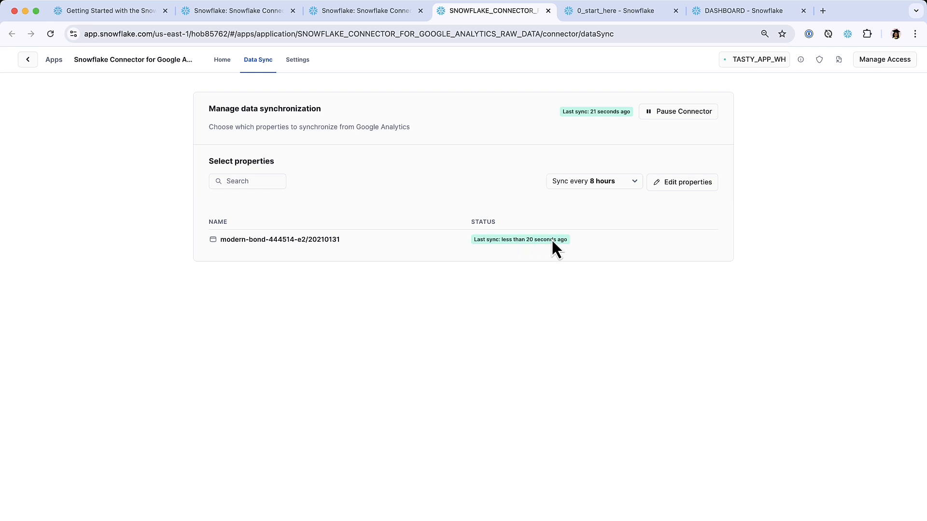
# Open the connector Settings, view its warehouse in a new tab, and return.
pyautogui.click(297, 58)
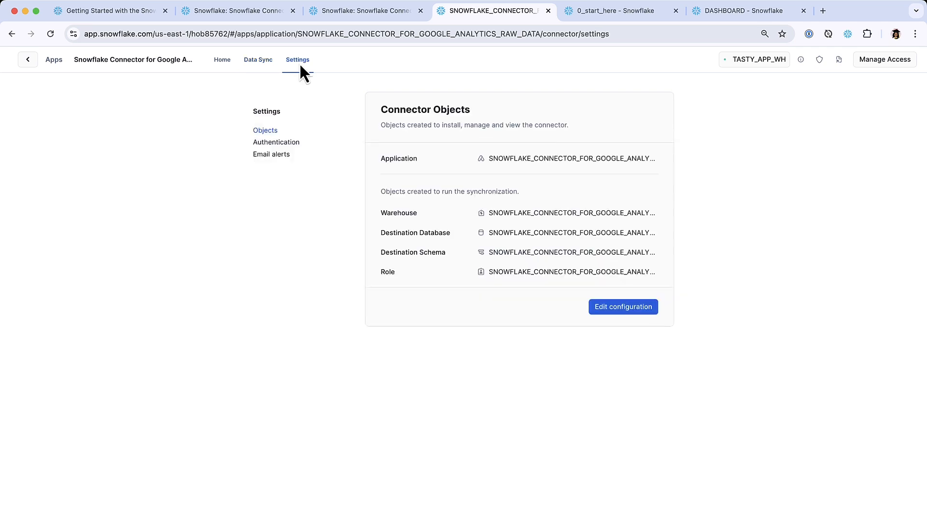
pyautogui.moveTo(407, 114)
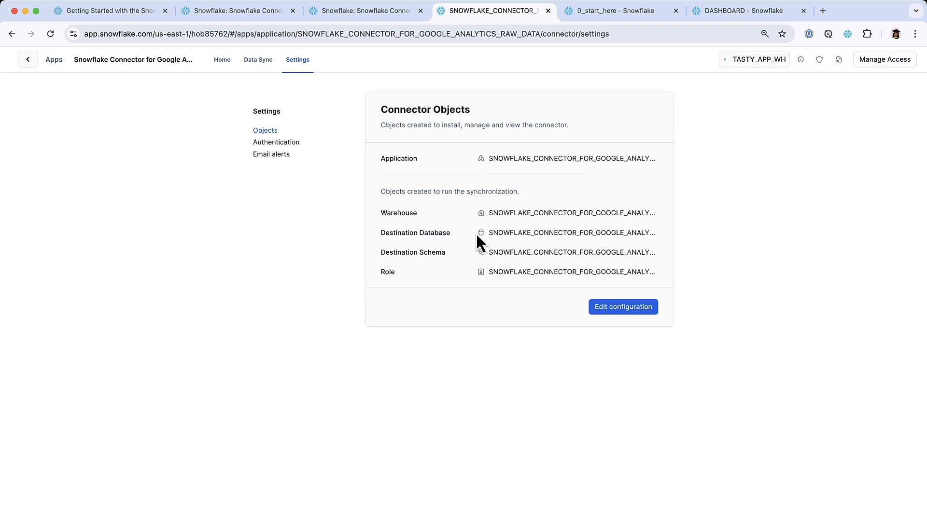
pyautogui.moveTo(485, 279)
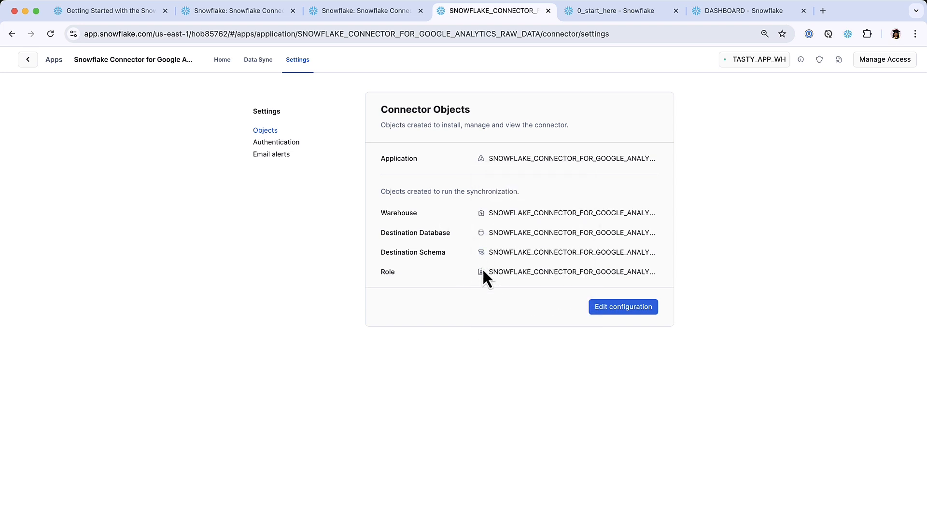
pyautogui.moveTo(469, 227)
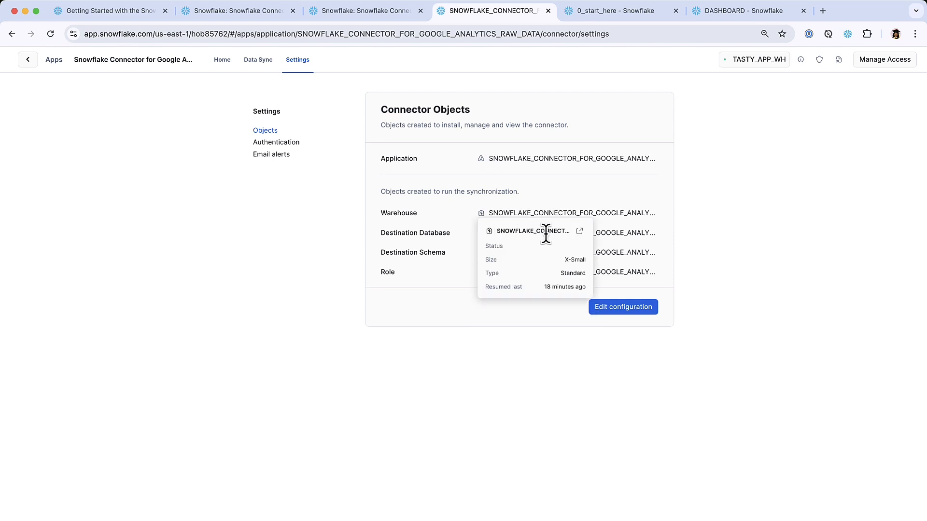
pyautogui.moveTo(579, 231)
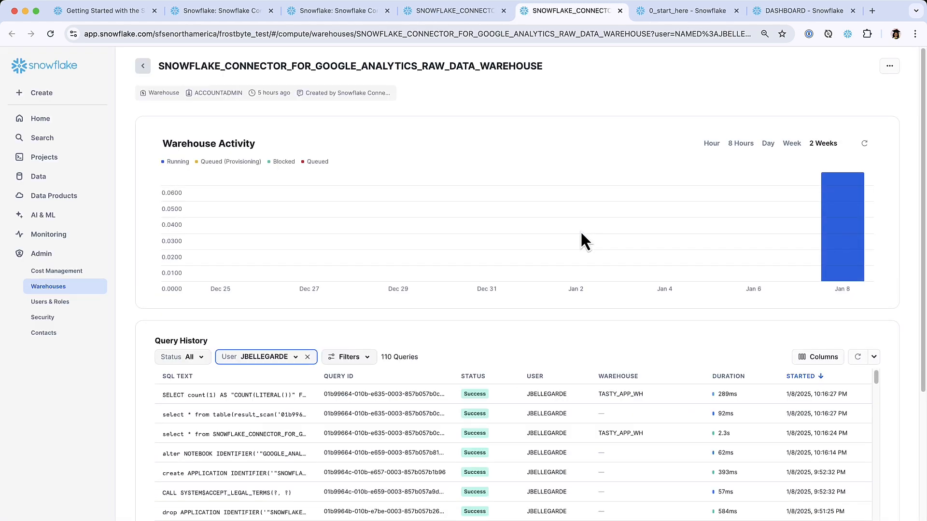
pyautogui.click(453, 11)
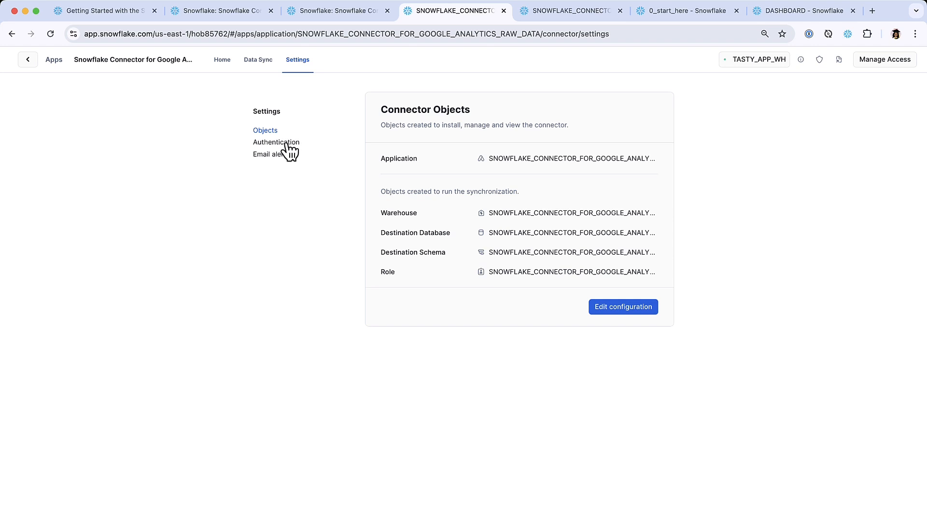
# Check the Authentication and Email alerts settings, then switch to the 0_start_here notebook.
pyautogui.click(276, 142)
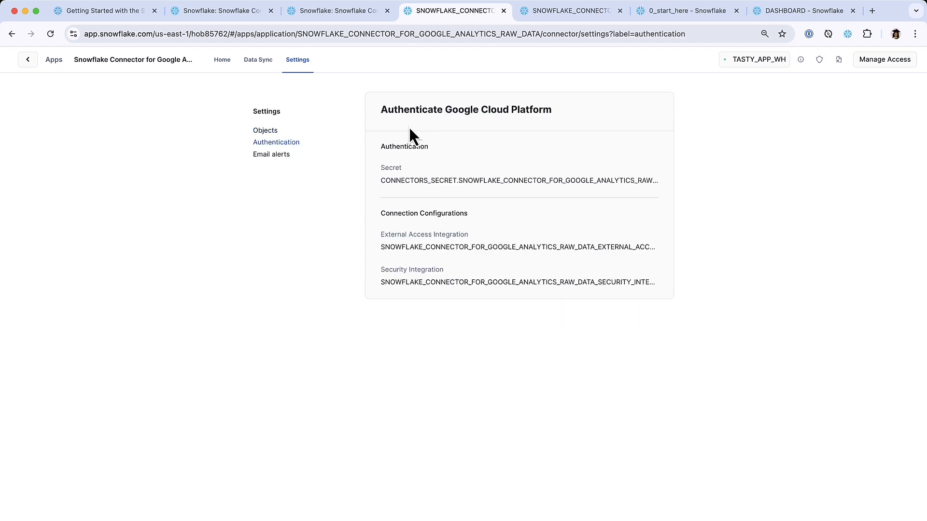
pyautogui.moveTo(391, 164)
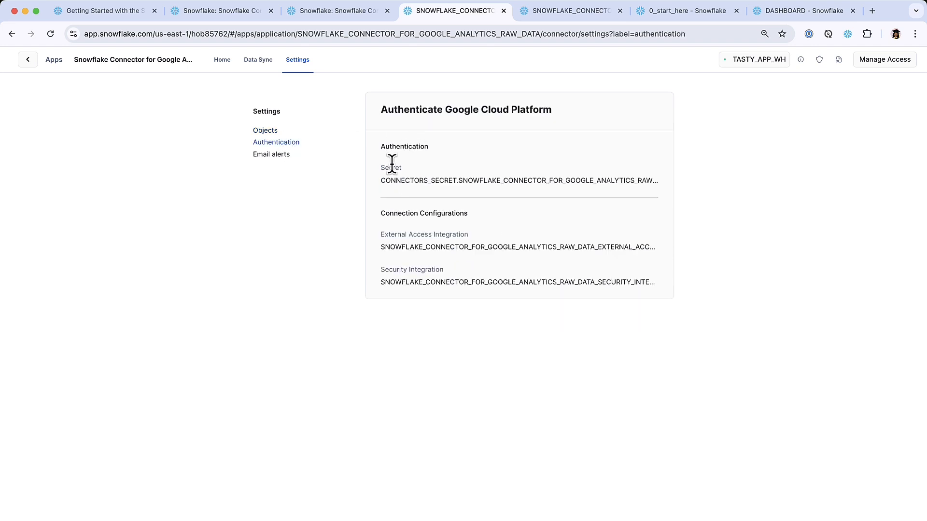
pyautogui.moveTo(408, 216)
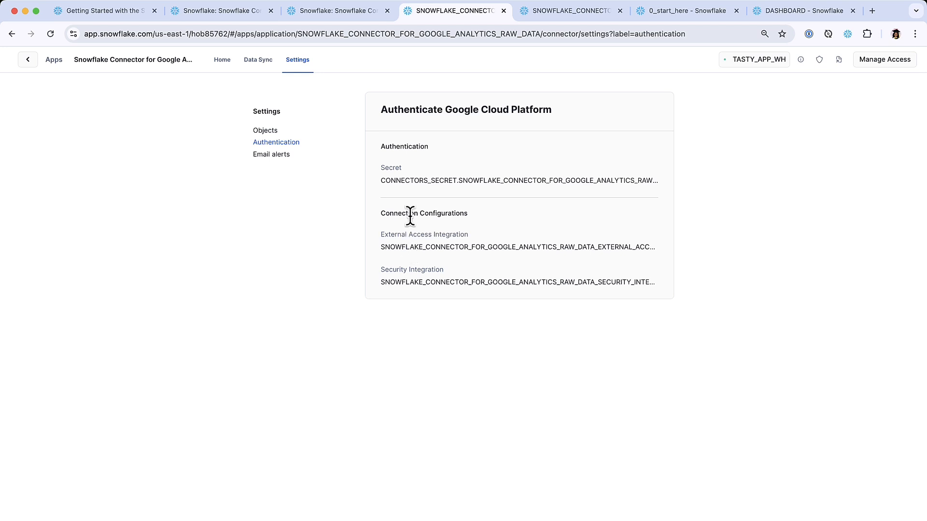
pyautogui.moveTo(284, 174)
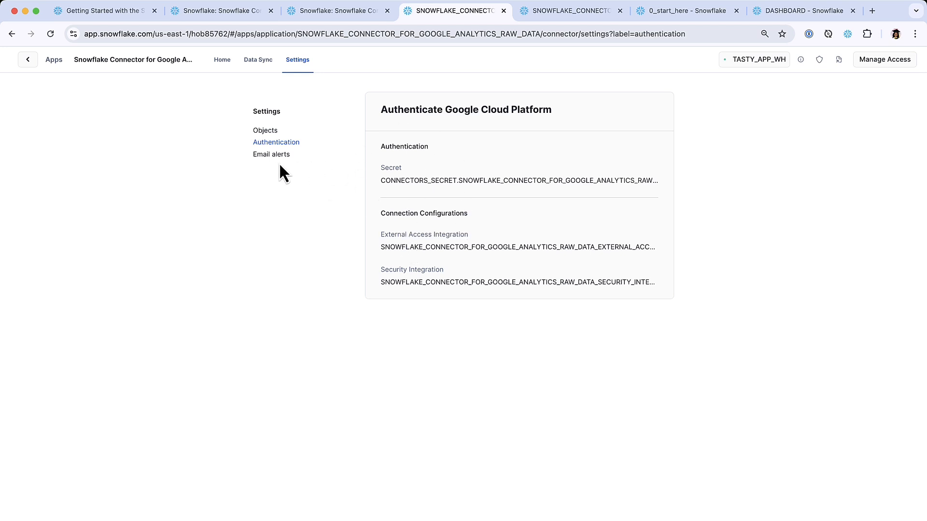
pyautogui.click(271, 154)
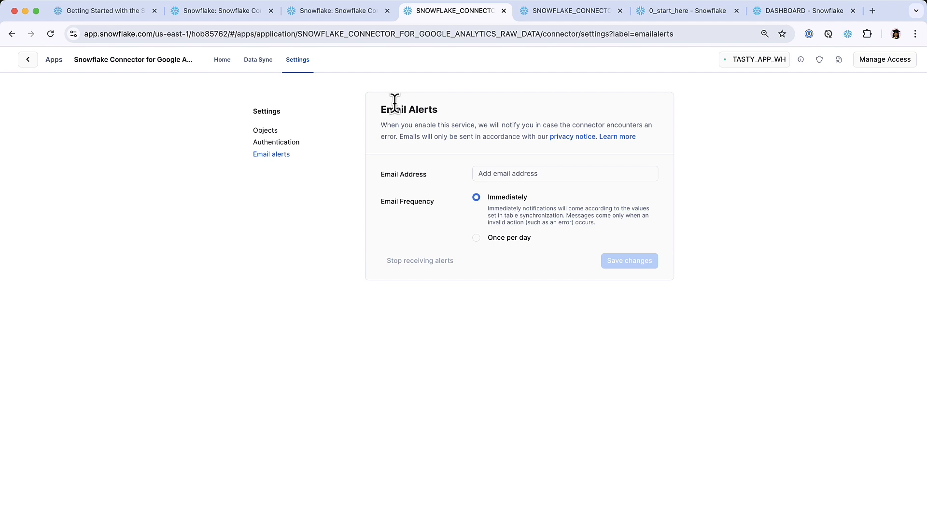
pyautogui.click(687, 10)
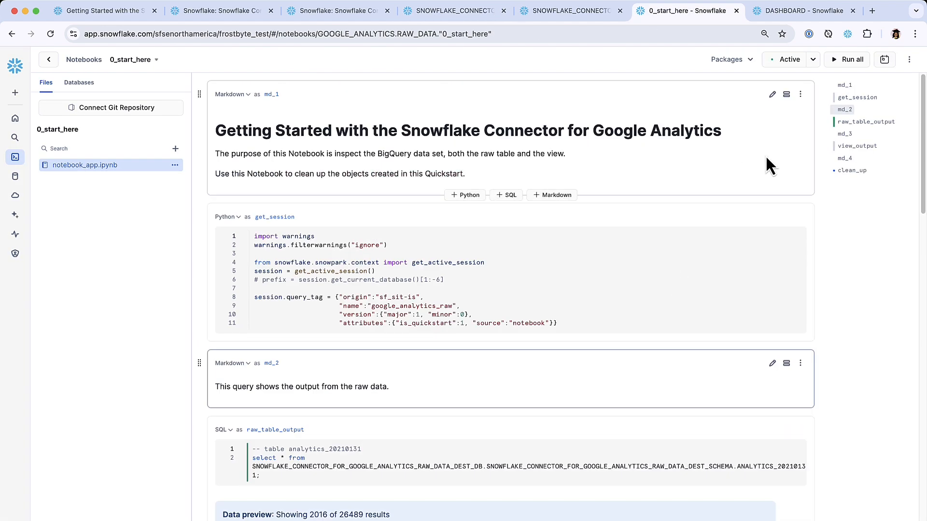
pyautogui.moveTo(799, 184)
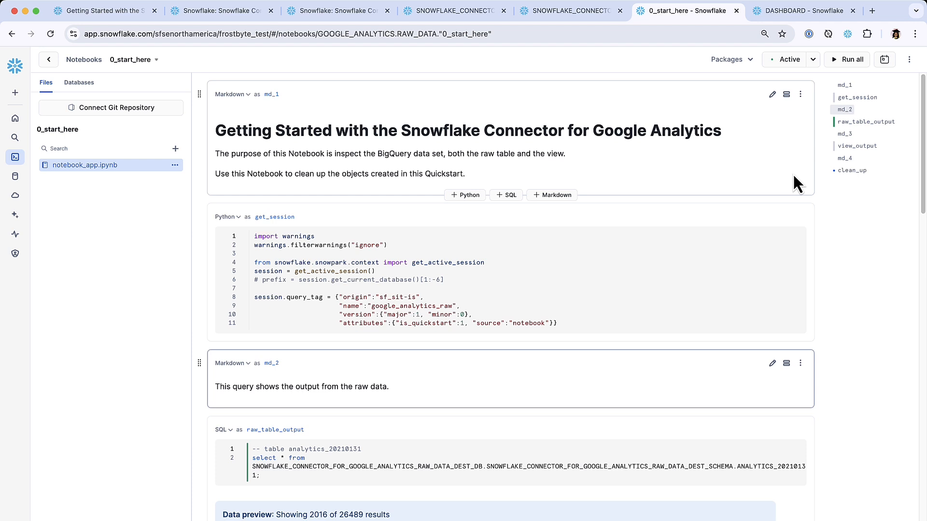
pyautogui.moveTo(826, 273)
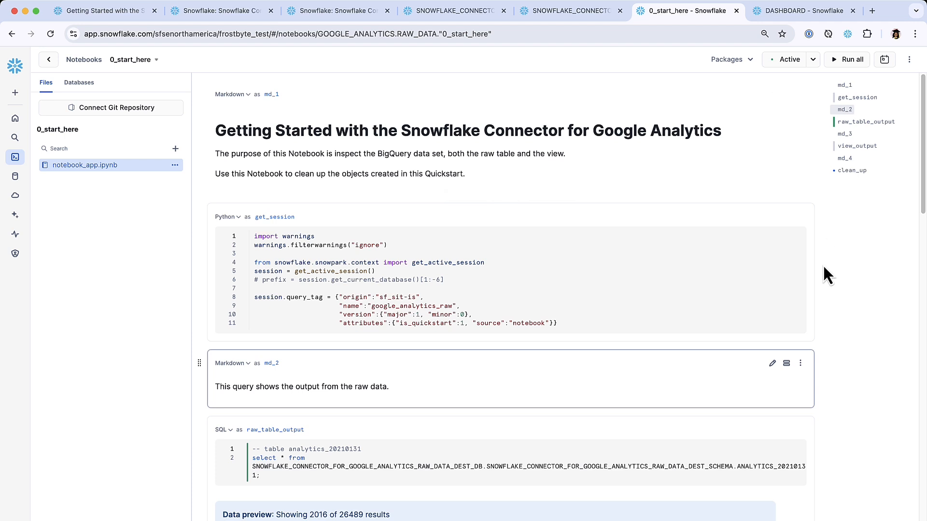
# Scroll past the get_session cell to the raw_table_output preview.
pyautogui.scroll(-3)
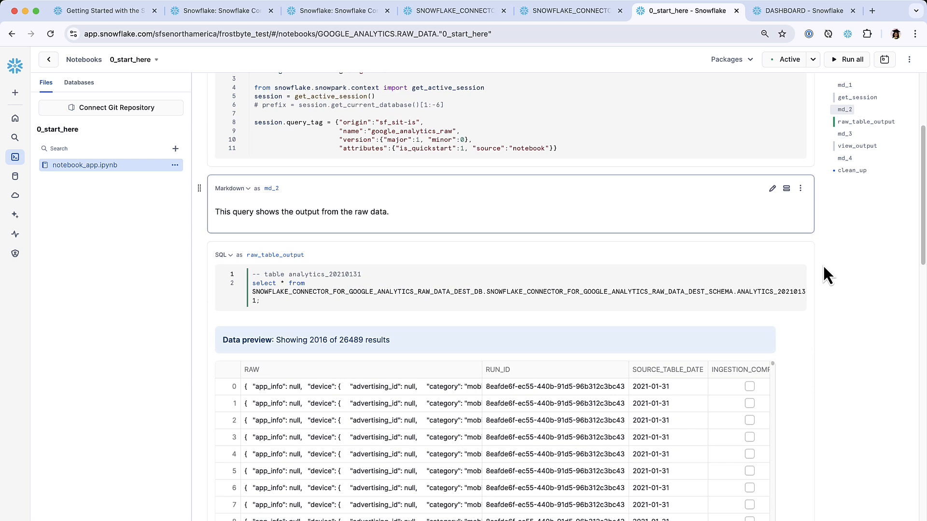
pyautogui.scroll(-3)
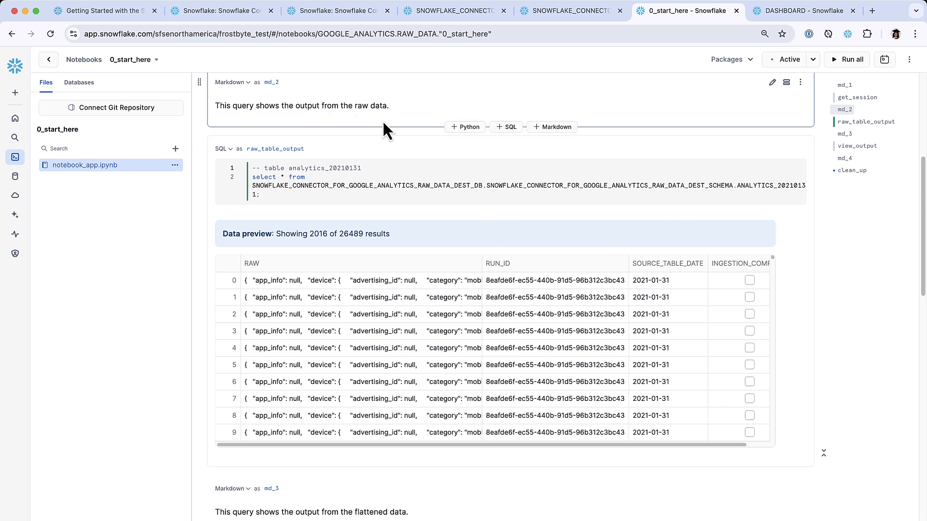
pyautogui.scroll(-3)
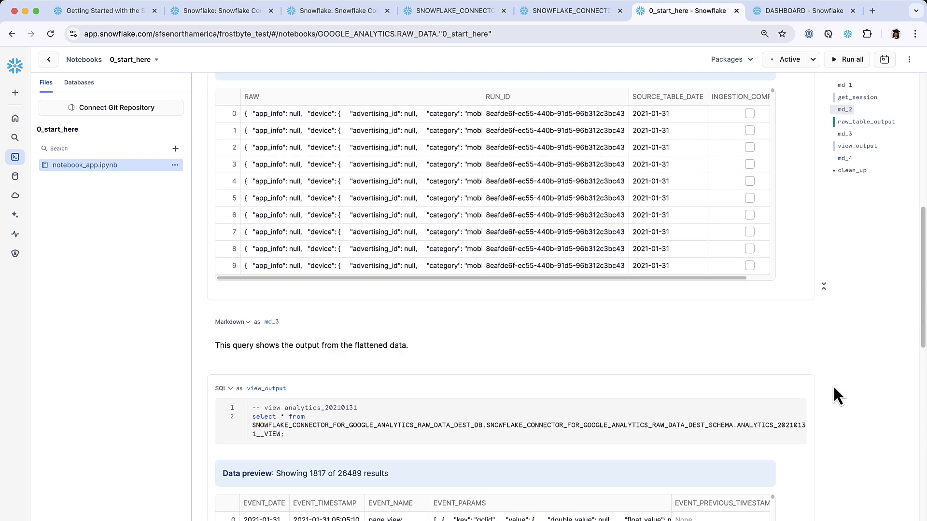
# Scroll to the view_output preview showing 1817 of 26489 flattened event rows.
pyautogui.scroll(-3)
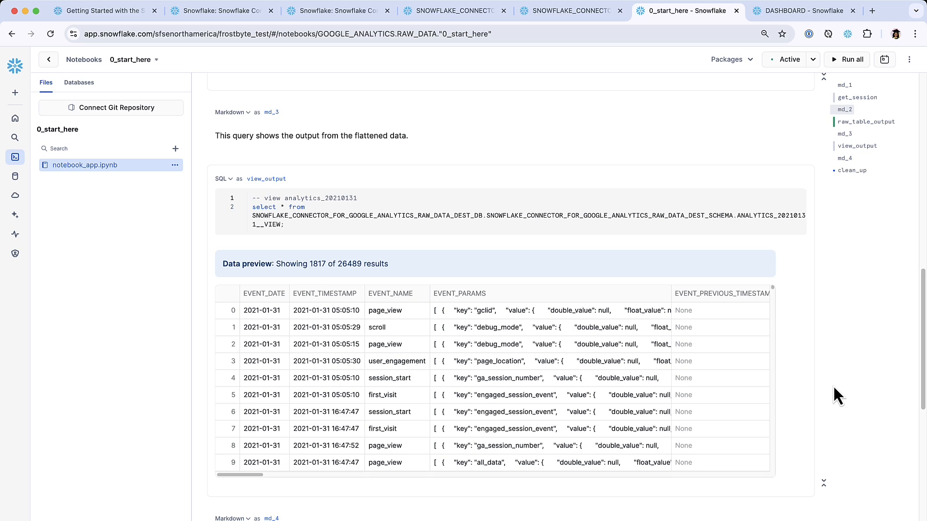
pyautogui.moveTo(626, 290)
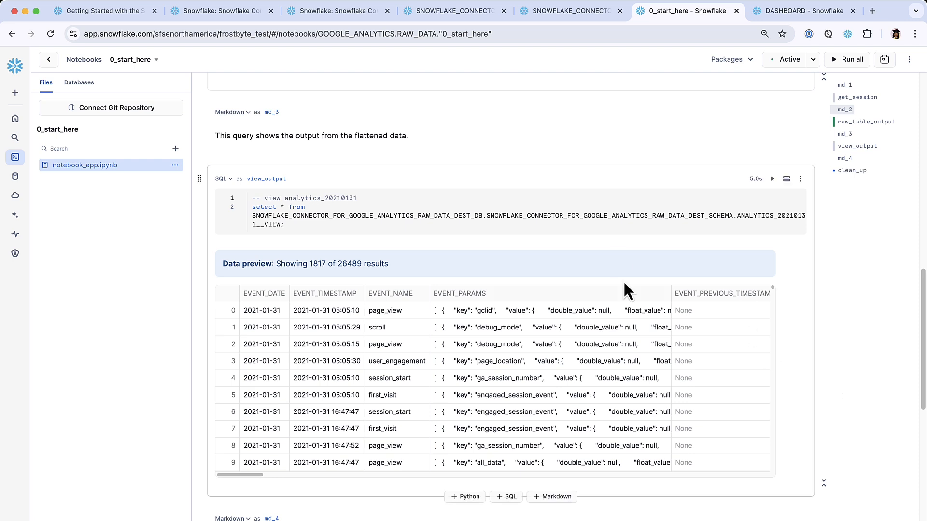
pyautogui.moveTo(365, 344)
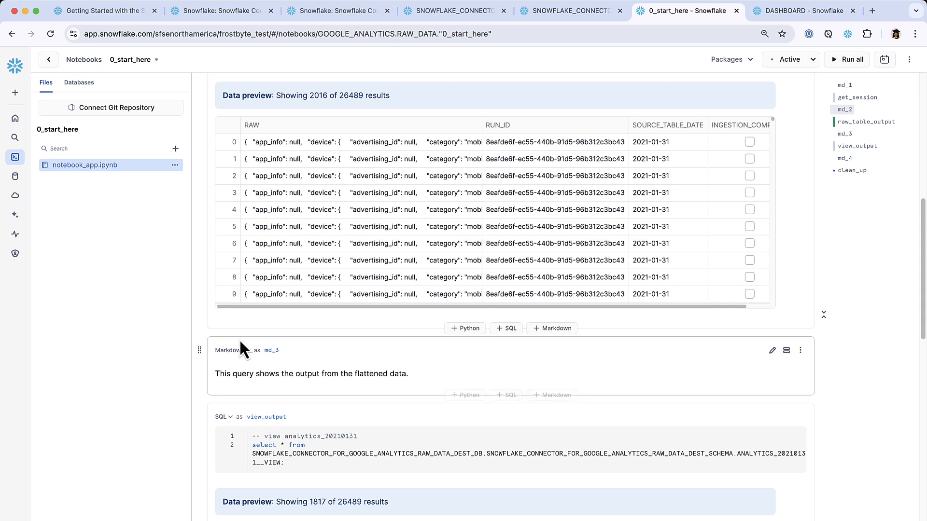
pyautogui.scroll(-3)
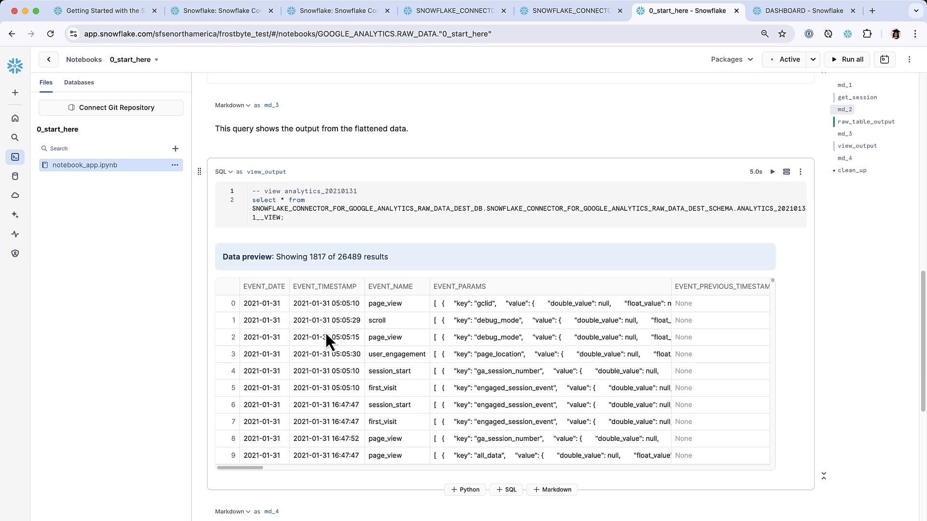
pyautogui.moveTo(331, 328)
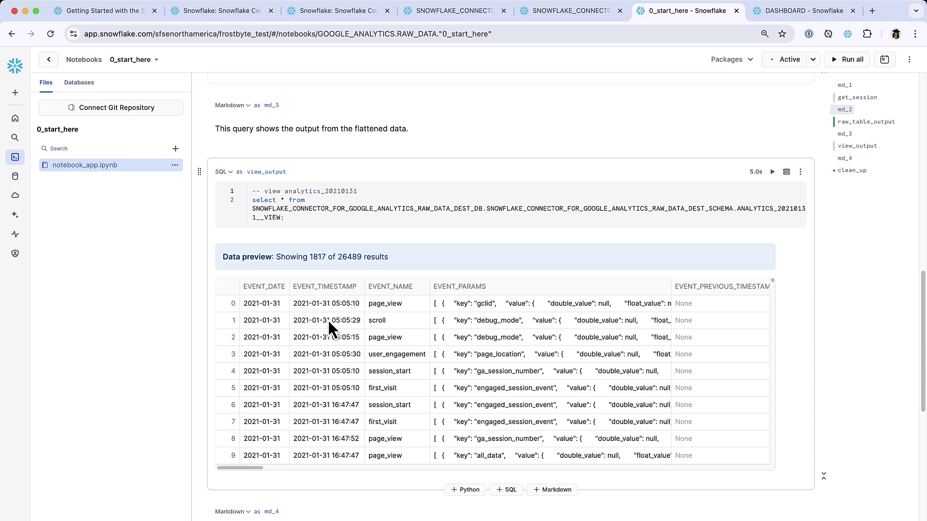
pyautogui.moveTo(283, 221)
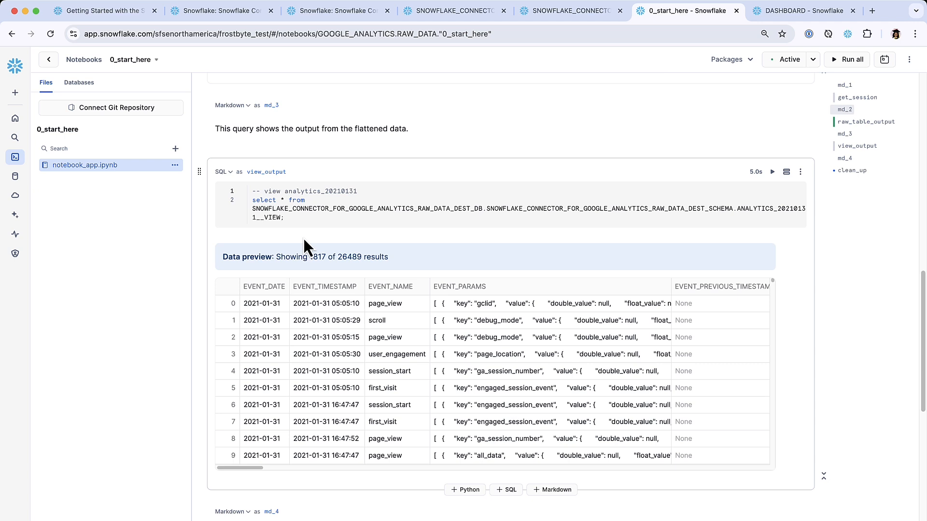
pyautogui.moveTo(410, 303)
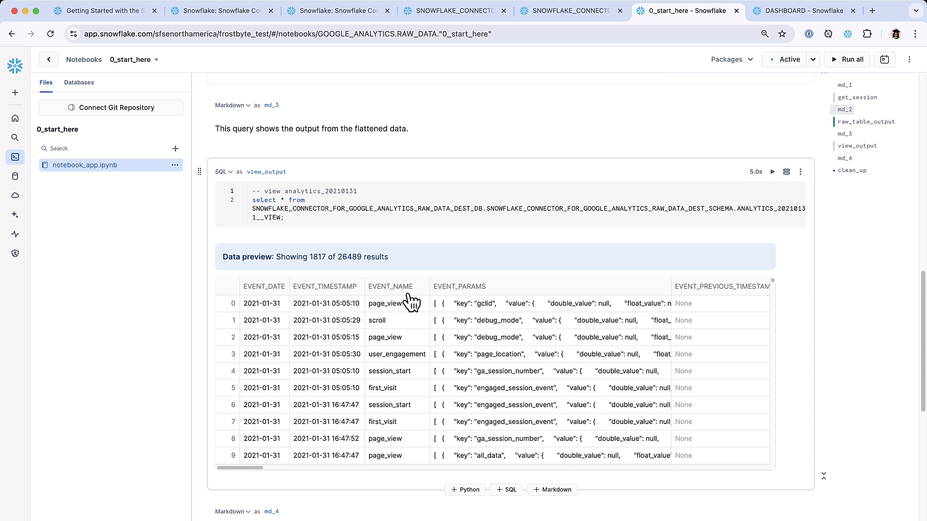
pyautogui.moveTo(423, 329)
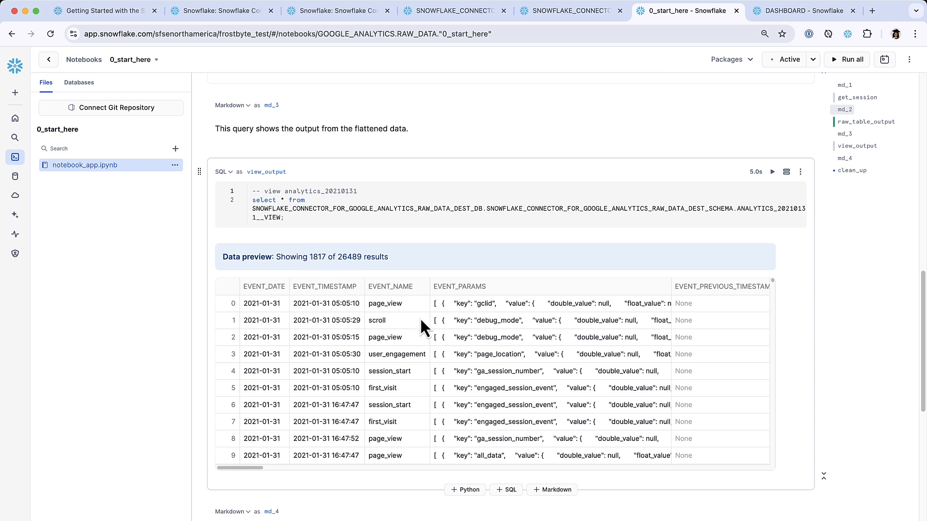
pyautogui.moveTo(401, 380)
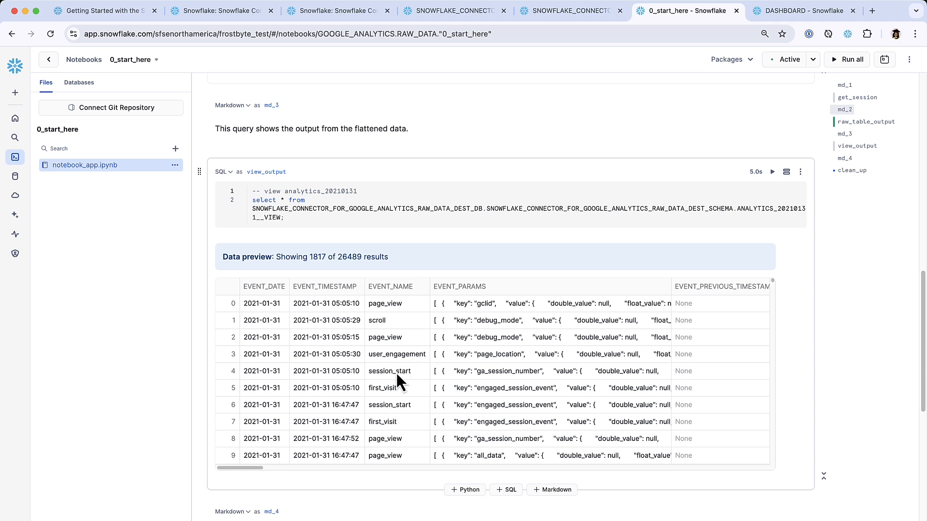
pyautogui.moveTo(395, 433)
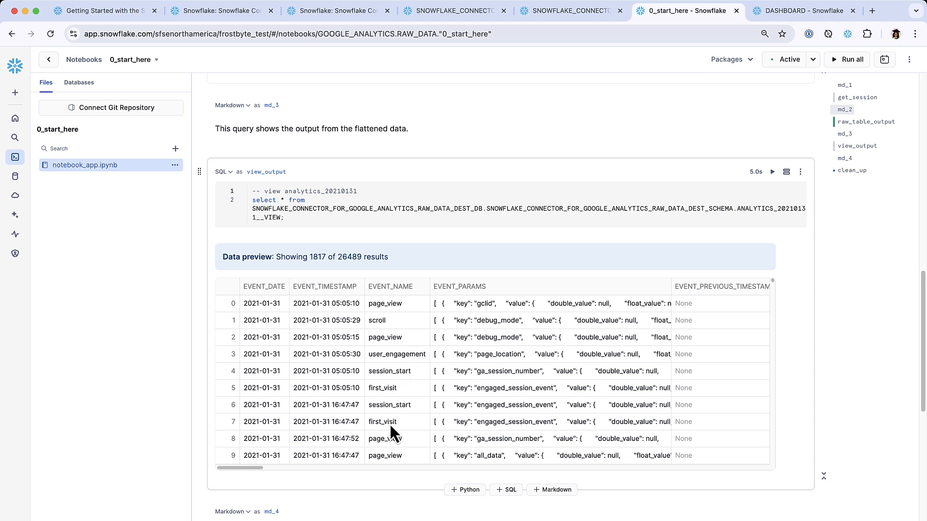
pyautogui.moveTo(399, 294)
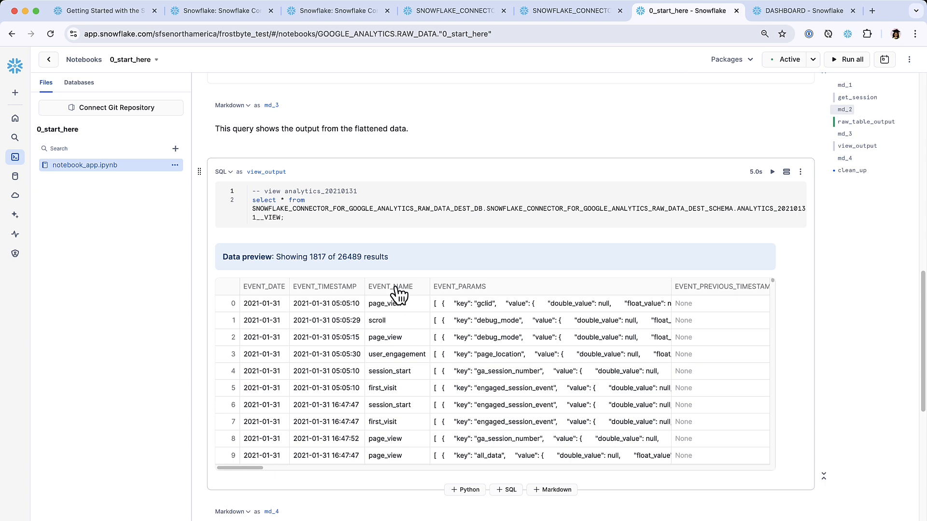
pyautogui.moveTo(411, 348)
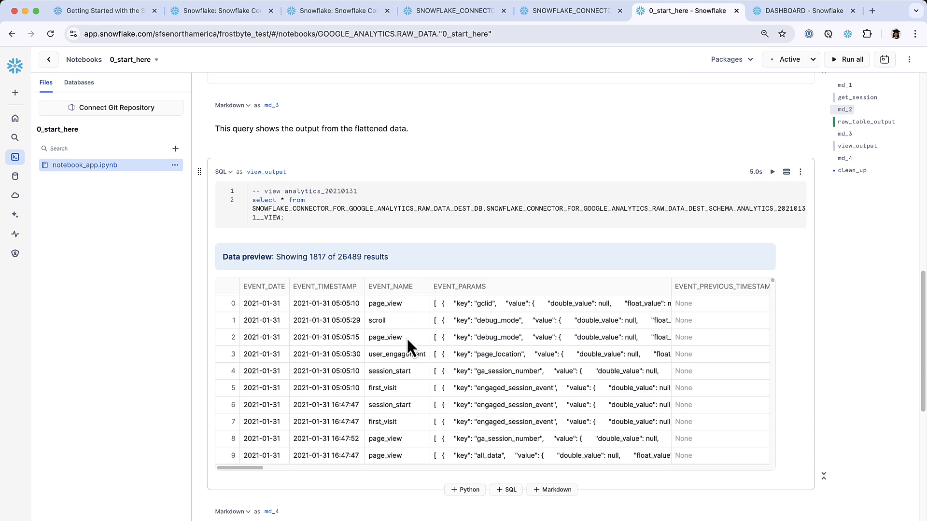
pyautogui.moveTo(337, 356)
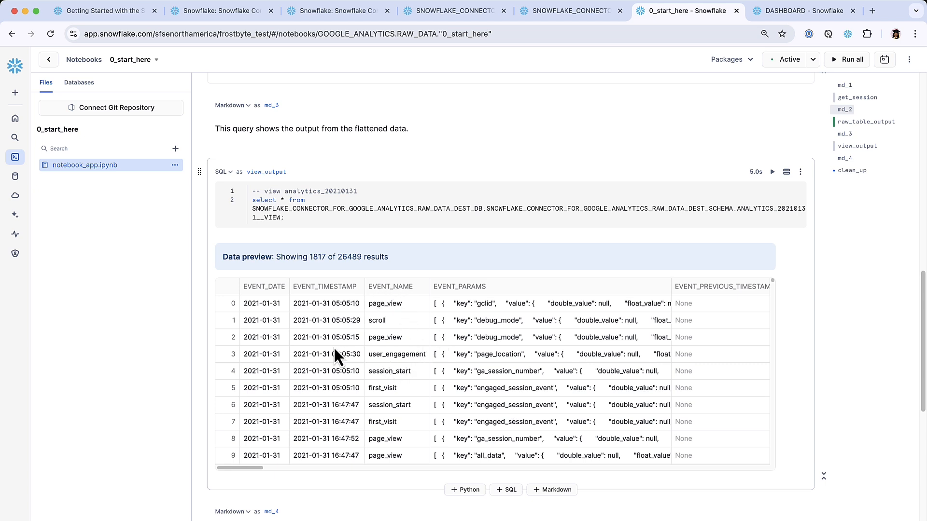
pyautogui.moveTo(281, 328)
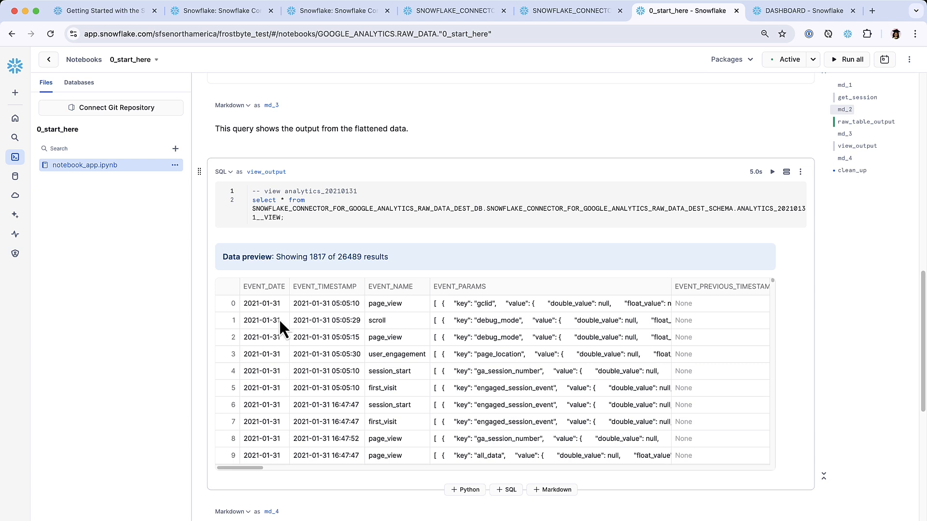
pyautogui.moveTo(251, 482)
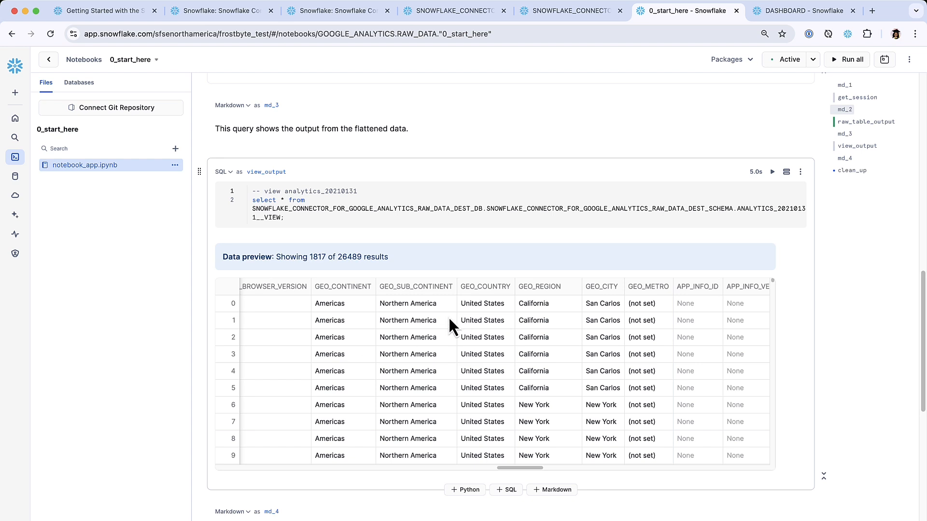
pyautogui.moveTo(601, 313)
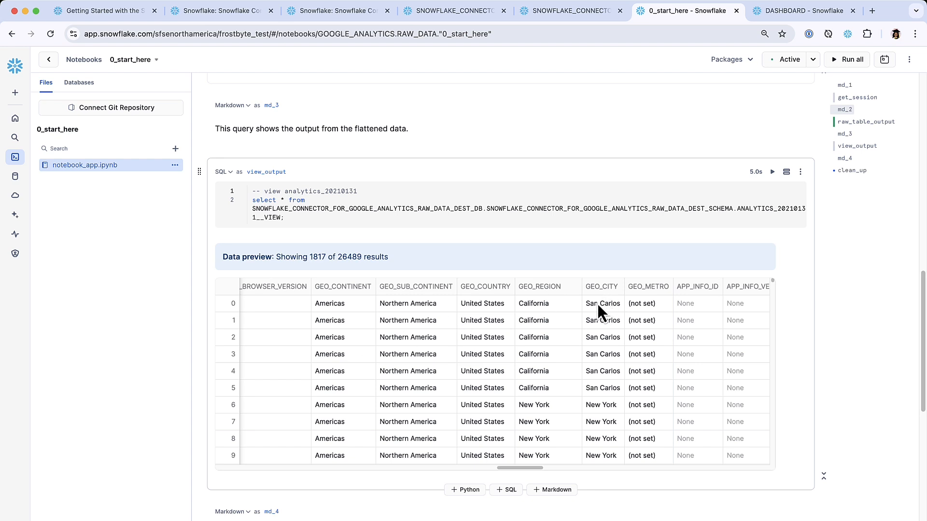
pyautogui.moveTo(611, 319)
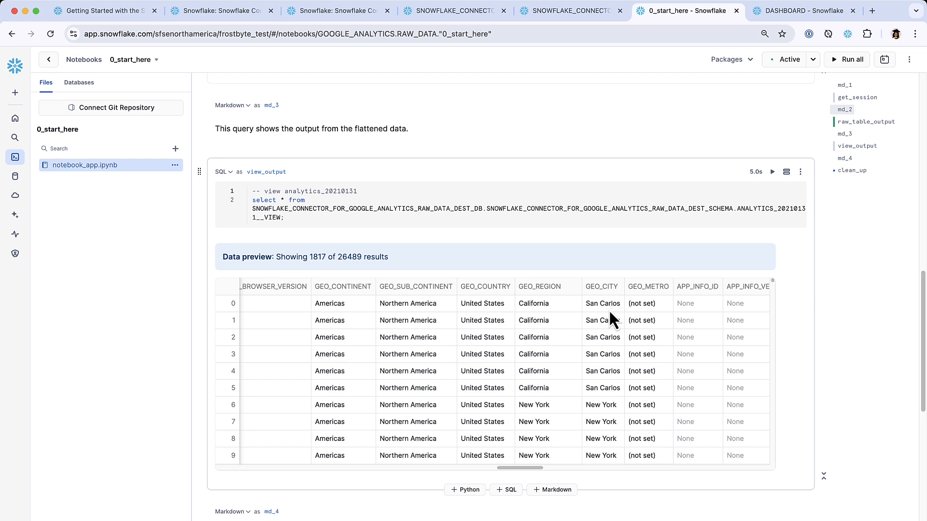
pyautogui.moveTo(600, 315)
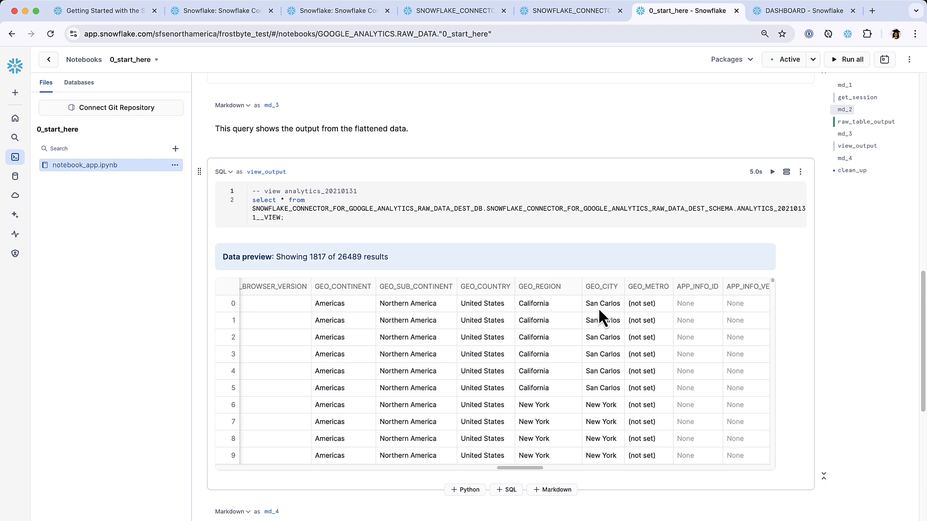
pyautogui.moveTo(463, 257)
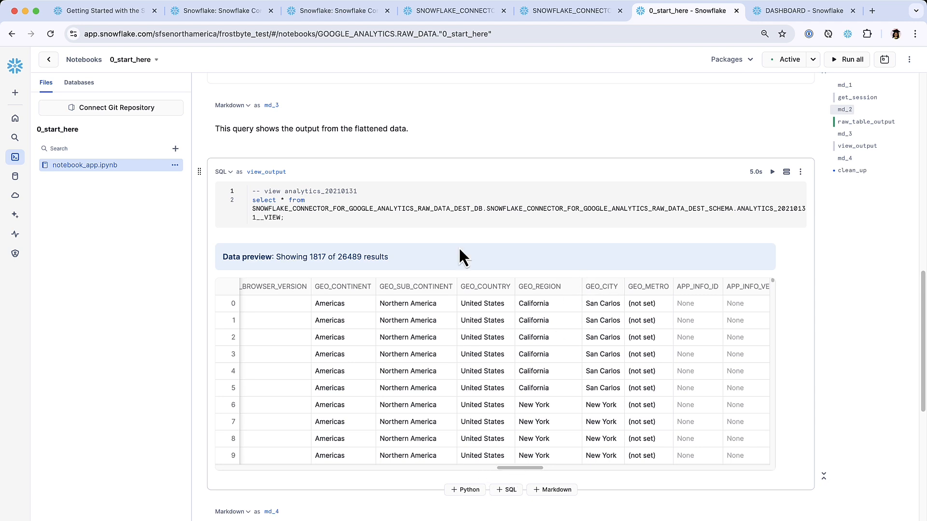
# Switch to the Website Analytics dashboard, scroll down to Top 5 Websites, then back to the top.
pyautogui.click(800, 11)
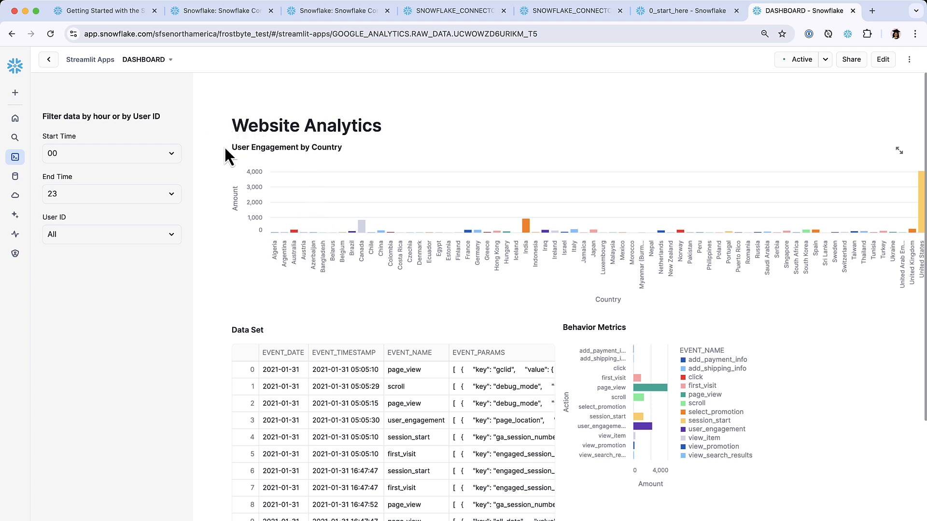
pyautogui.moveTo(403, 247)
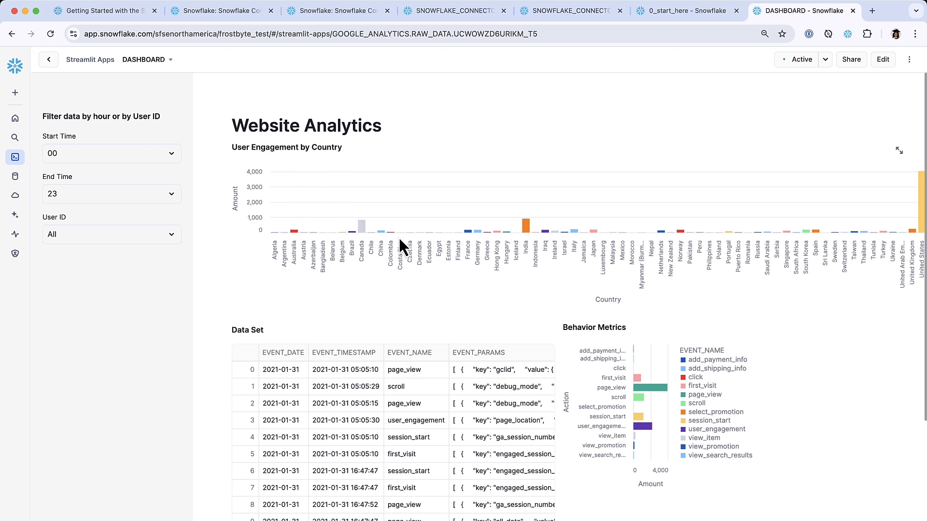
pyautogui.scroll(-3)
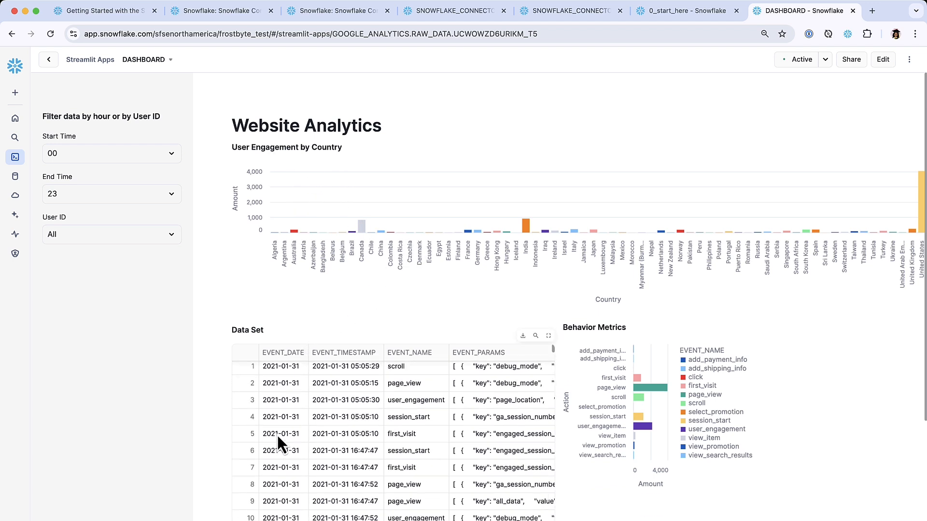
pyautogui.scroll(-3)
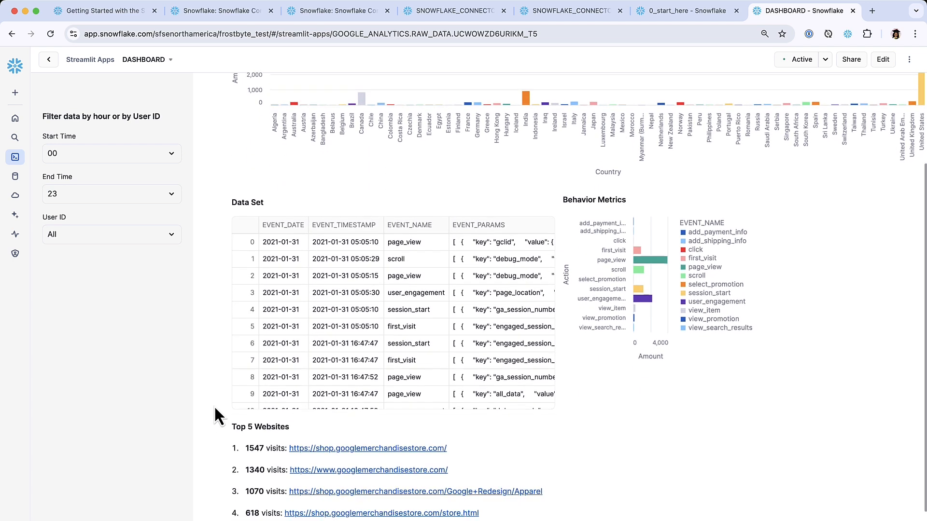
pyautogui.scroll(-3)
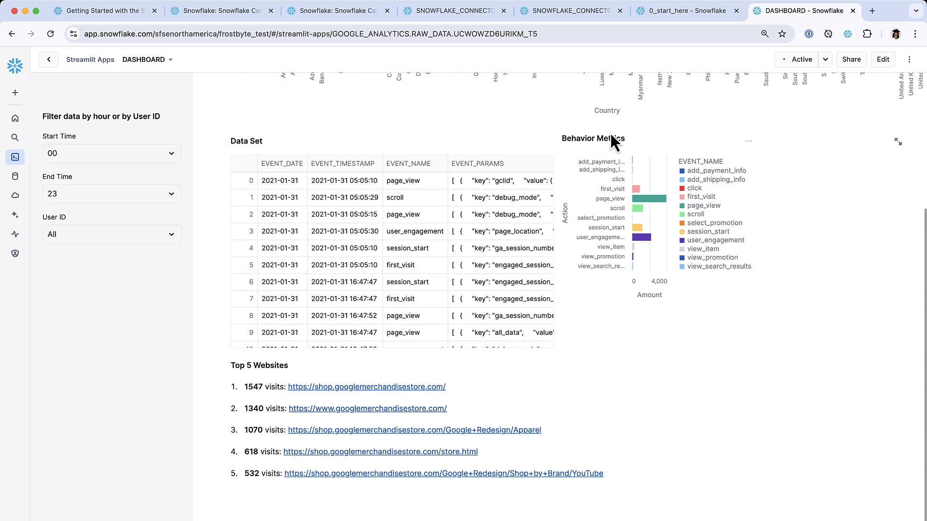
pyautogui.moveTo(679, 182)
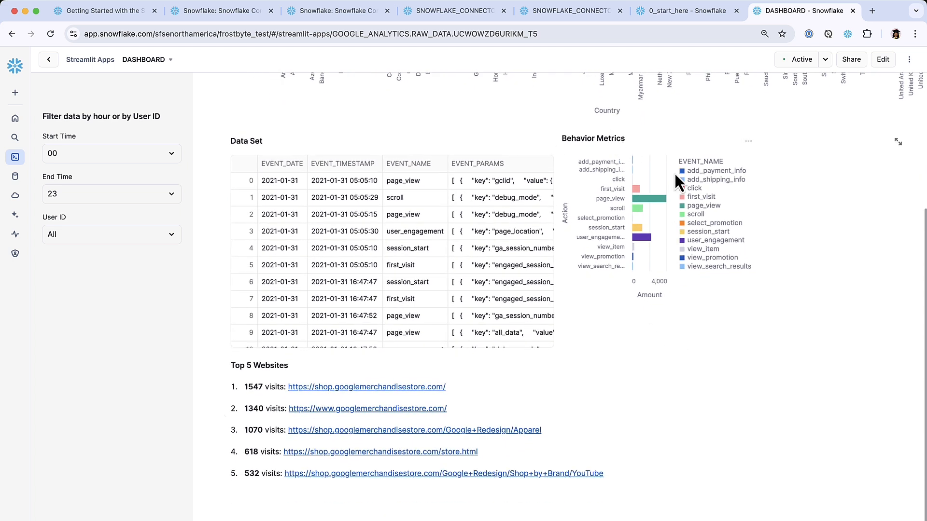
pyautogui.moveTo(635, 265)
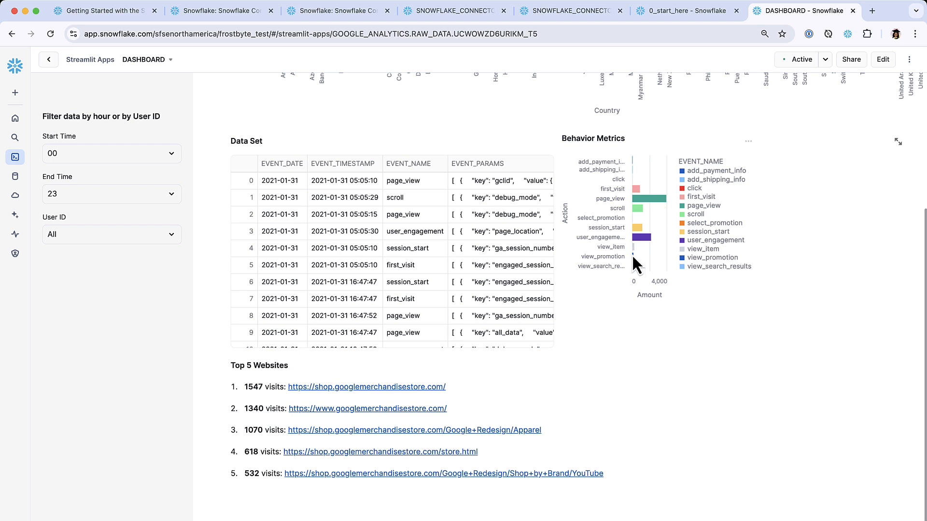
pyautogui.moveTo(362, 427)
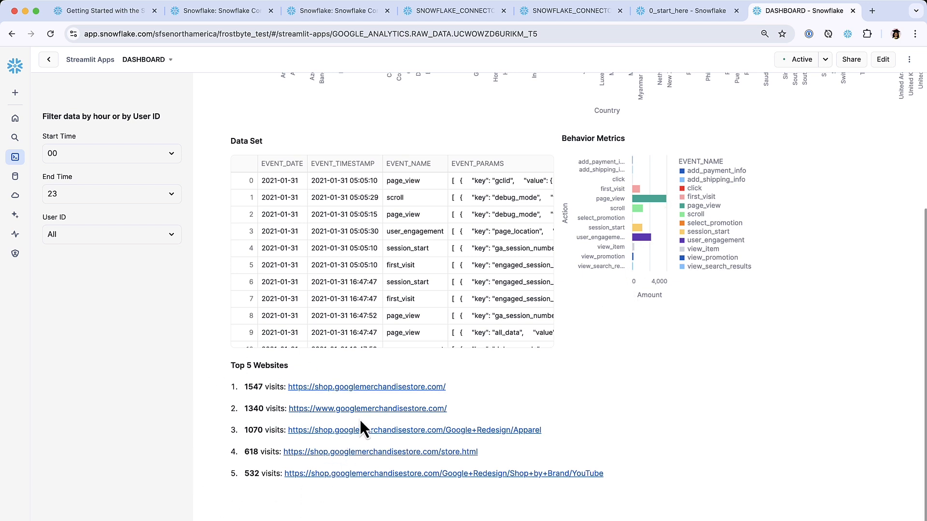
pyautogui.moveTo(226, 290)
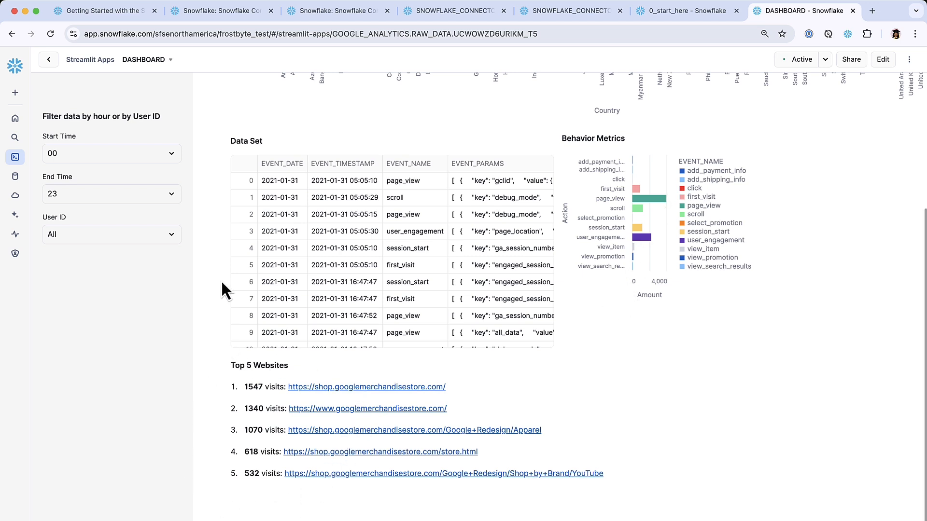
pyautogui.scroll(3)
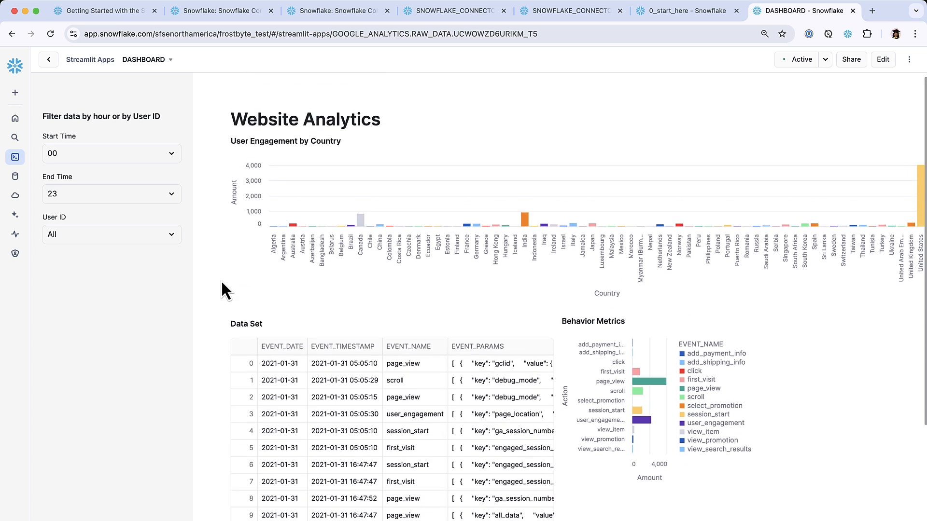
pyautogui.moveTo(132, 235)
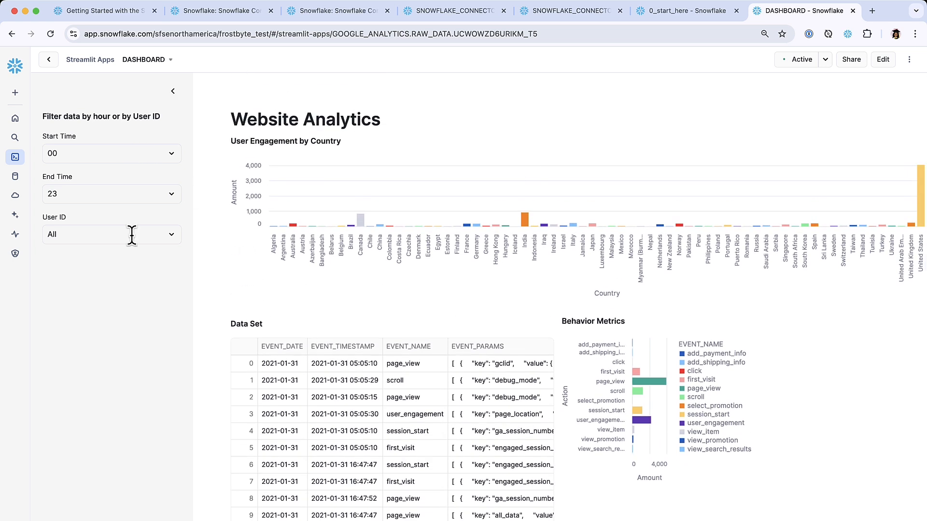
# Filter the dashboard to one user ID, leaving only Canada, four events and one website.
pyautogui.click(111, 234)
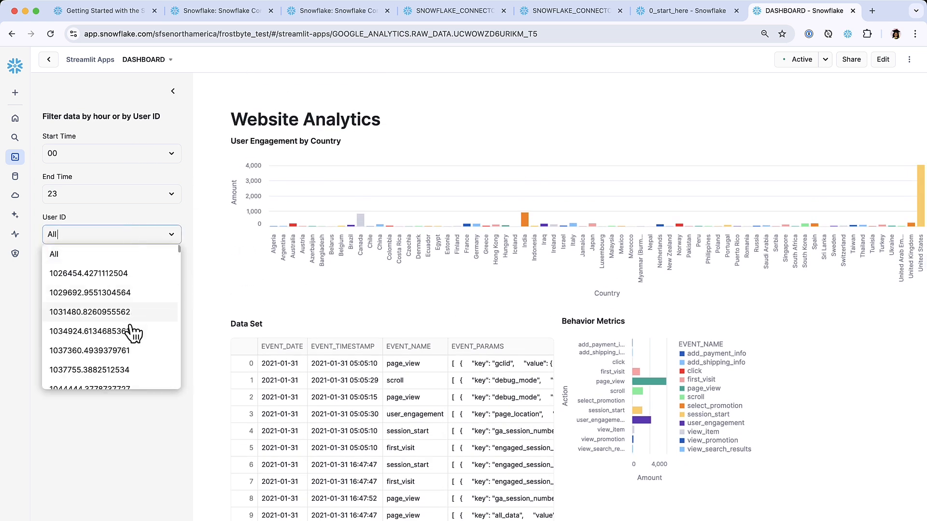
pyautogui.click(89, 350)
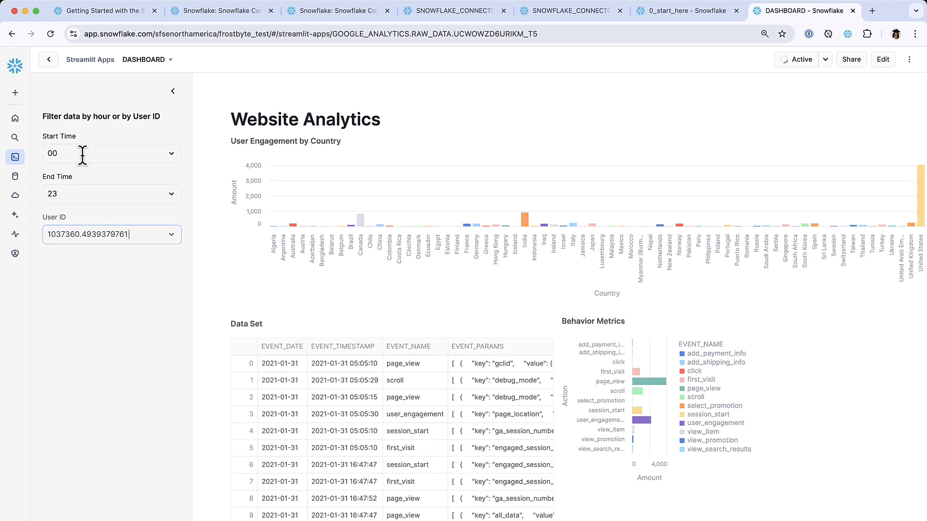
pyautogui.press('Return')
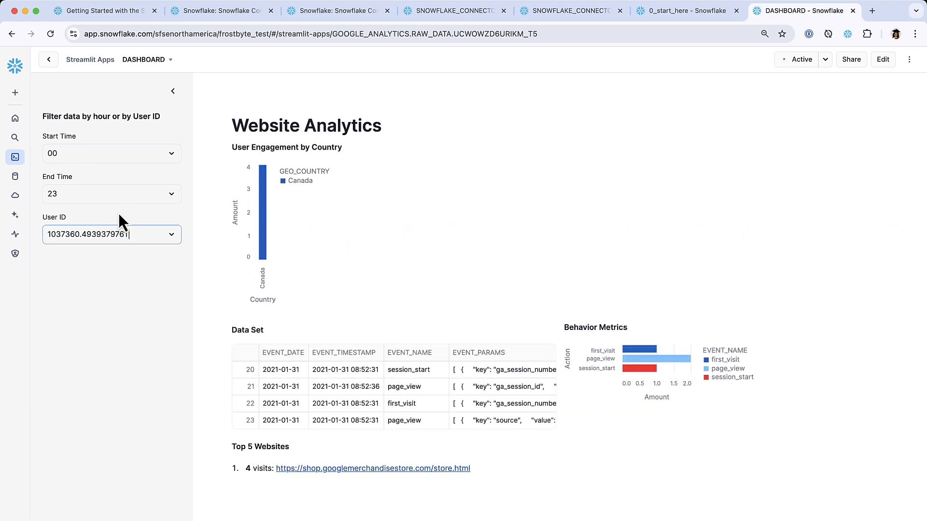
pyautogui.moveTo(260, 207)
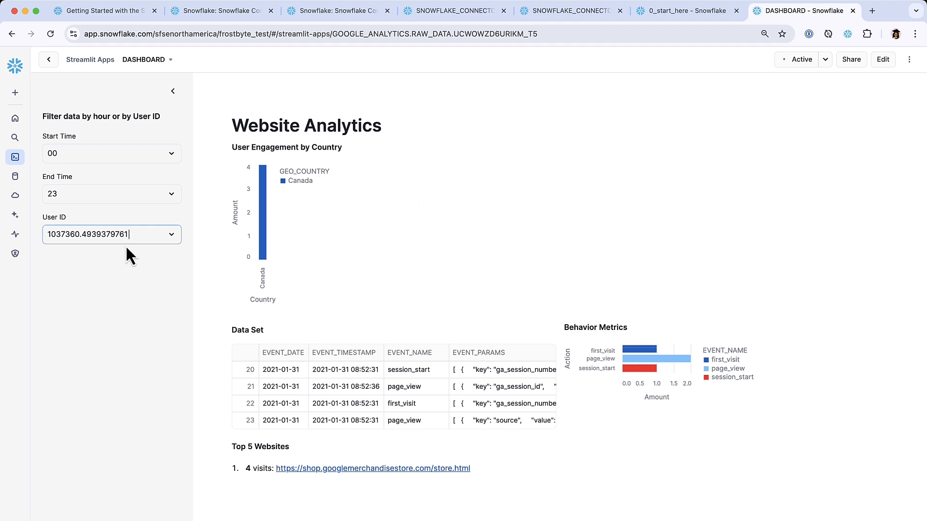
pyautogui.moveTo(274, 183)
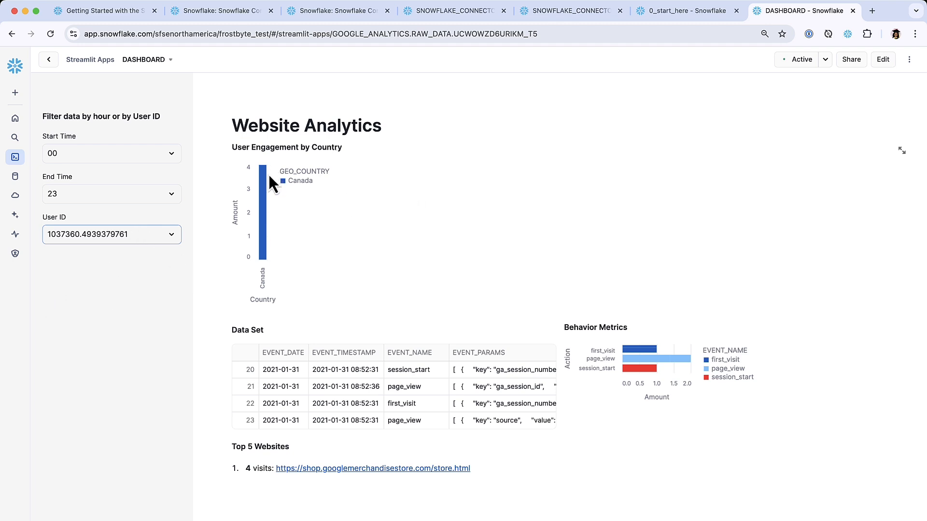
pyautogui.moveTo(305, 282)
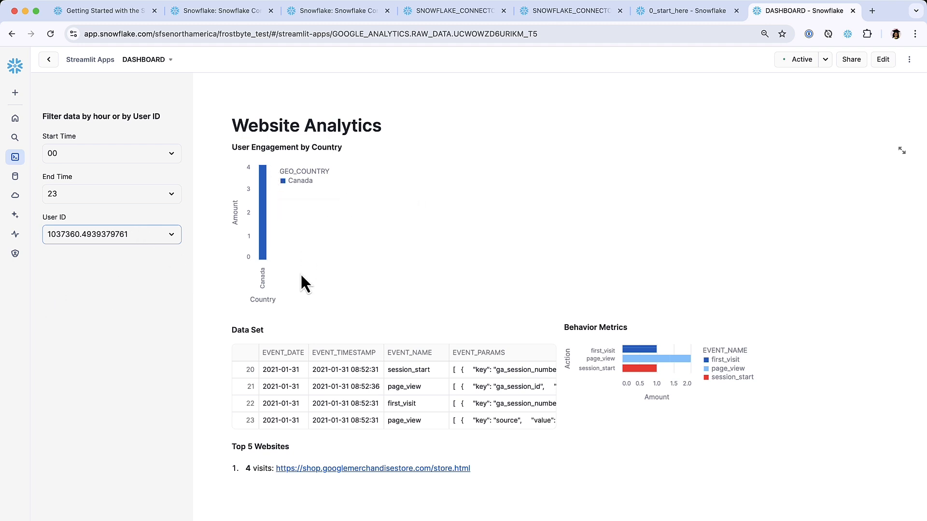
pyautogui.moveTo(265, 196)
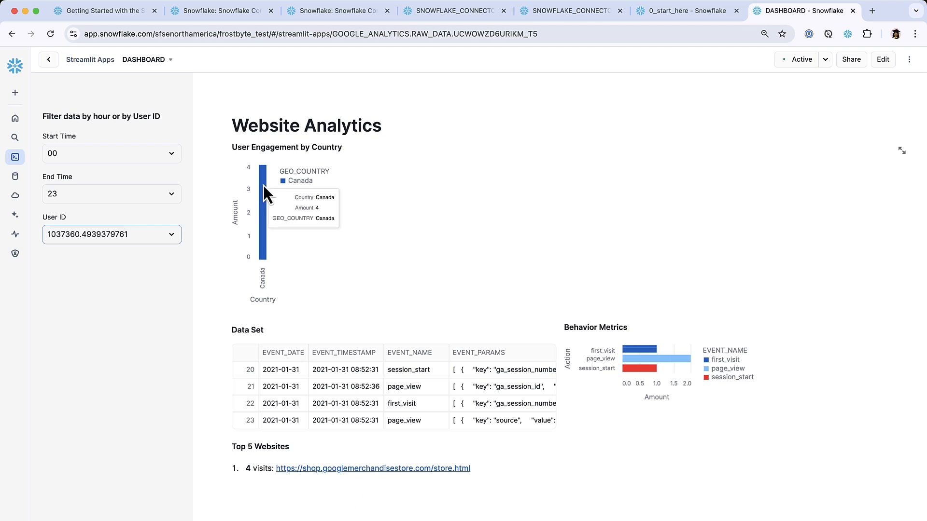
pyautogui.moveTo(287, 210)
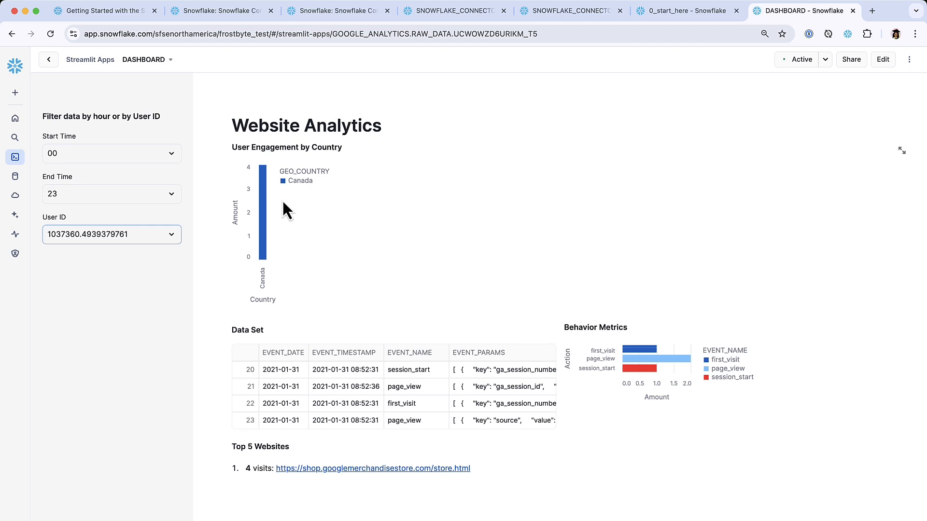
pyautogui.moveTo(436, 321)
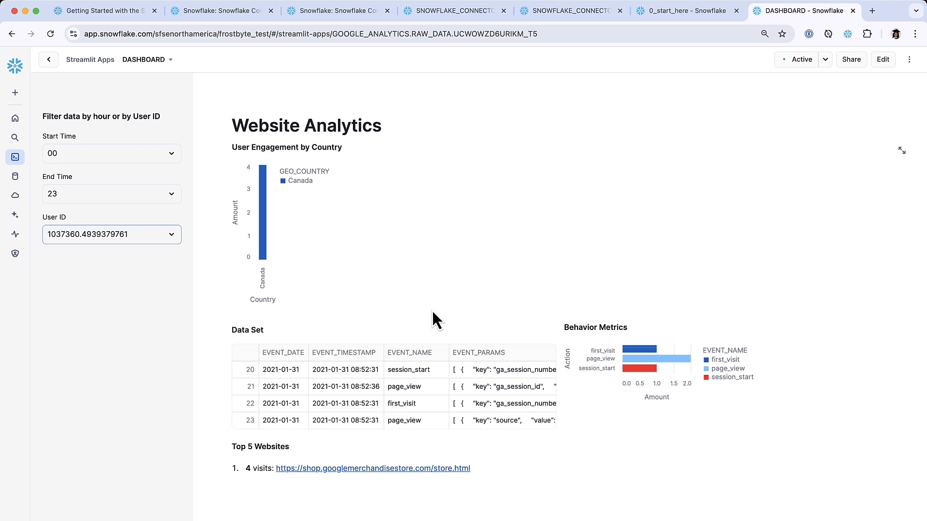
pyautogui.moveTo(260, 436)
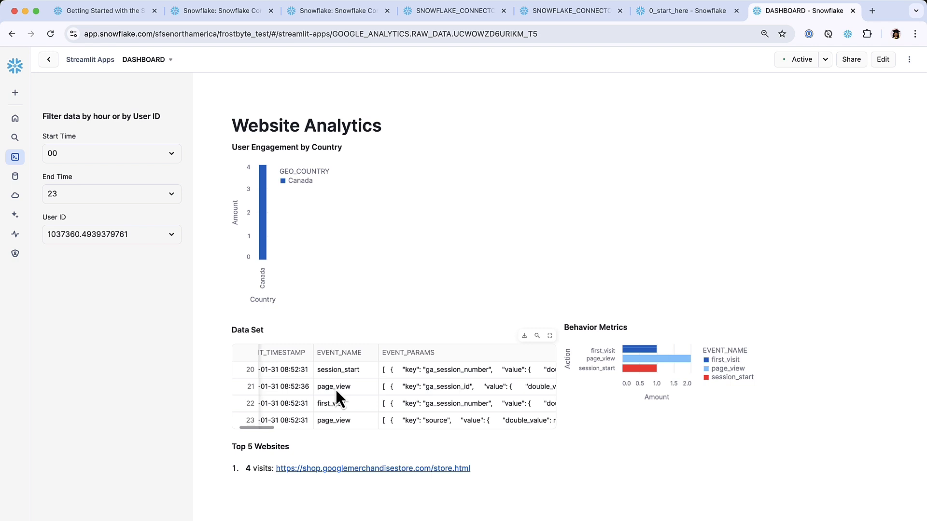
pyautogui.moveTo(340, 395)
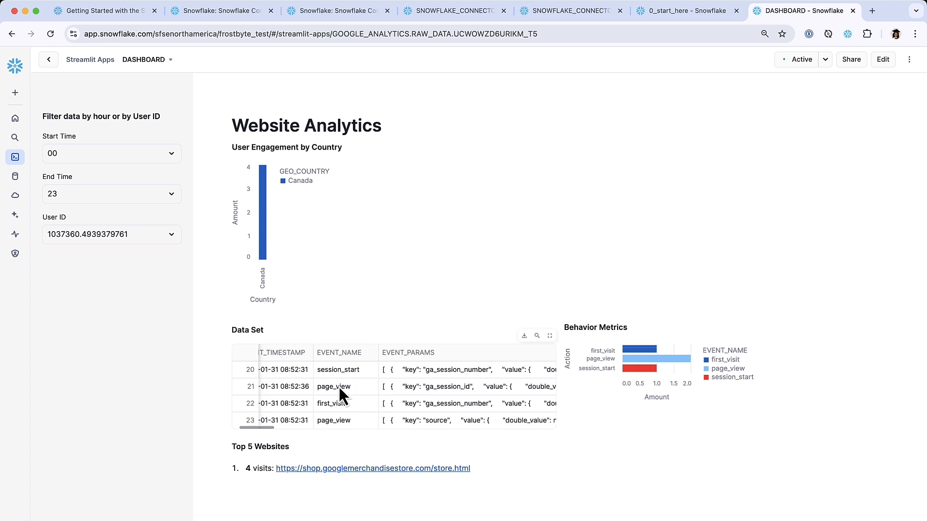
pyautogui.moveTo(500, 488)
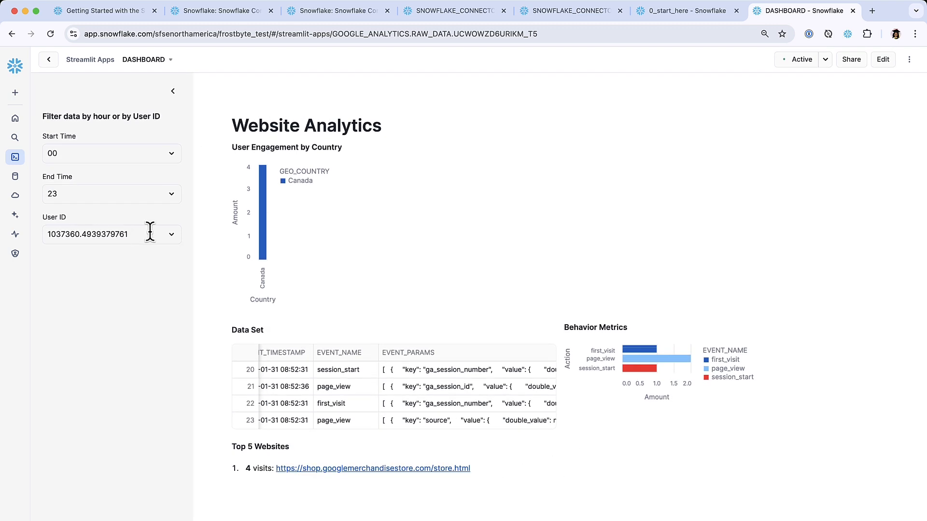
pyautogui.moveTo(376, 473)
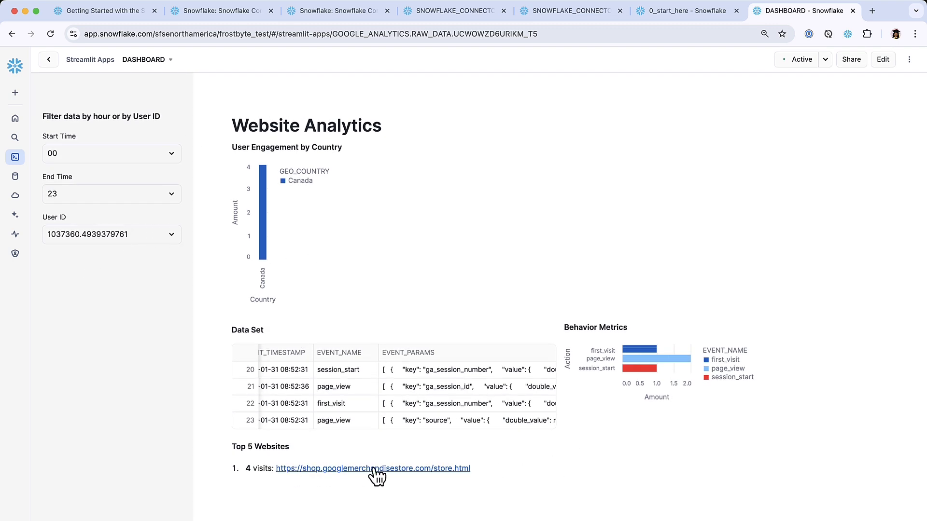
pyautogui.moveTo(352, 476)
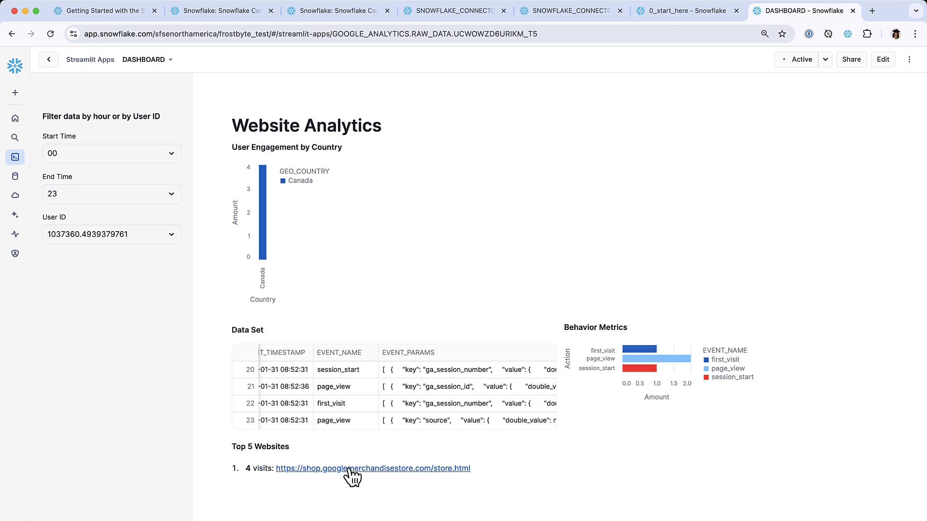
# Reset the User ID filter to All and set the Start Time to hour 22.
pyautogui.click(111, 234)
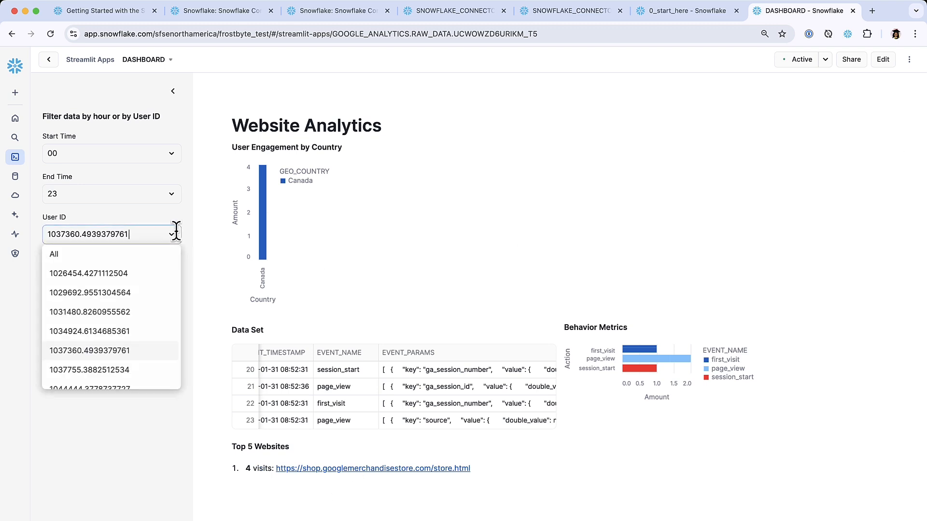
pyautogui.click(54, 255)
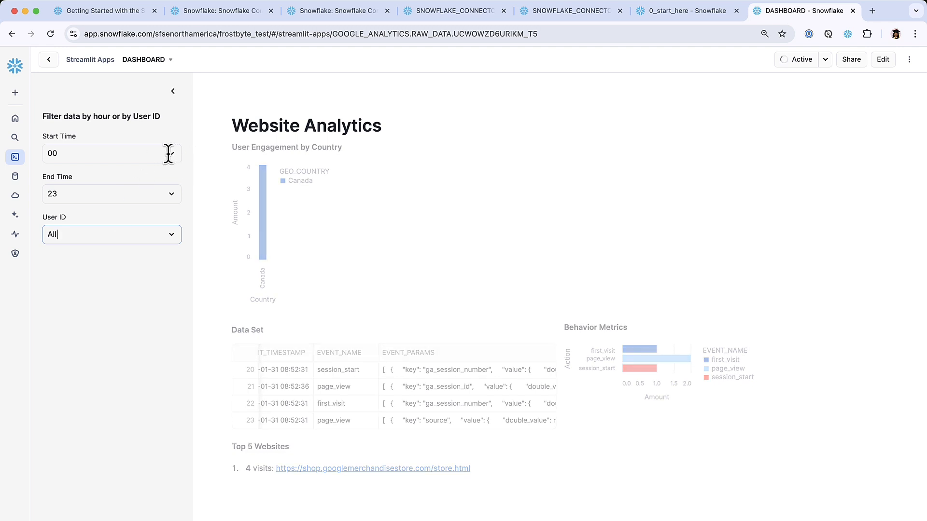
pyautogui.click(111, 153)
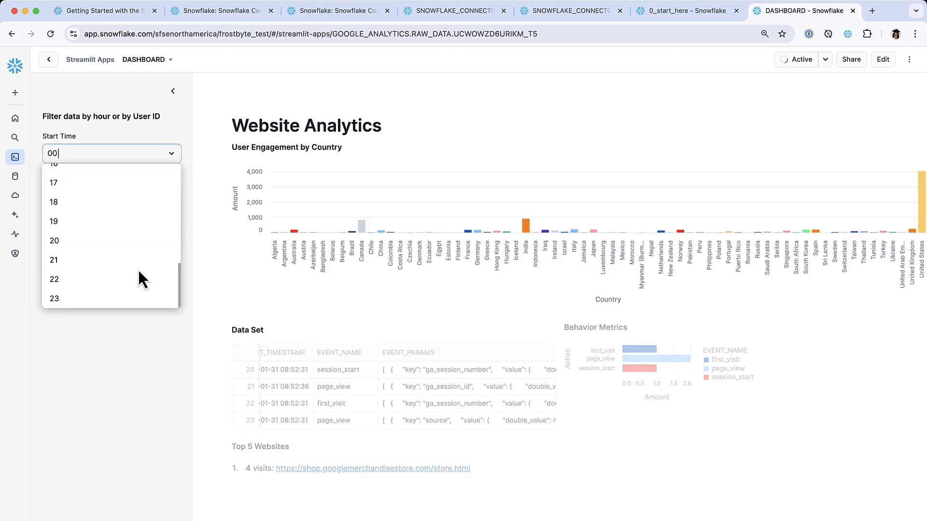
pyautogui.click(54, 279)
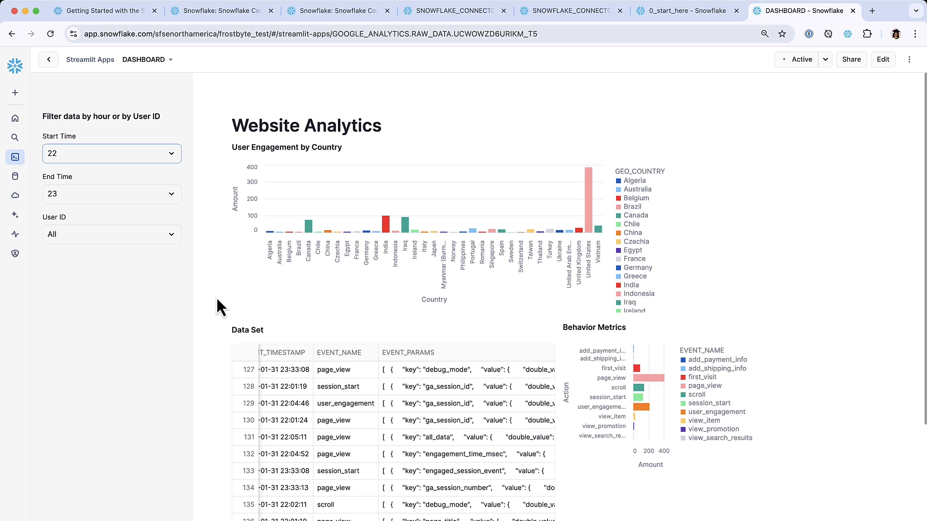
# Review the hour 22–23 charts across many countries down to the five top websites.
pyautogui.scroll(-3)
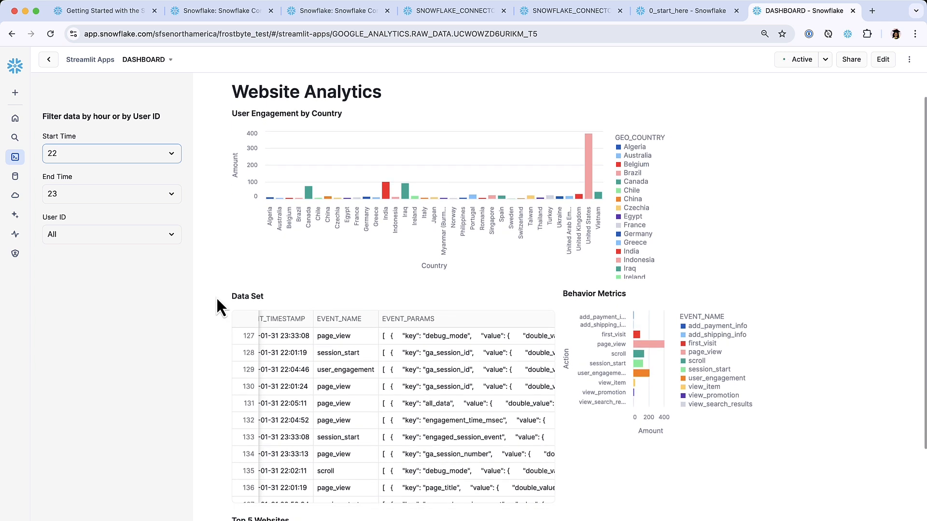
pyautogui.click(111, 234)
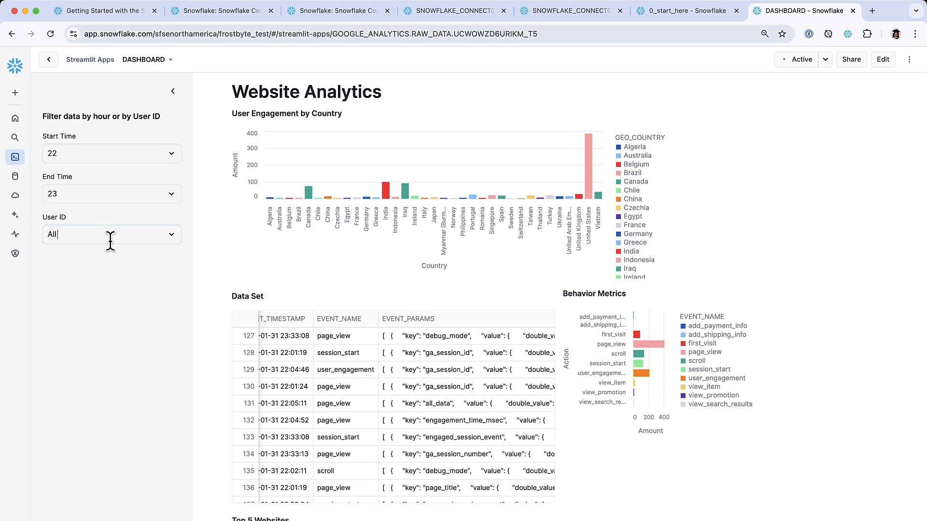
pyautogui.moveTo(218, 229)
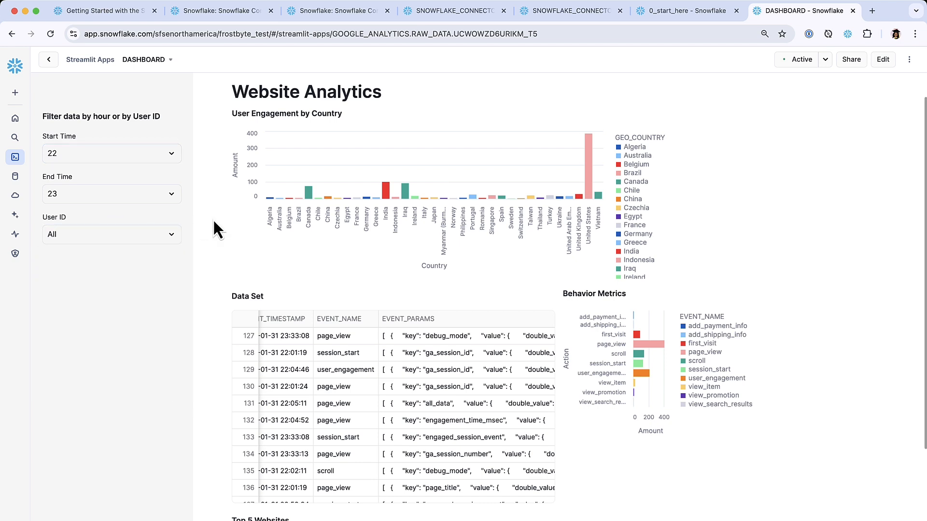
pyautogui.scroll(-3)
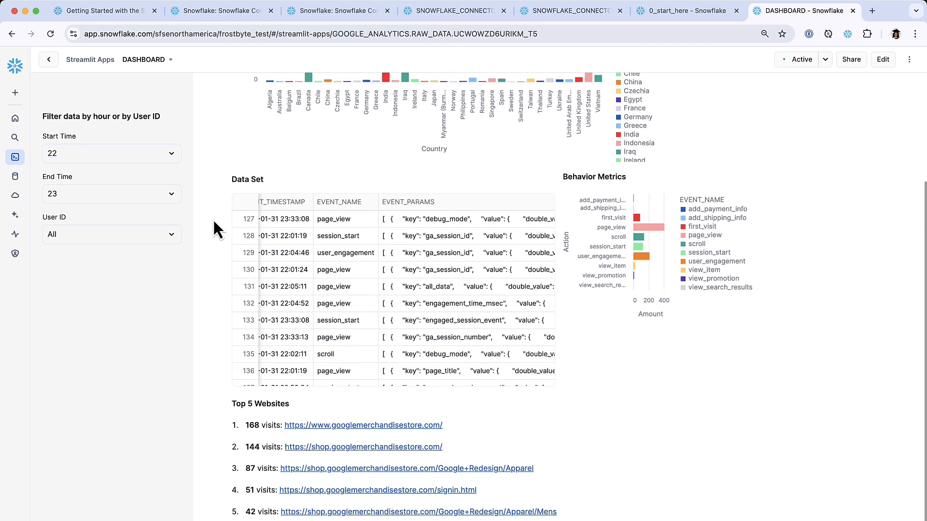
pyautogui.scroll(3)
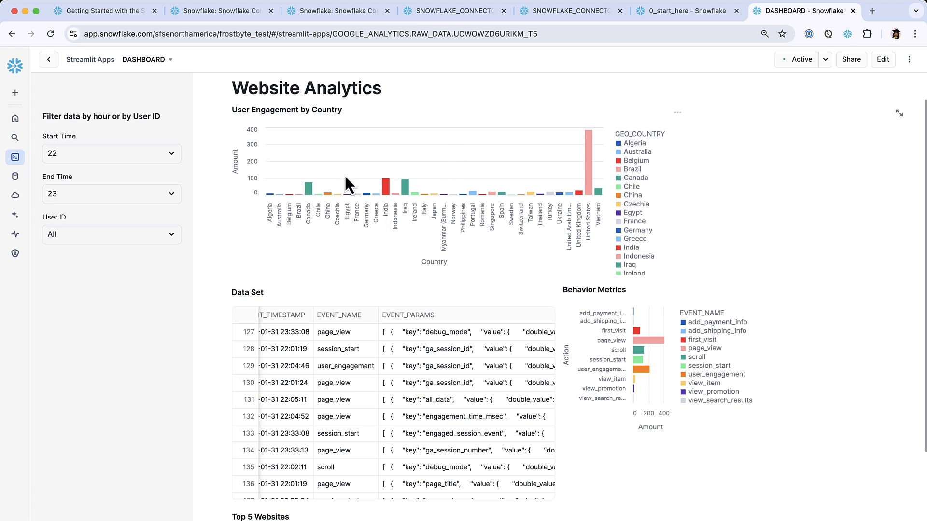
pyautogui.moveTo(650, 281)
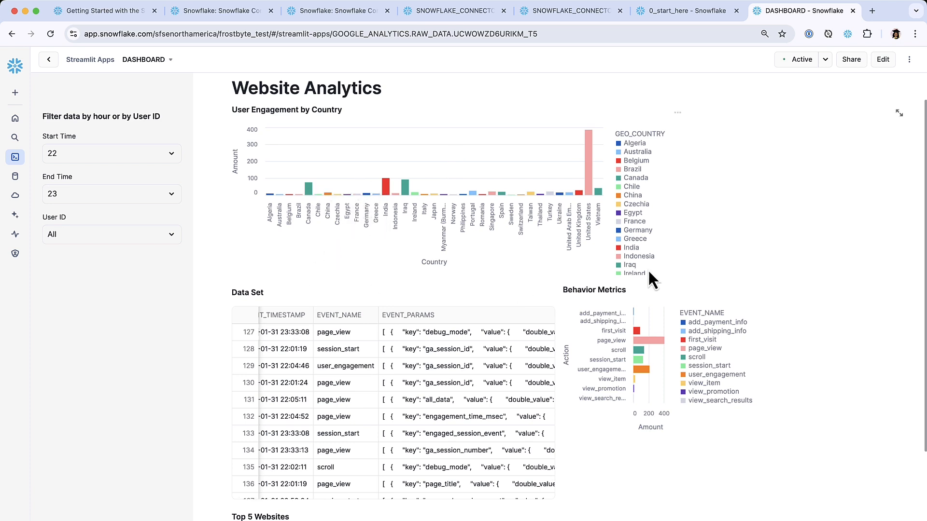
pyautogui.scroll(-3)
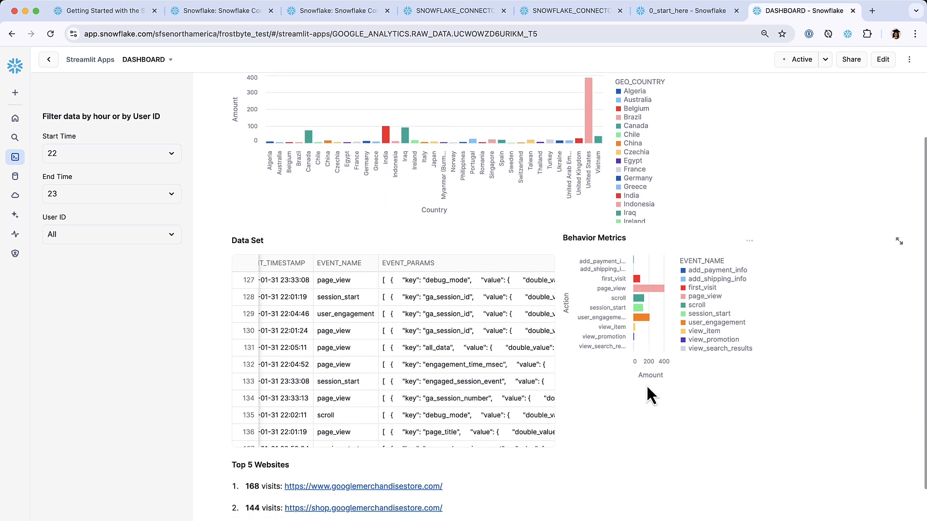
pyautogui.scroll(-3)
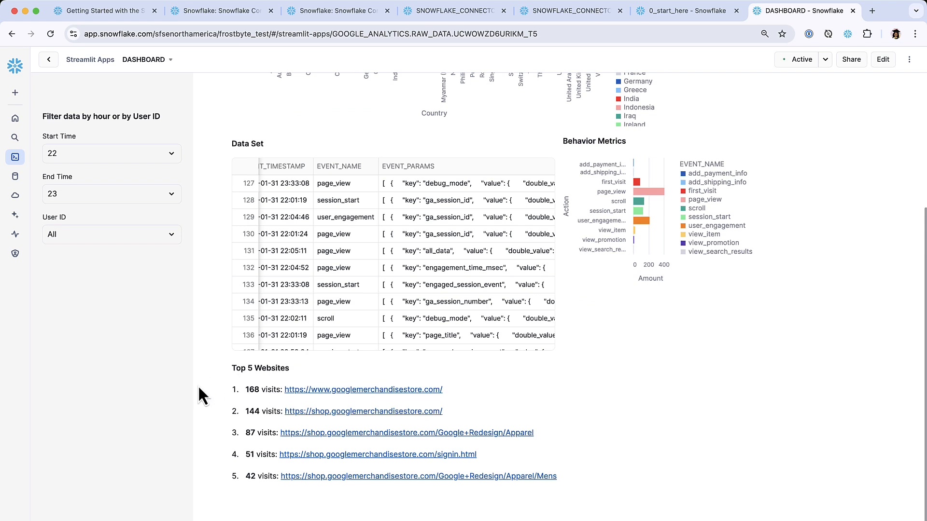